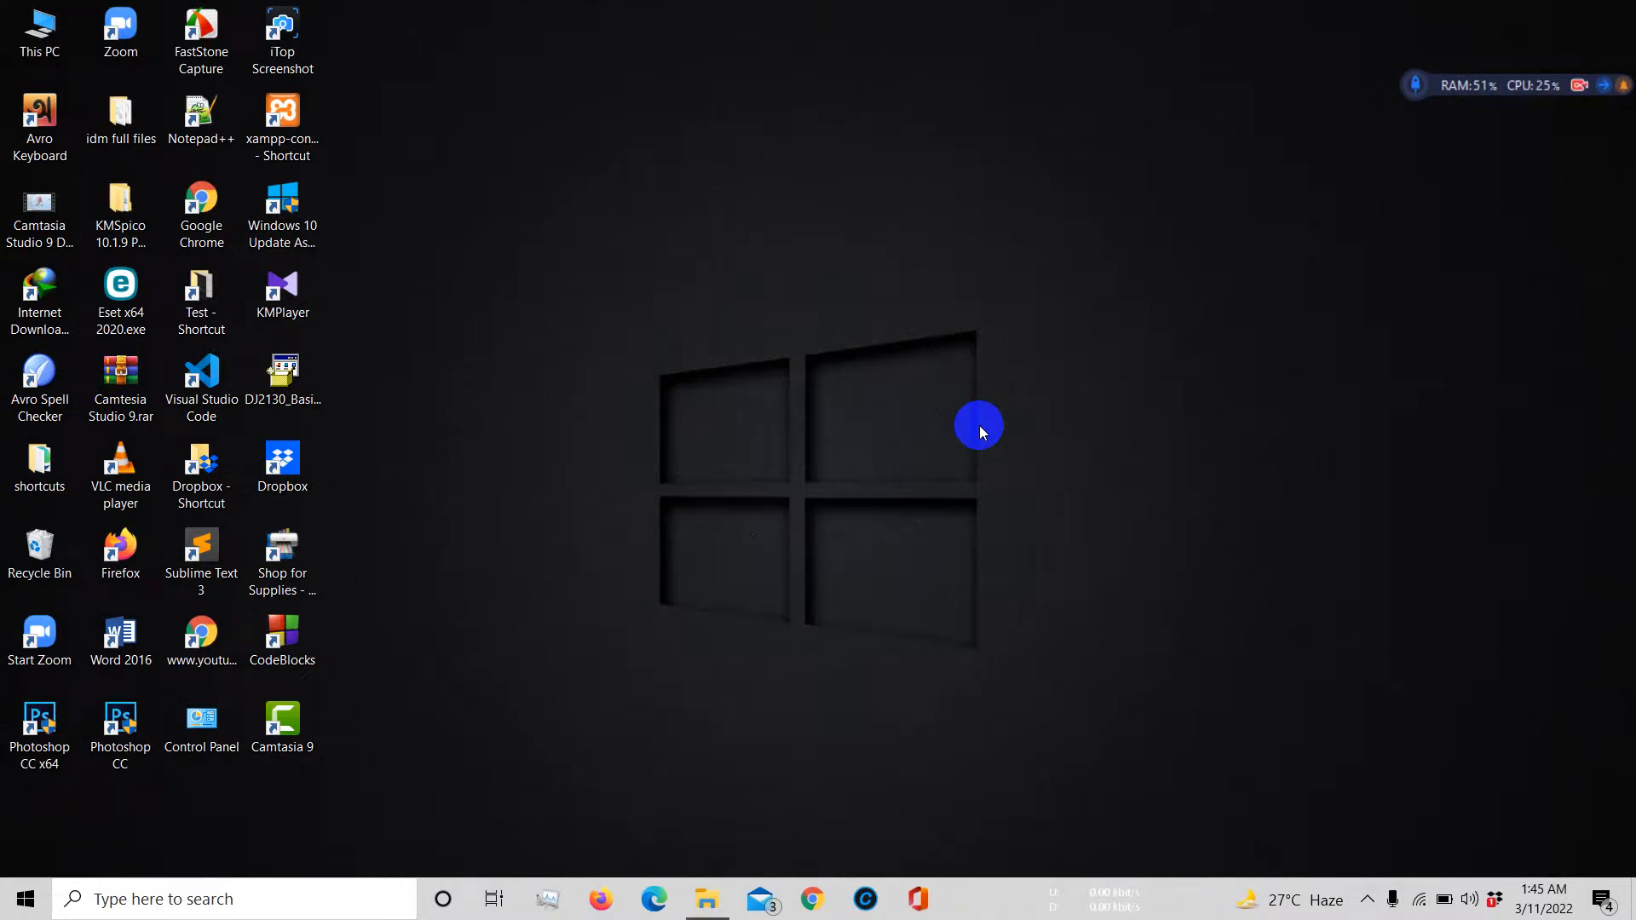
{"action": "mouse_move", "coordinate": [900, 754]}
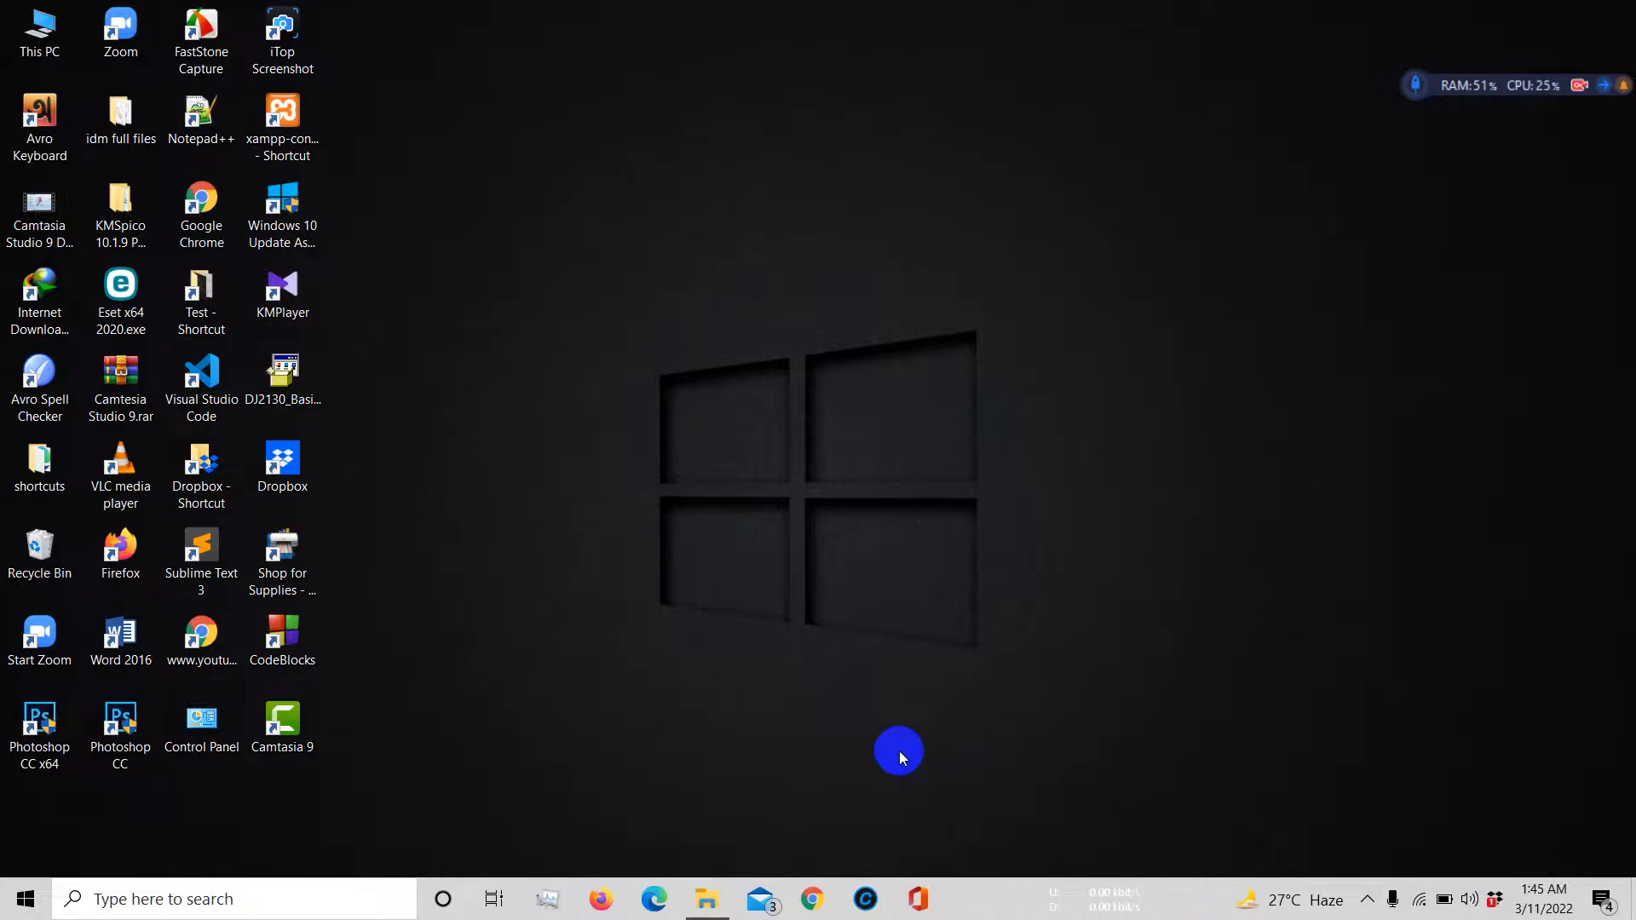
{"action": "mouse_move", "coordinate": [824, 884]}
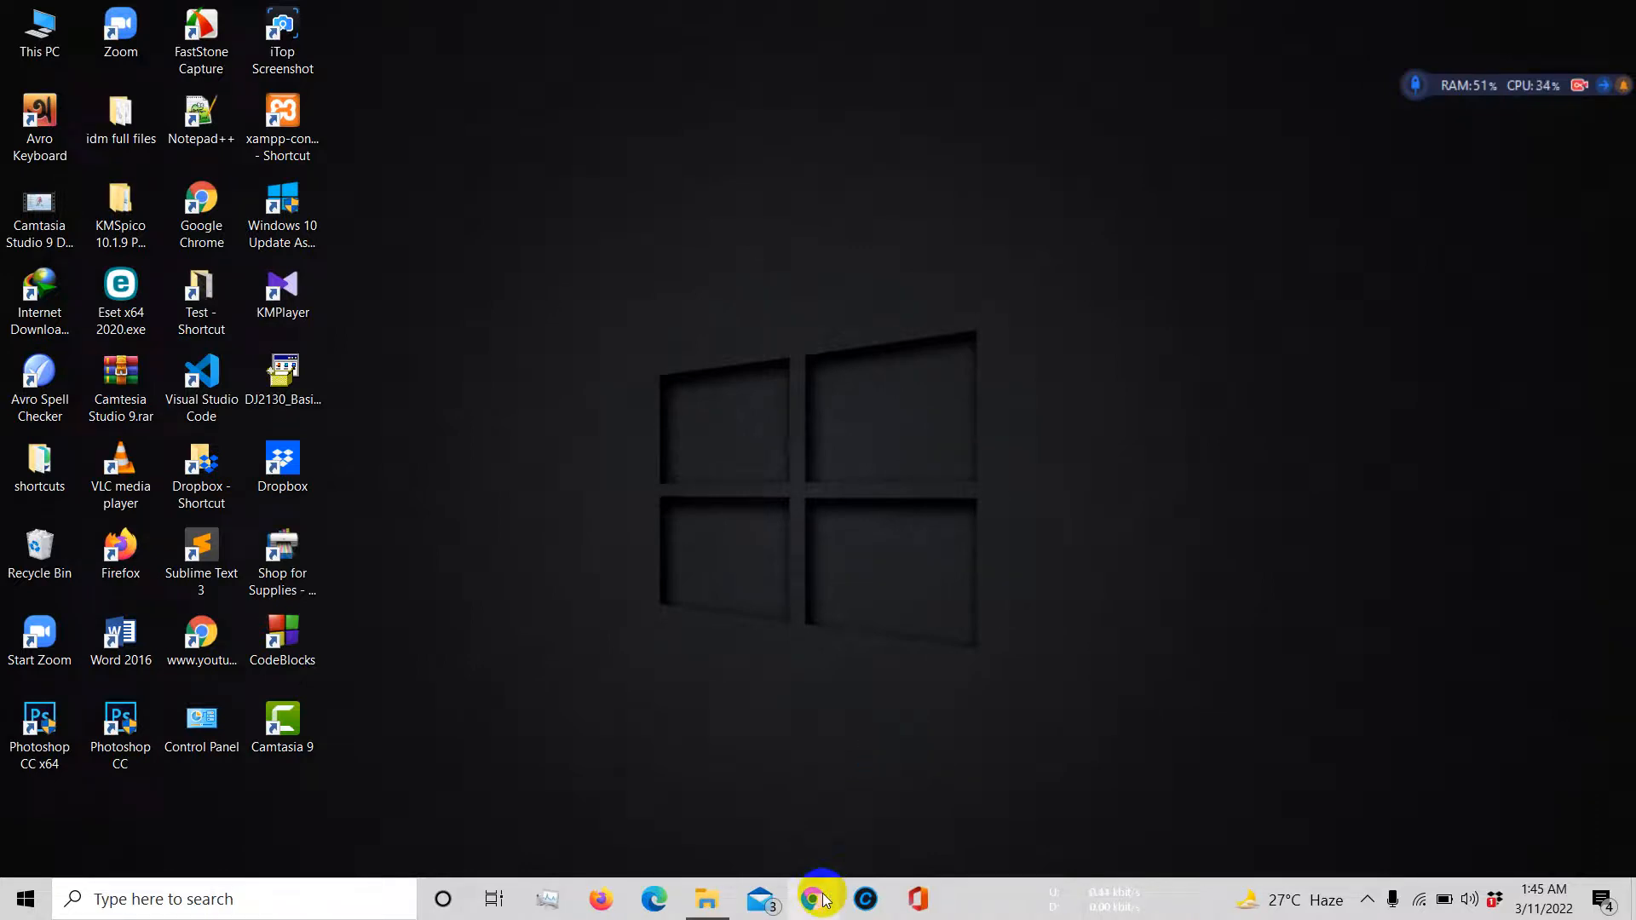
Search Google in Chrome for 'emu8086 download' and look through the results
{"action": "left_click", "coordinate": [820, 898]}
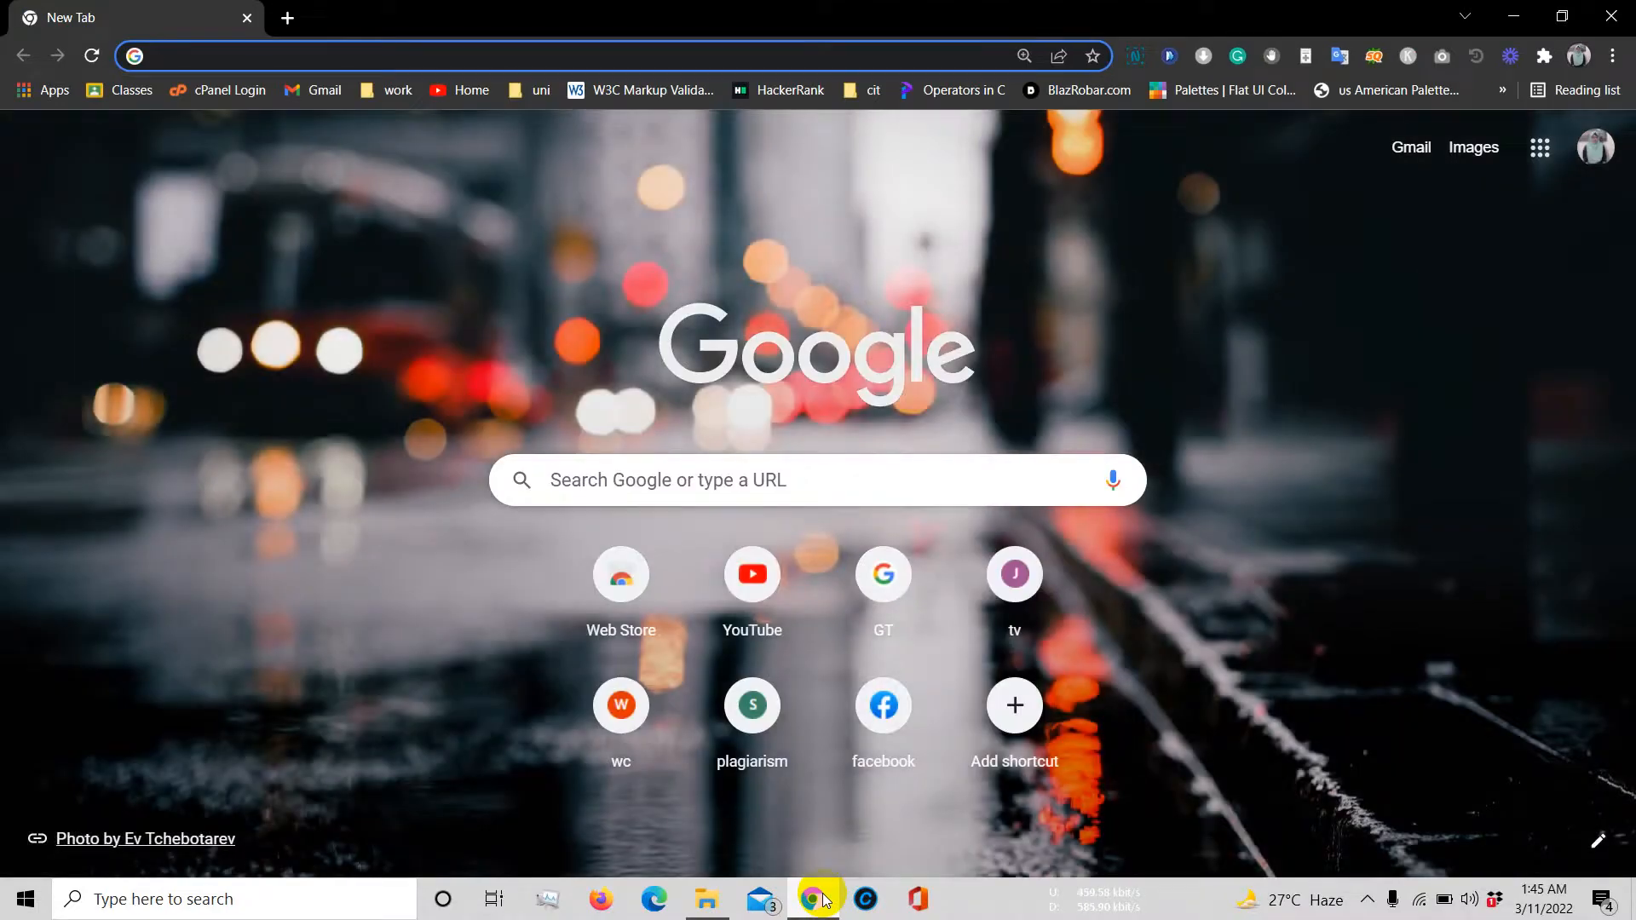
{"action": "type", "text": "emu 8086"}
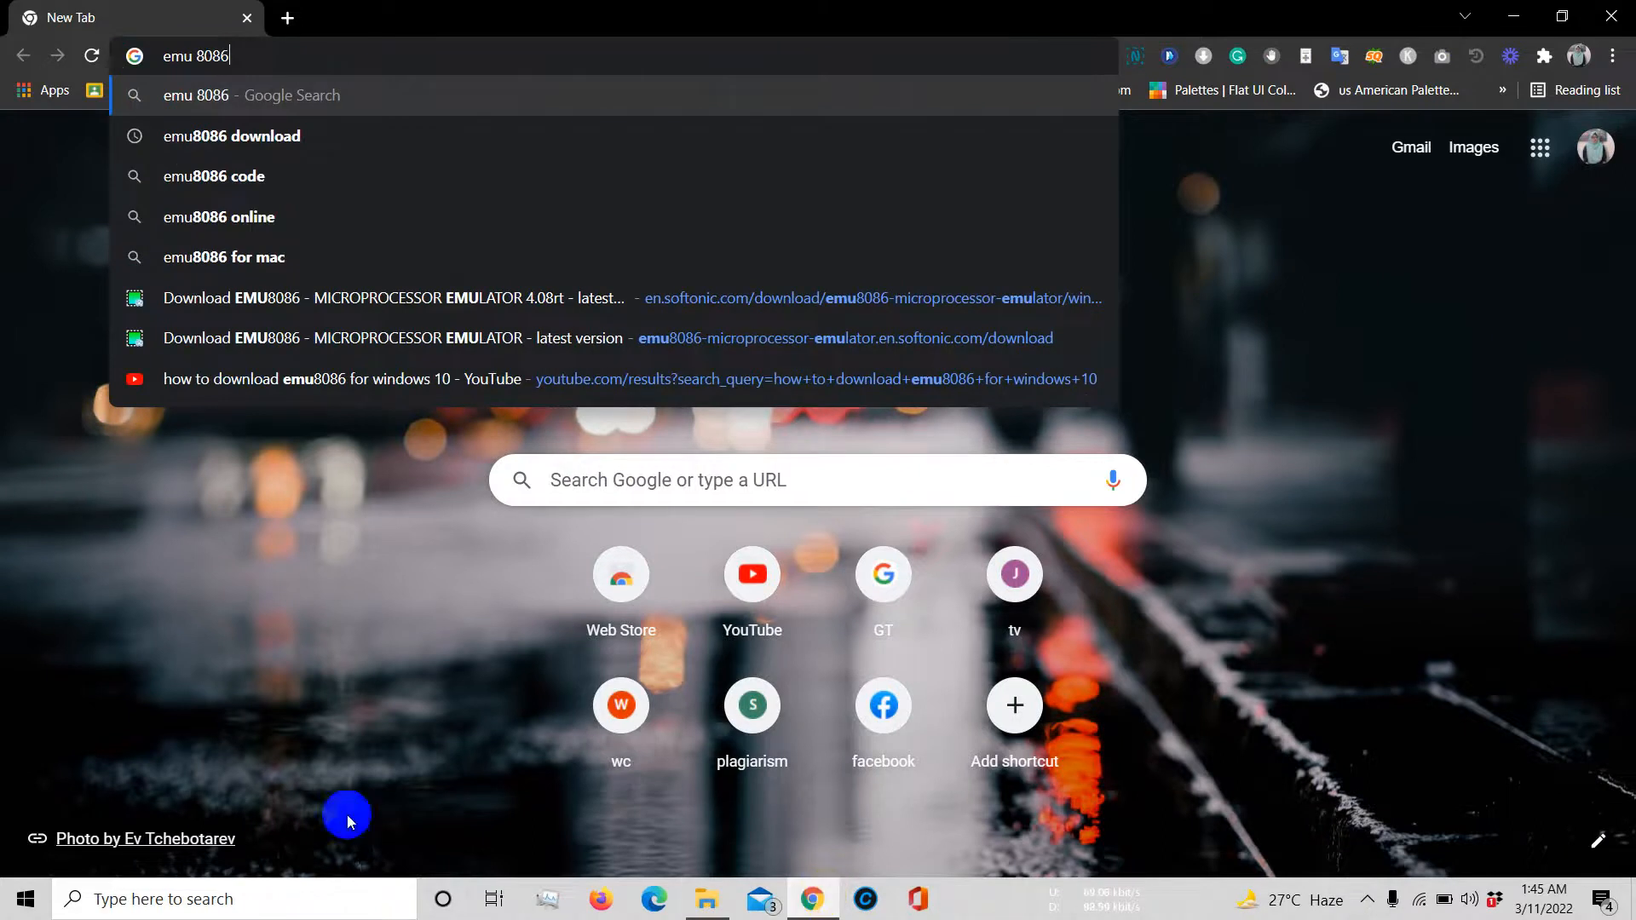
{"action": "left_click", "coordinate": [232, 135]}
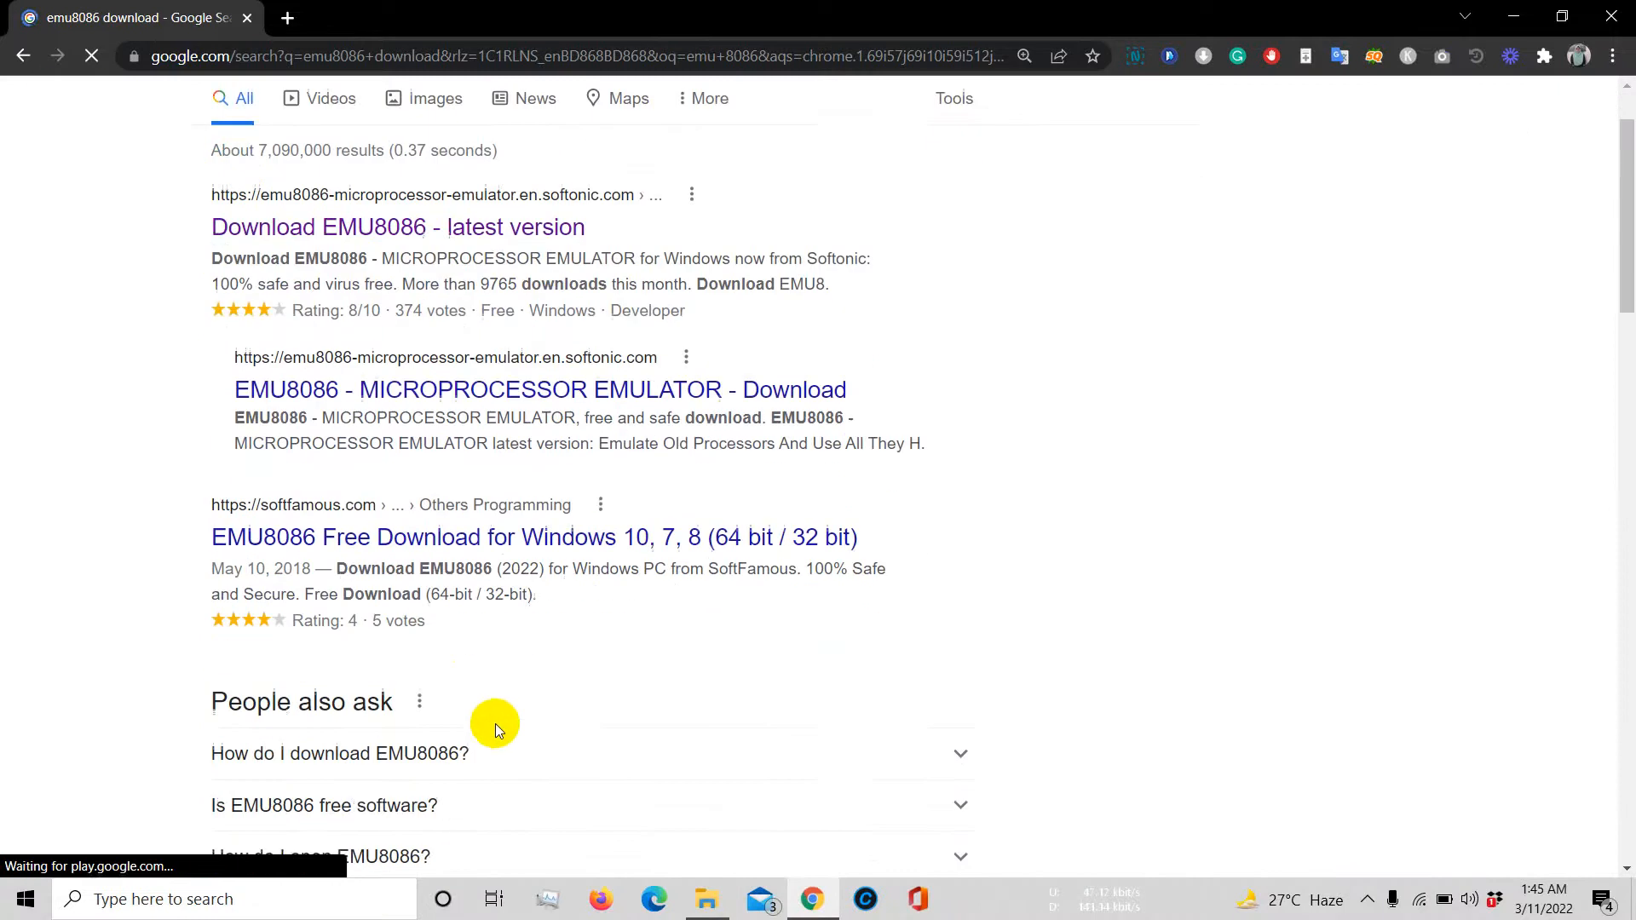
{"action": "scroll", "scroll_direction": "down", "scroll_amount": 3}
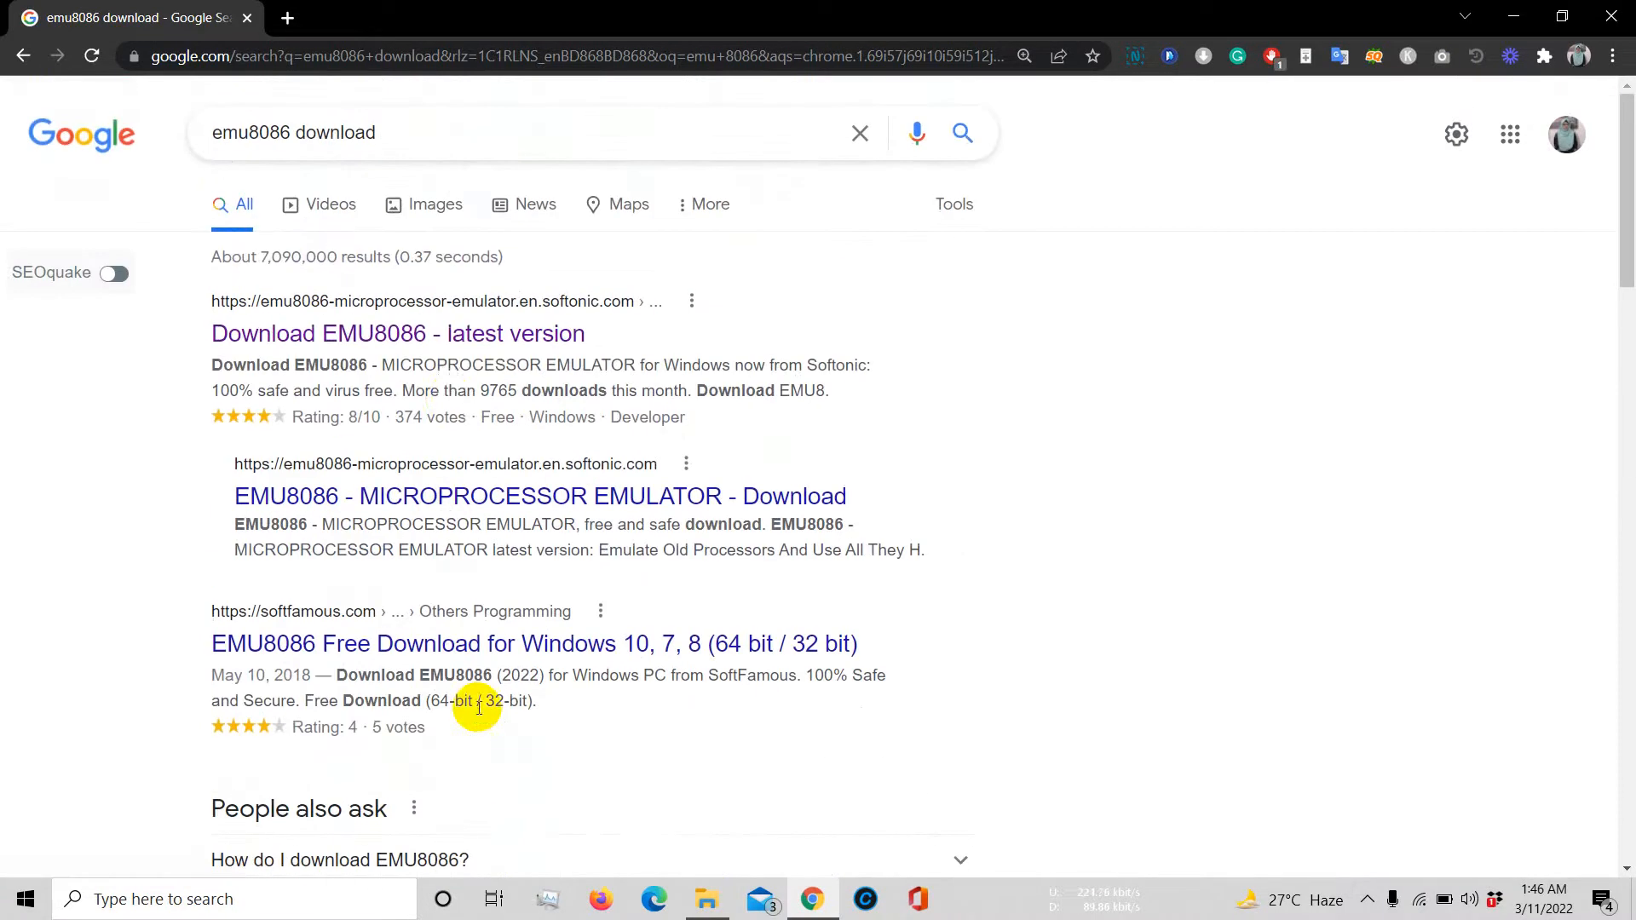
{"action": "mouse_move", "coordinate": [469, 334]}
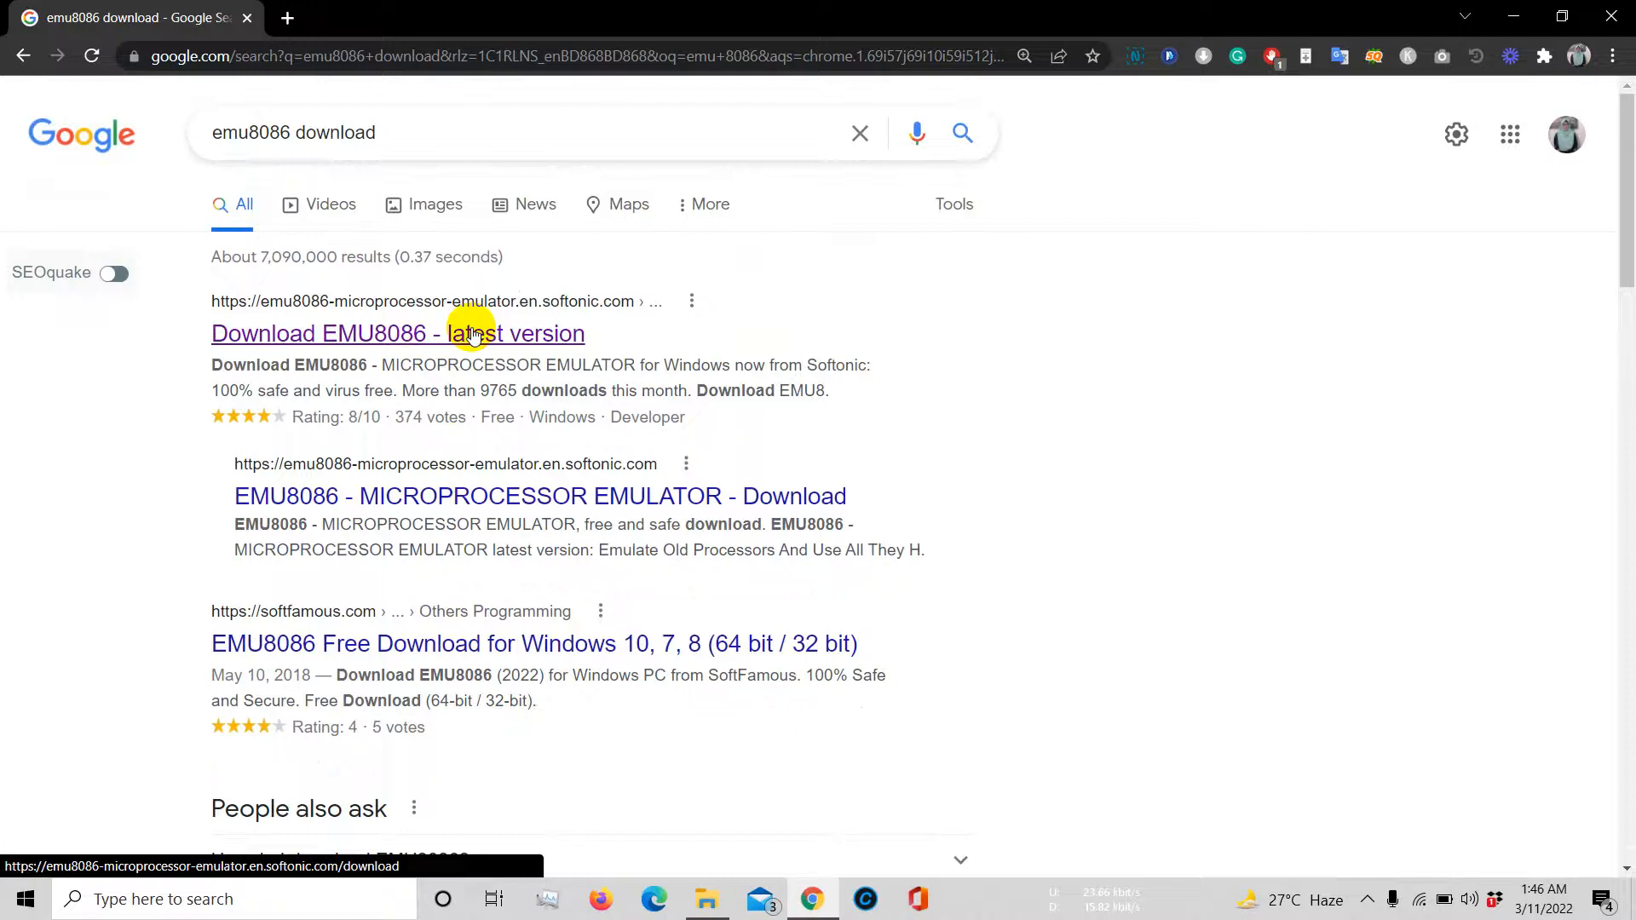
Download emu8086v408.zip from the Softonic EMU8086 page
{"action": "left_click", "coordinate": [398, 333]}
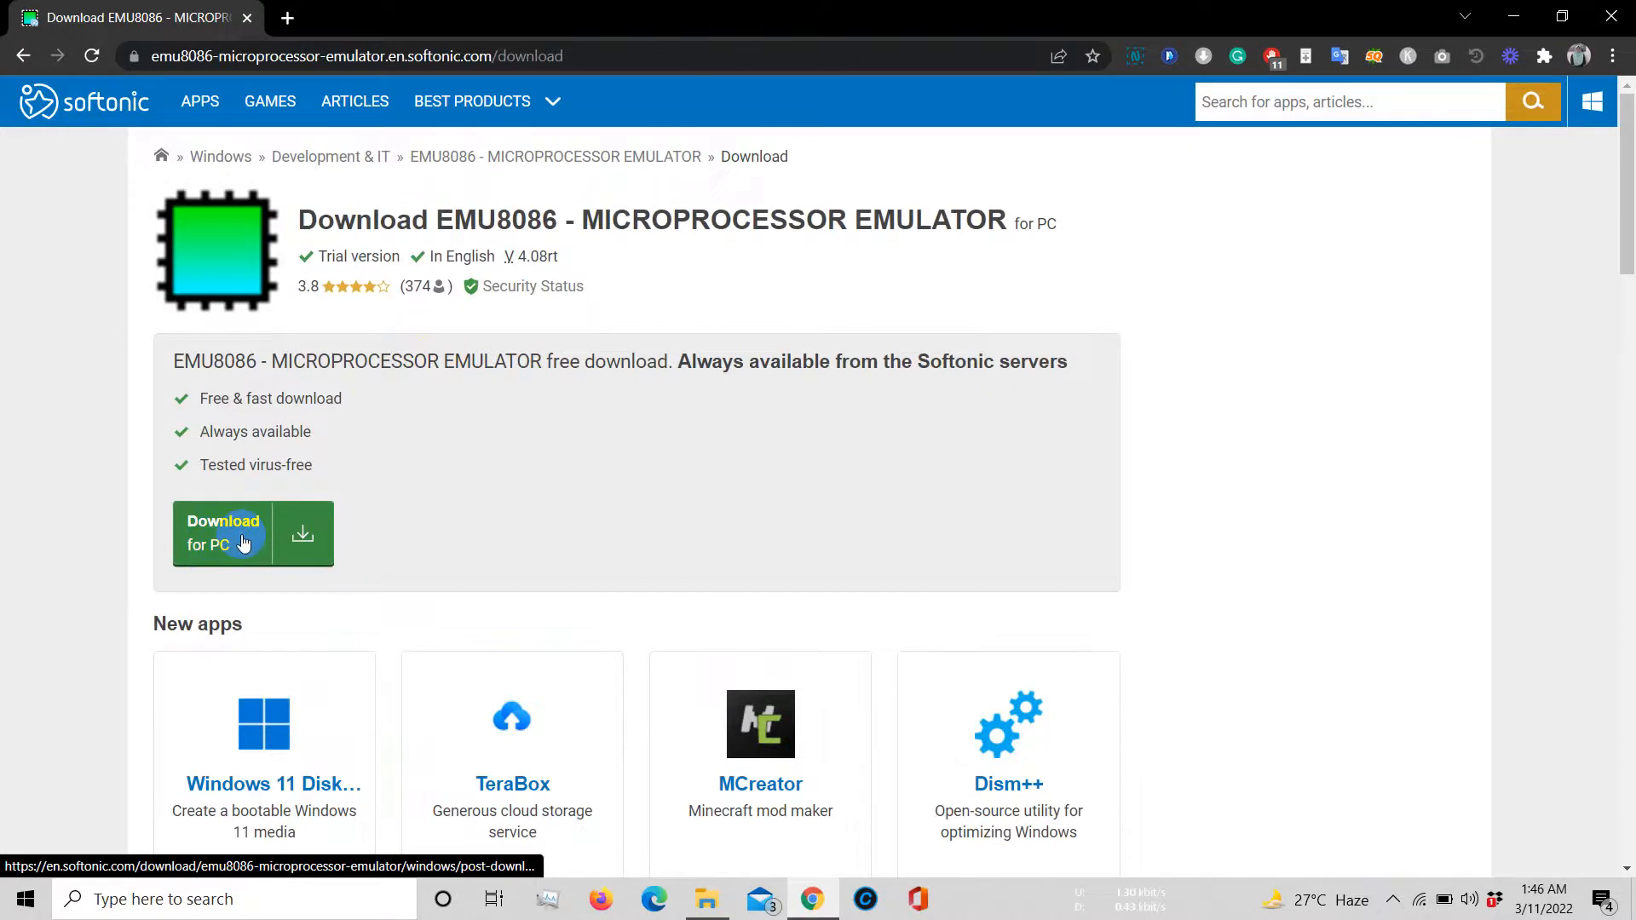
{"action": "left_click", "coordinate": [223, 533]}
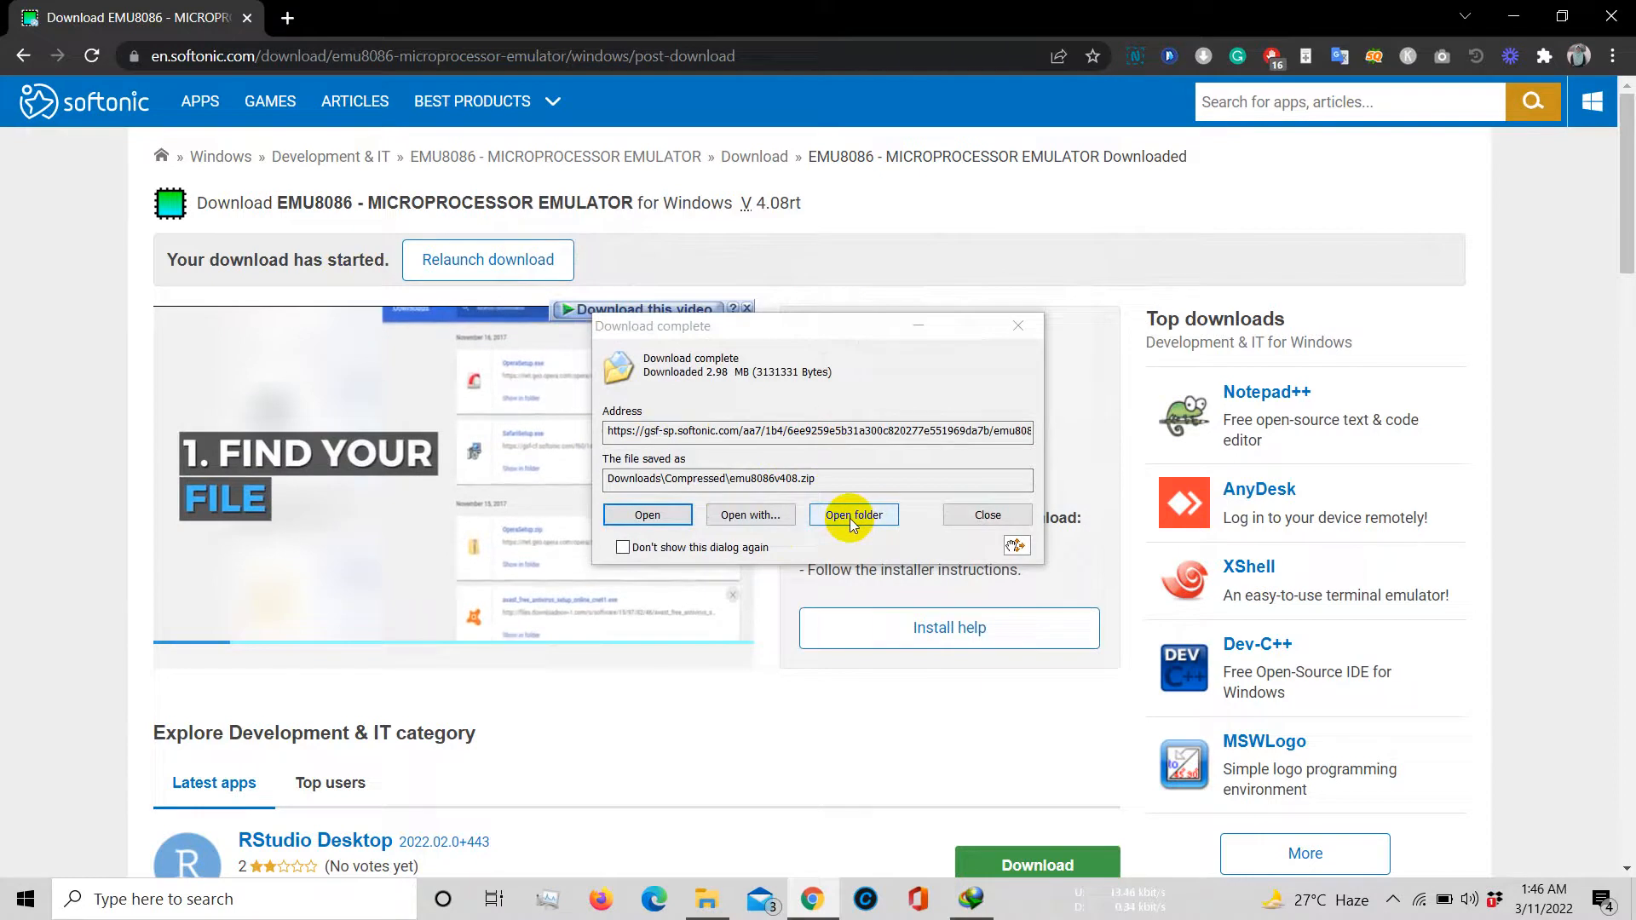
Extract emu8086v408.zip in the Downloads Compressed folder, revealing ReadMe.txt and setup.exe
{"action": "left_click", "coordinate": [852, 515]}
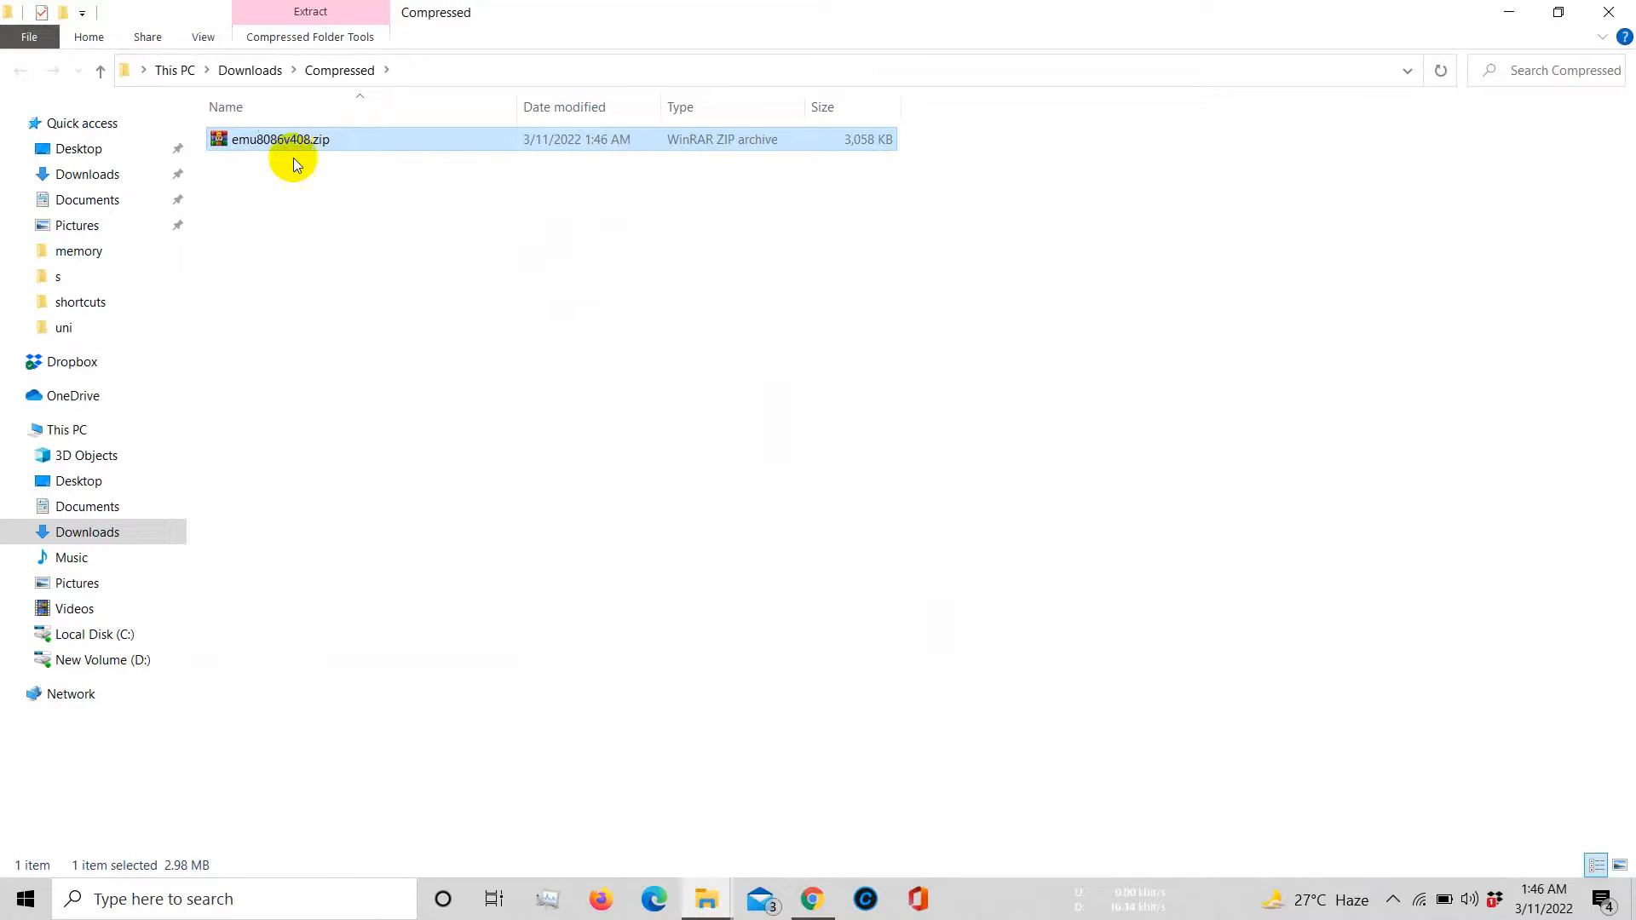
{"action": "right_click", "coordinate": [279, 139]}
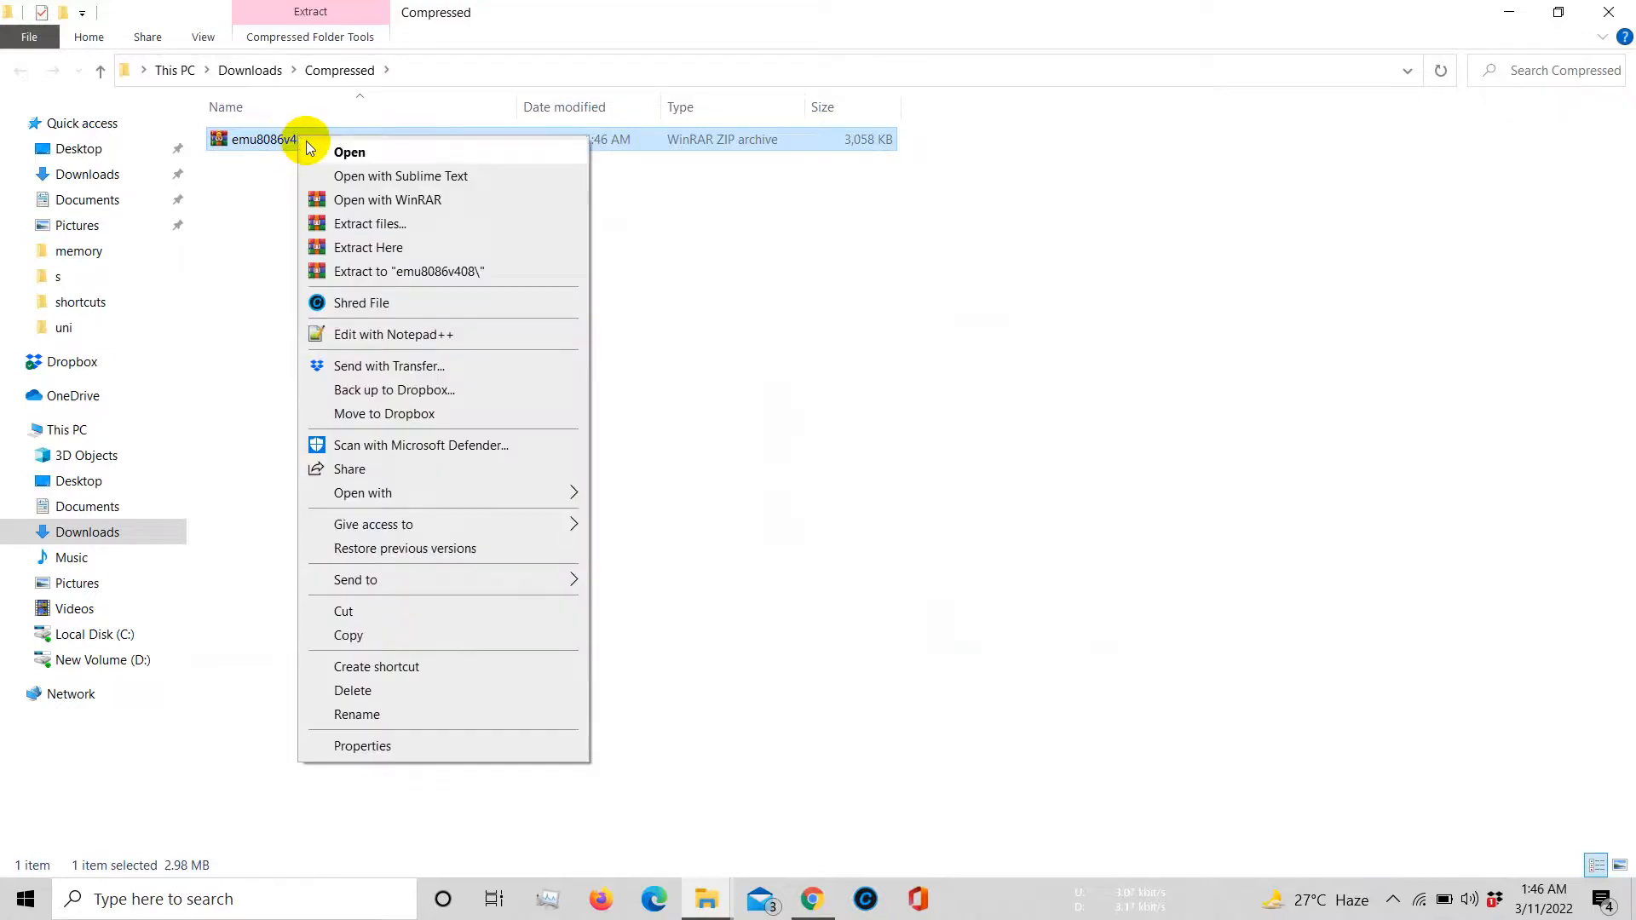
{"action": "left_click", "coordinate": [368, 247]}
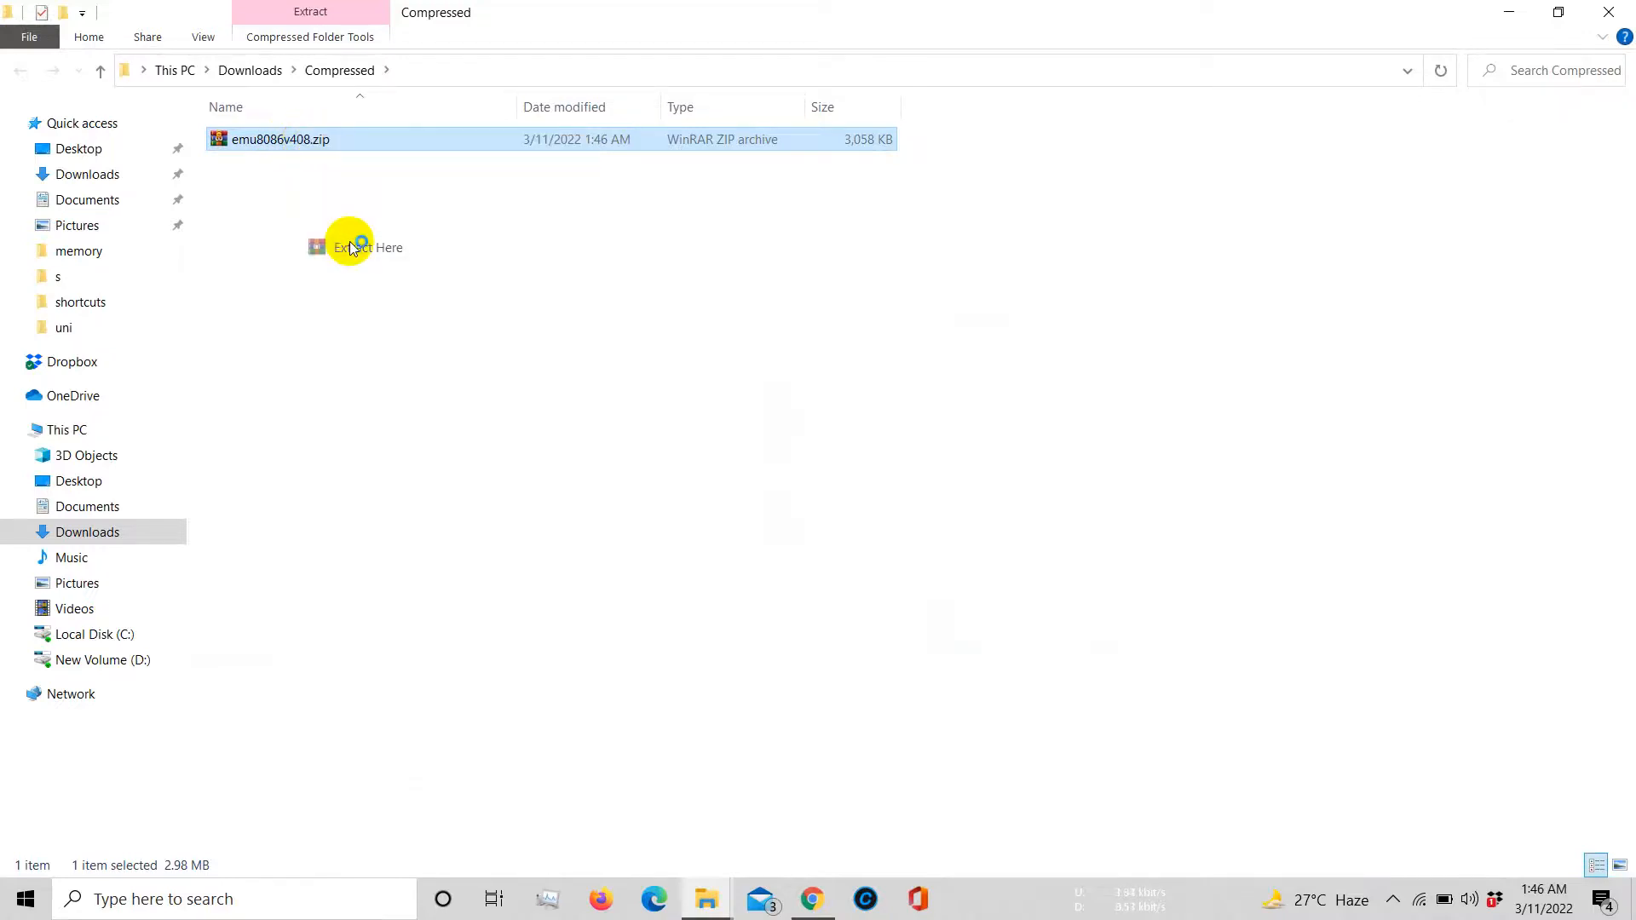
{"action": "left_click", "coordinate": [355, 247]}
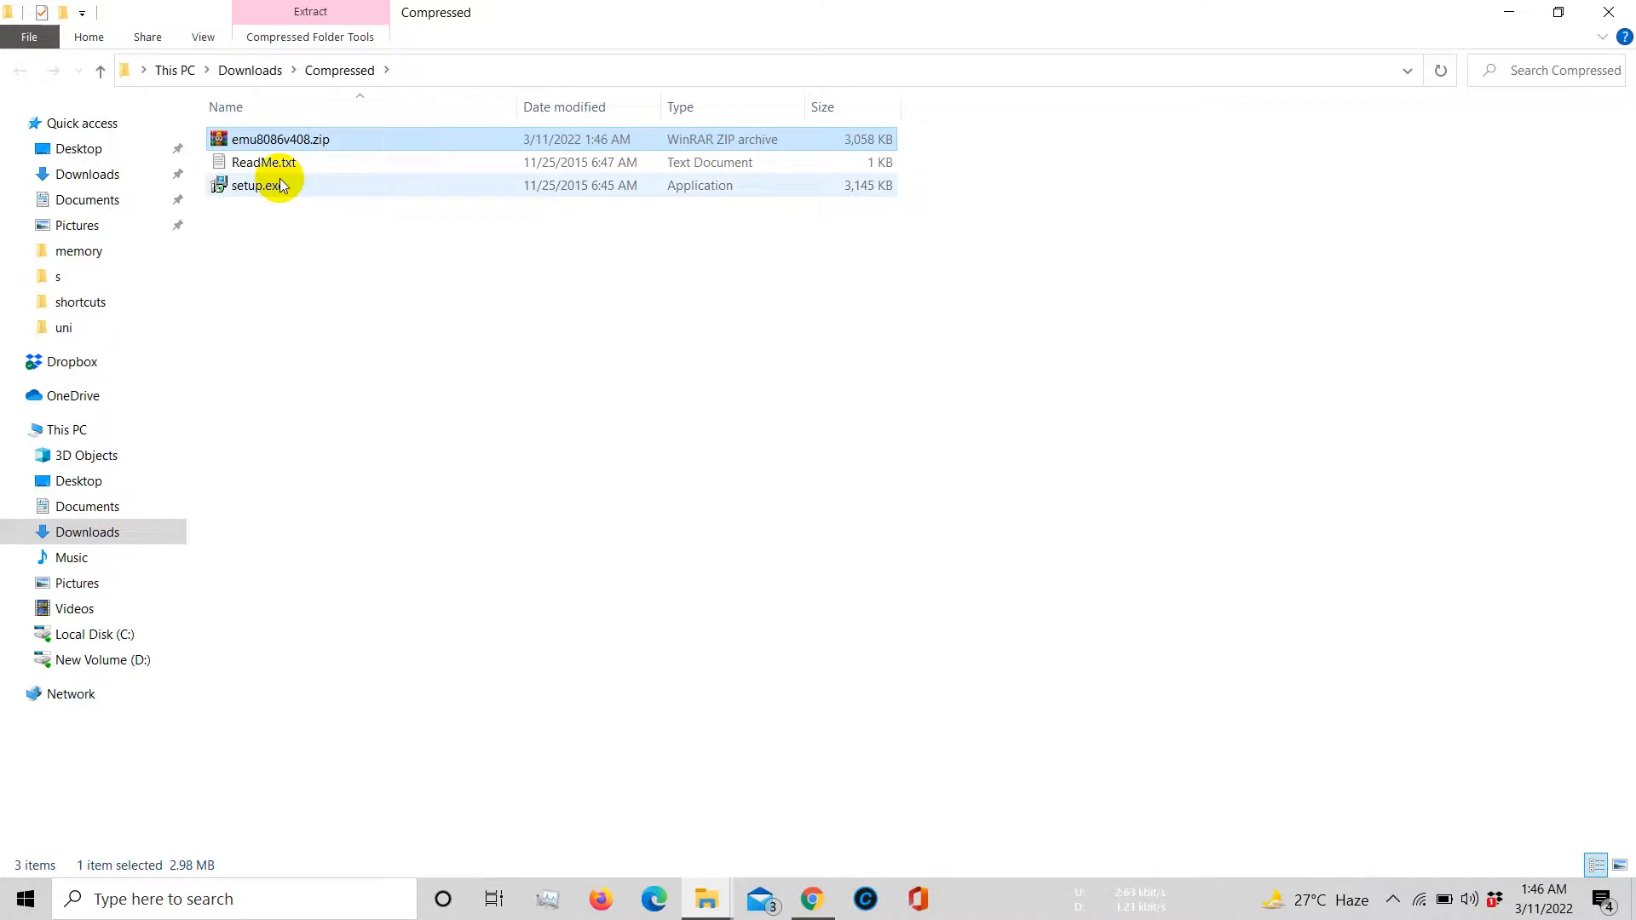
{"action": "double_click", "coordinate": [263, 162]}
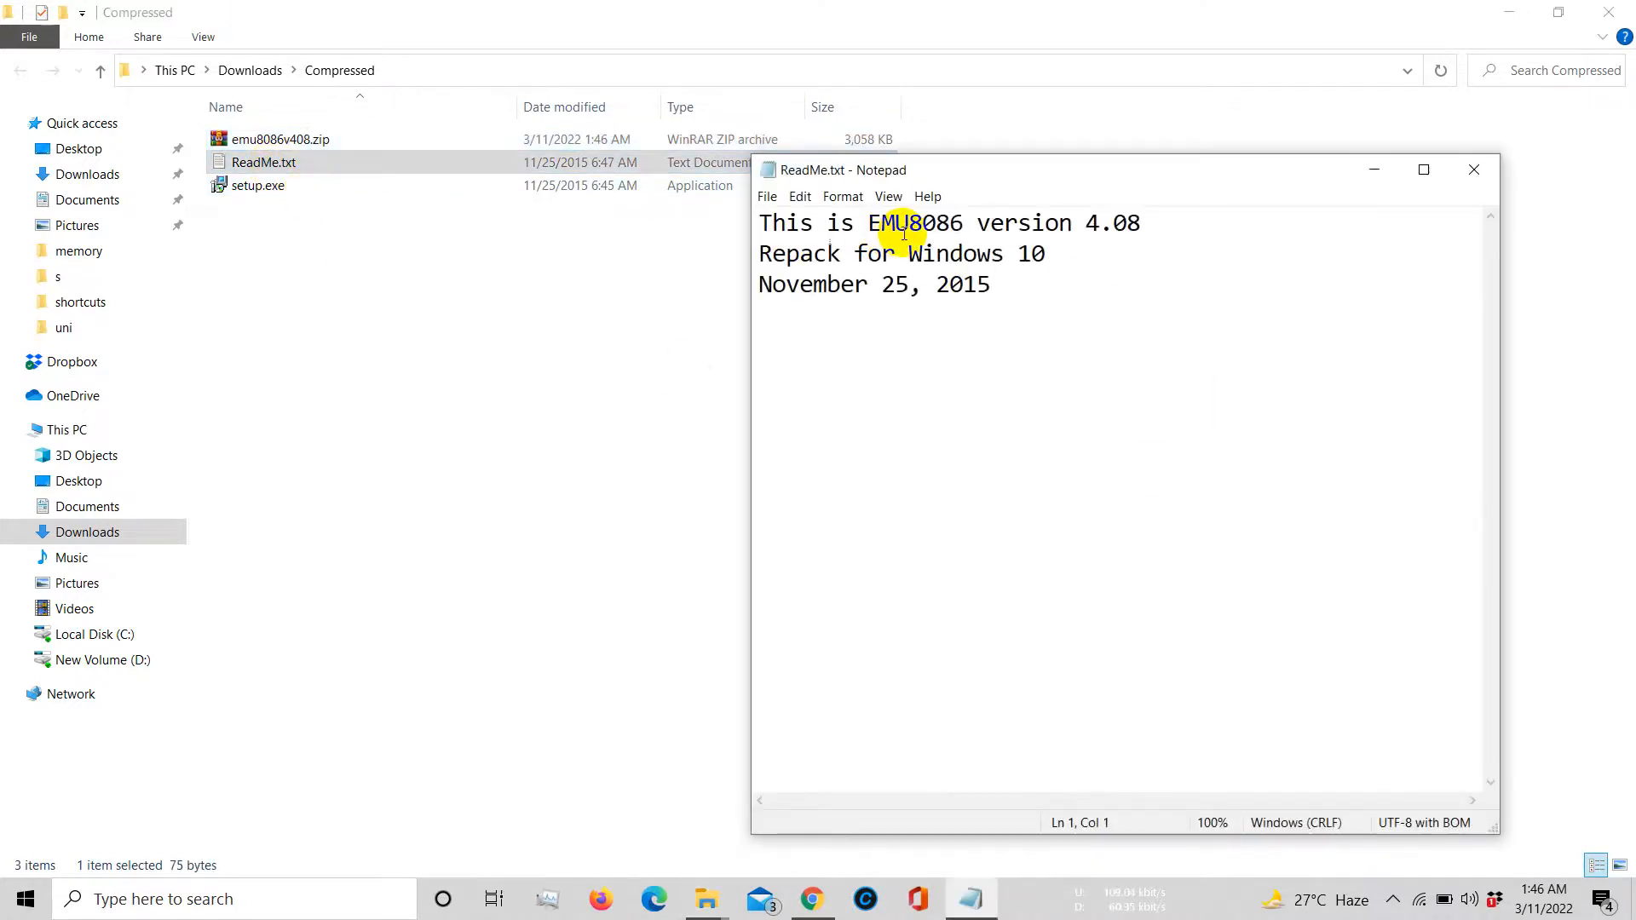
{"action": "mouse_move", "coordinate": [1066, 250]}
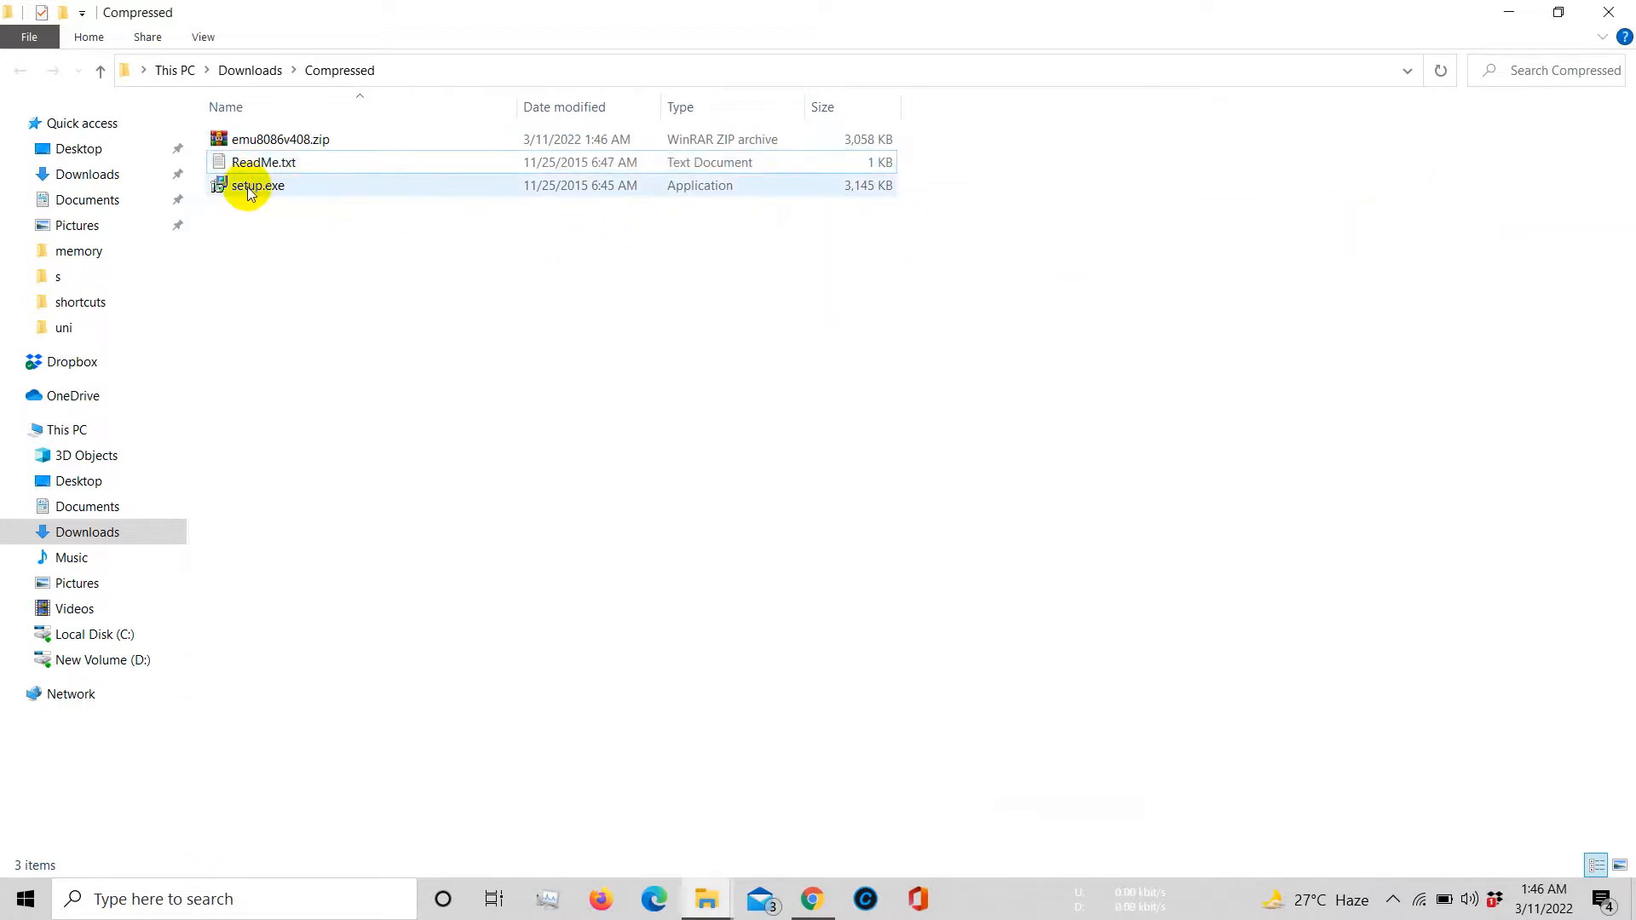
{"action": "mouse_move", "coordinate": [257, 184]}
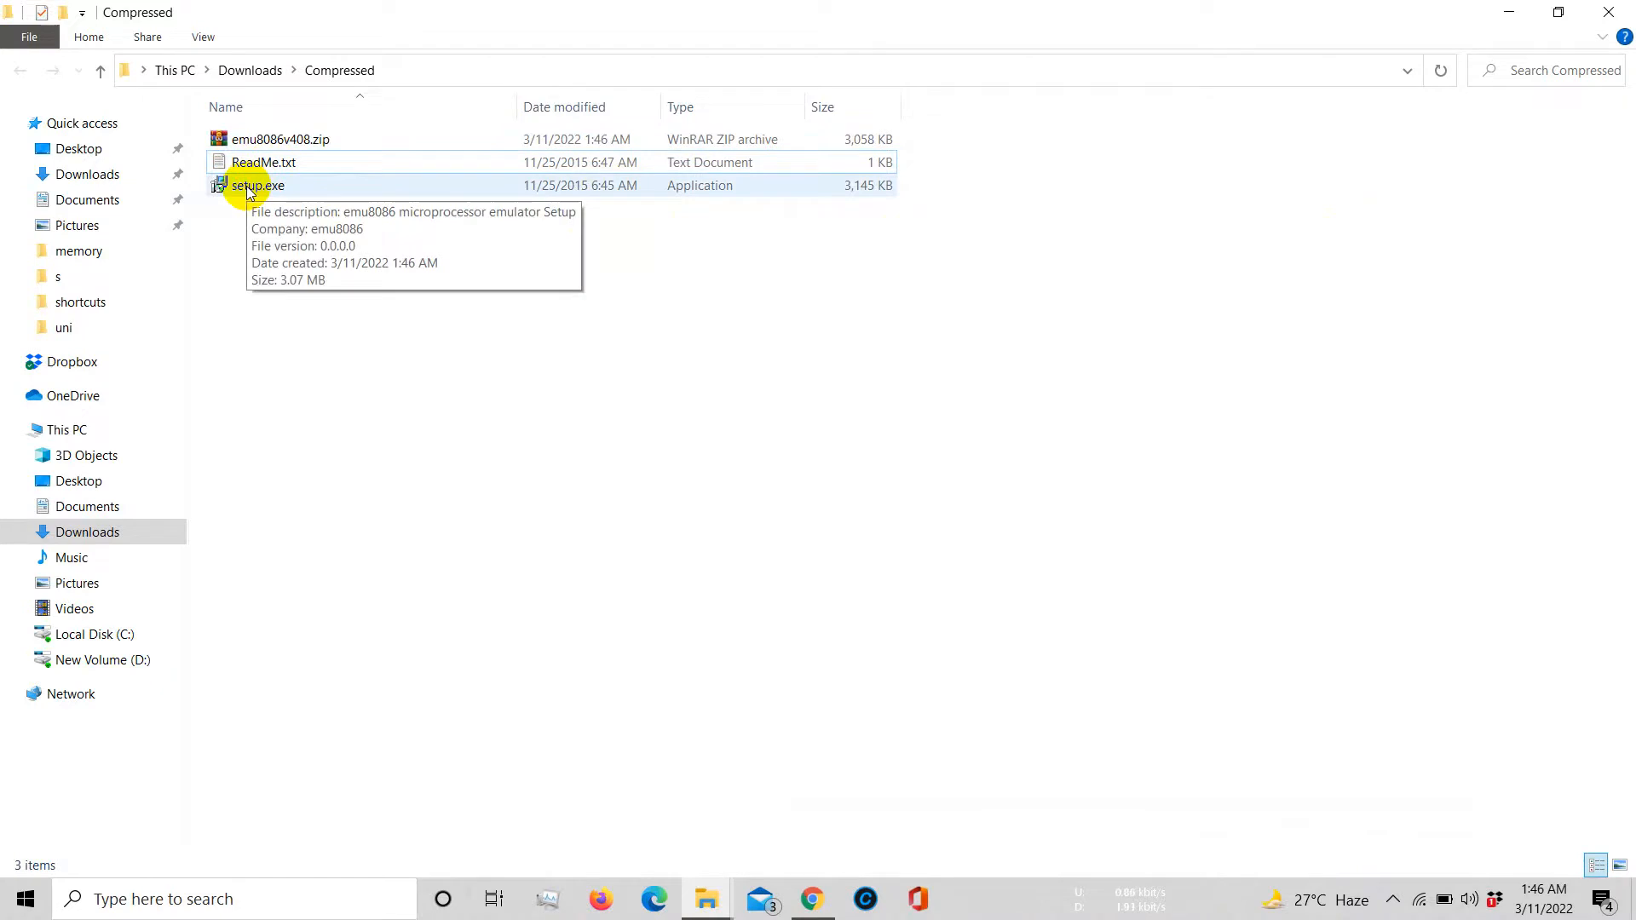
Run setup.exe and advance the wizard to the destination page proposing c:\emu8086
{"action": "left_click", "coordinate": [257, 185]}
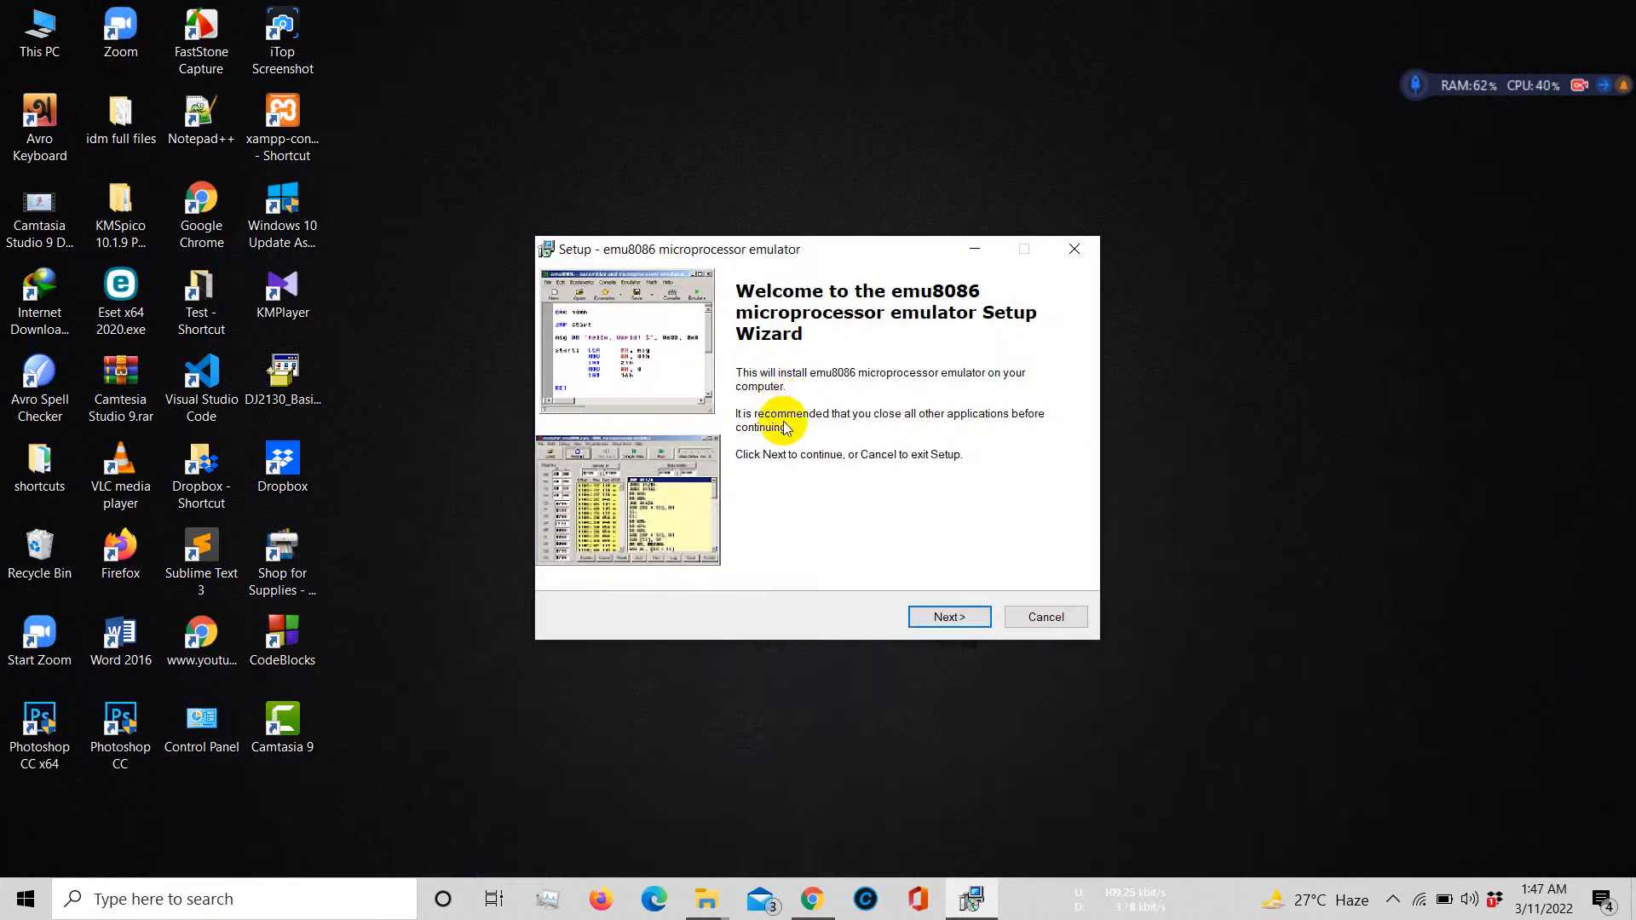
{"action": "mouse_move", "coordinate": [871, 317]}
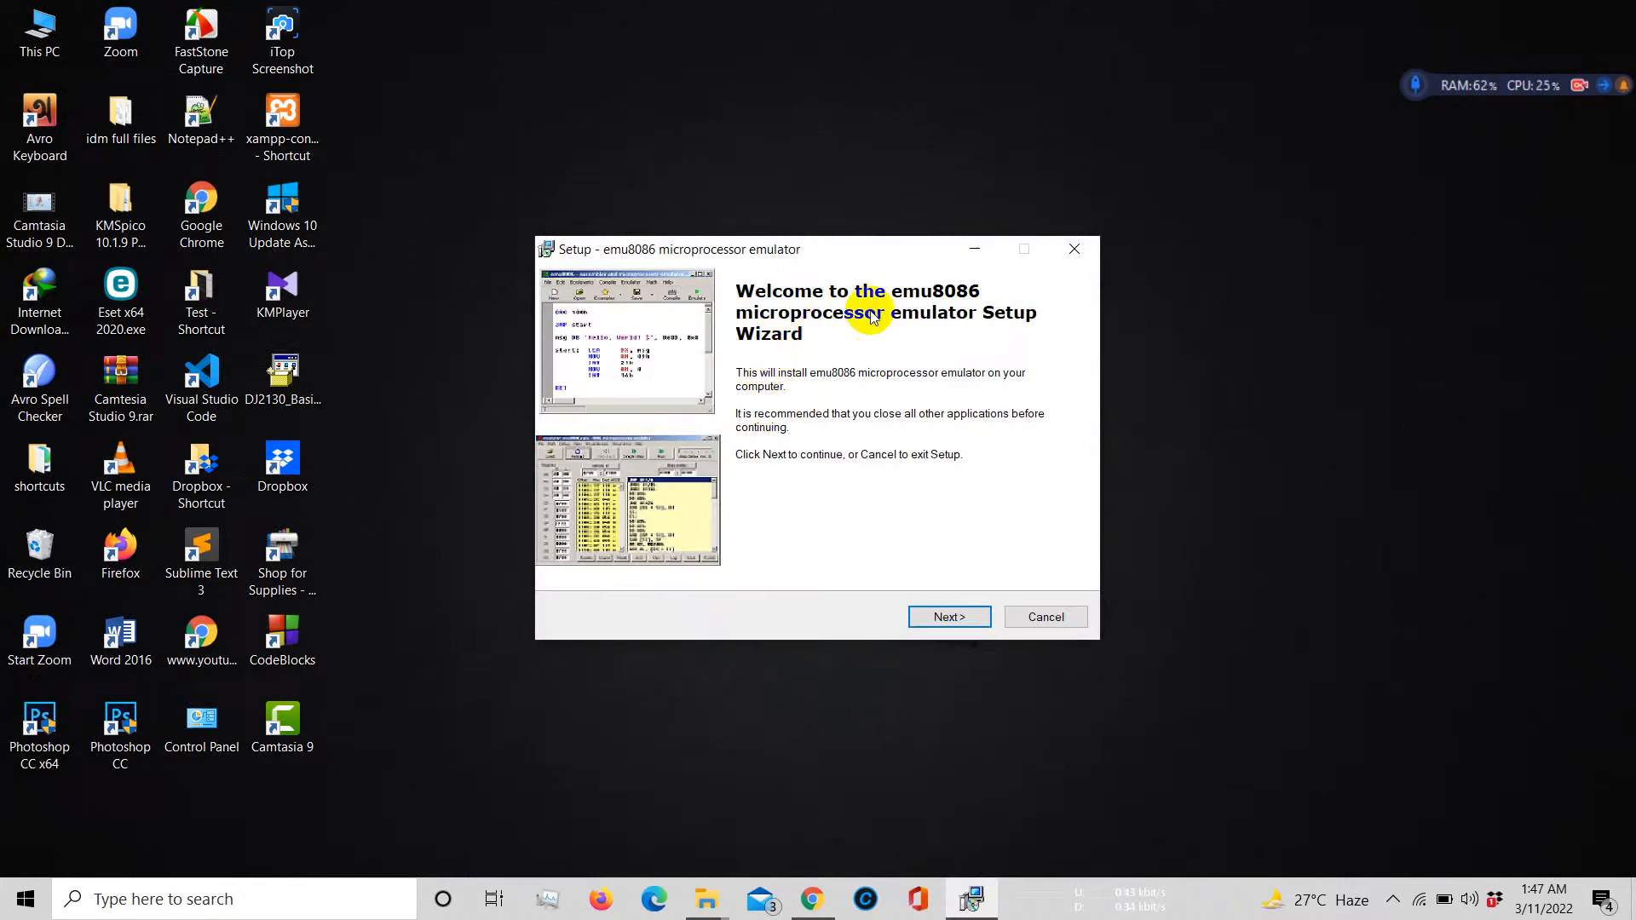
{"action": "mouse_move", "coordinate": [892, 337]}
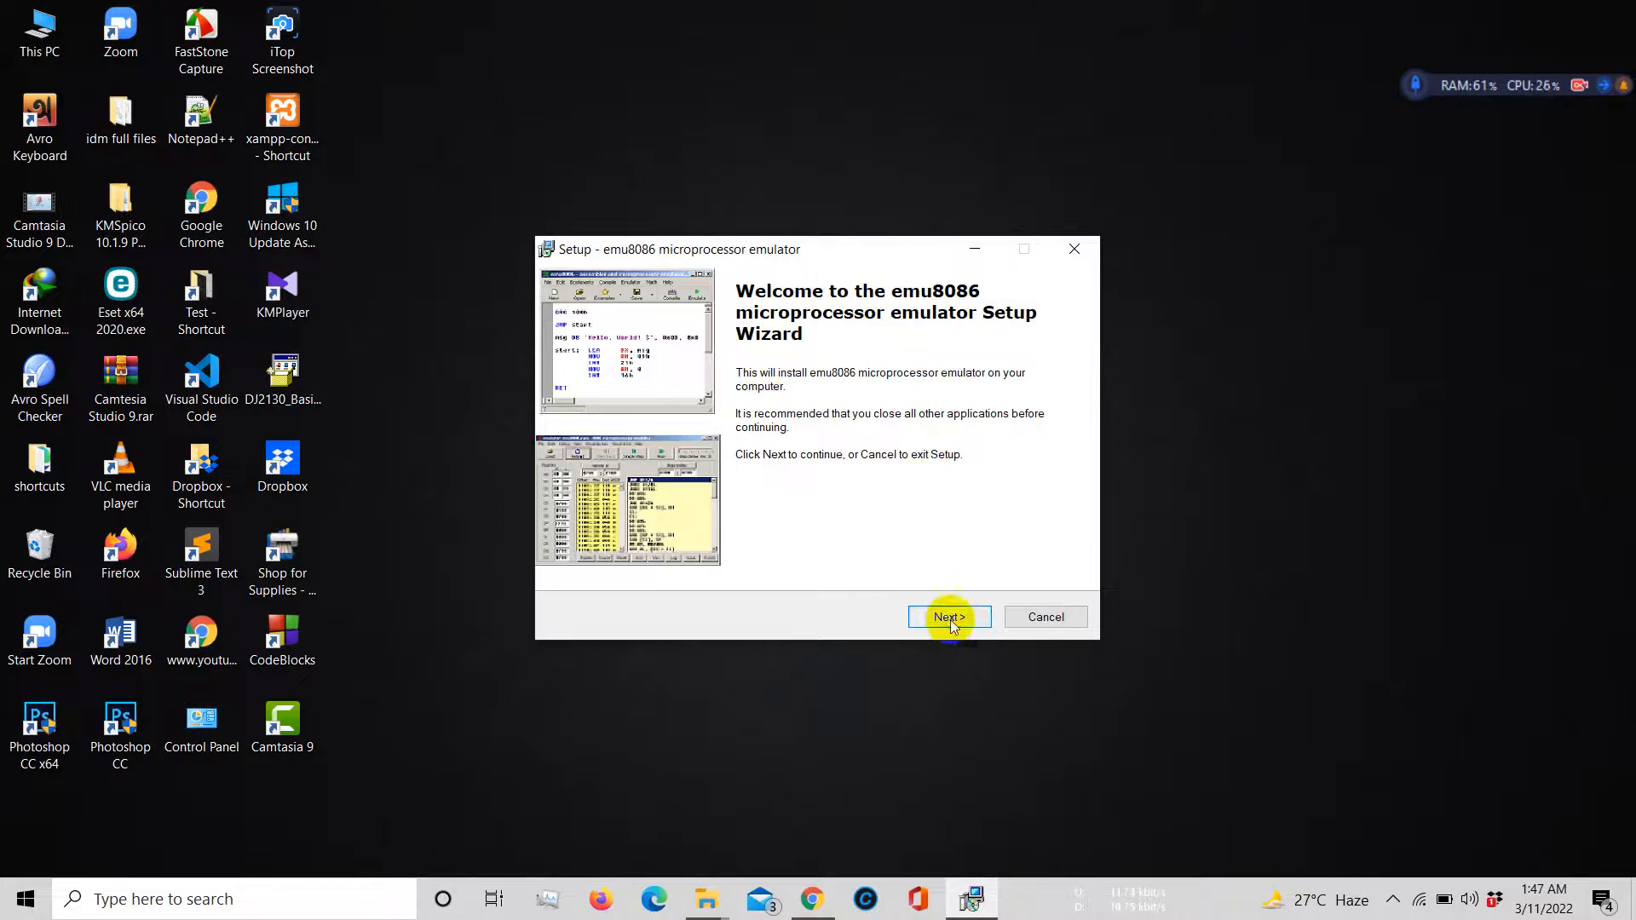
{"action": "left_click", "coordinate": [948, 617]}
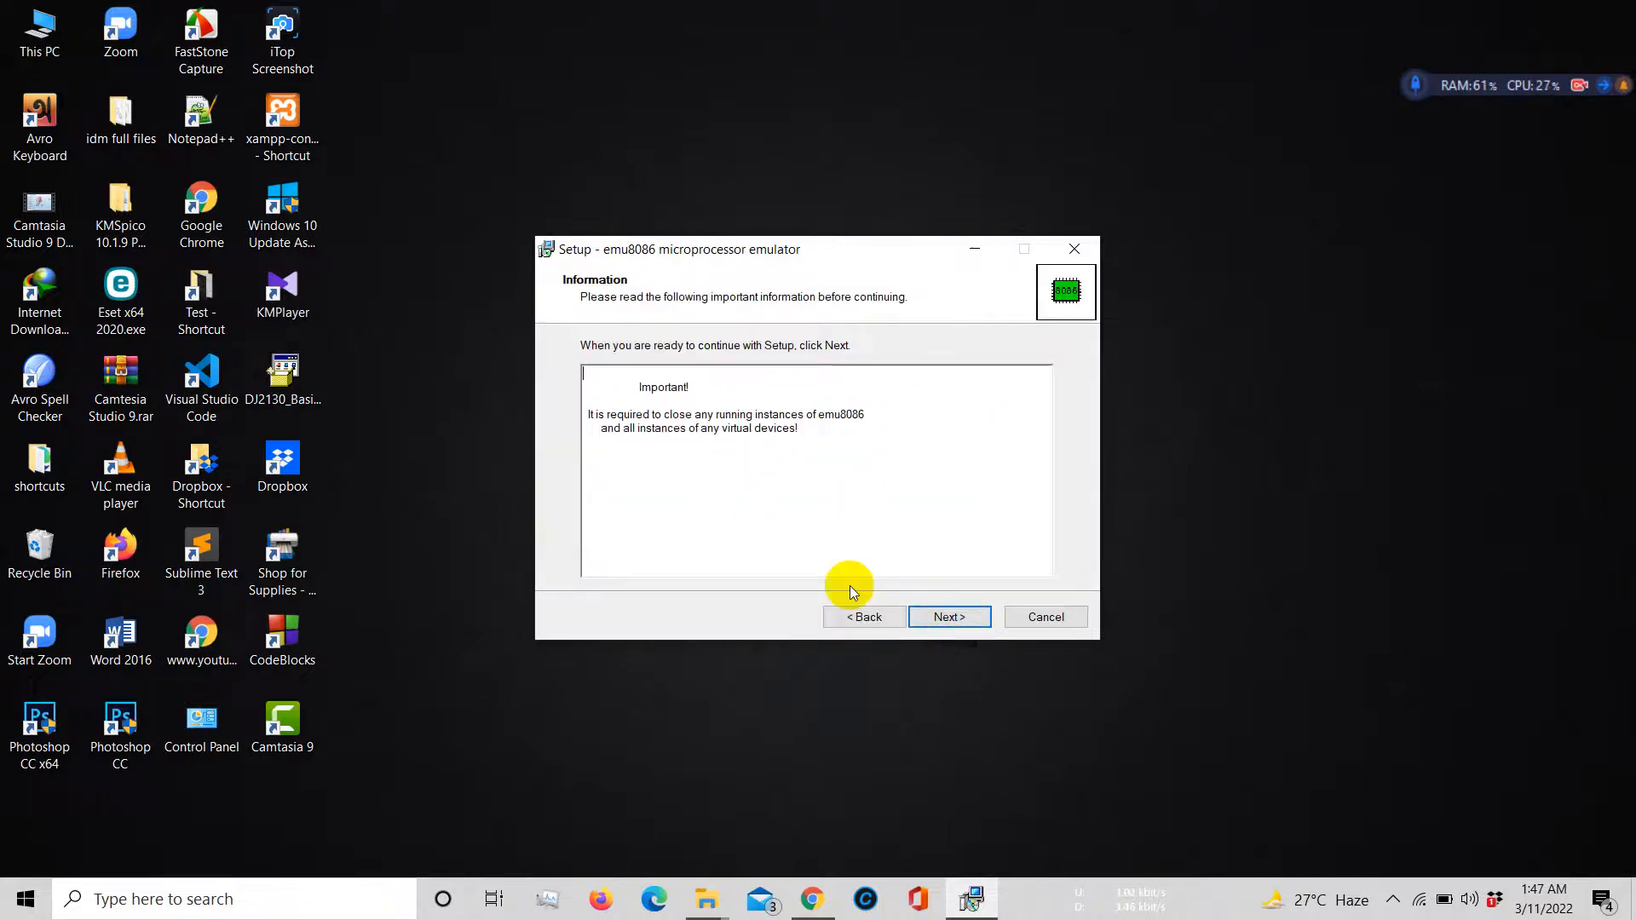
{"action": "left_click", "coordinate": [949, 617]}
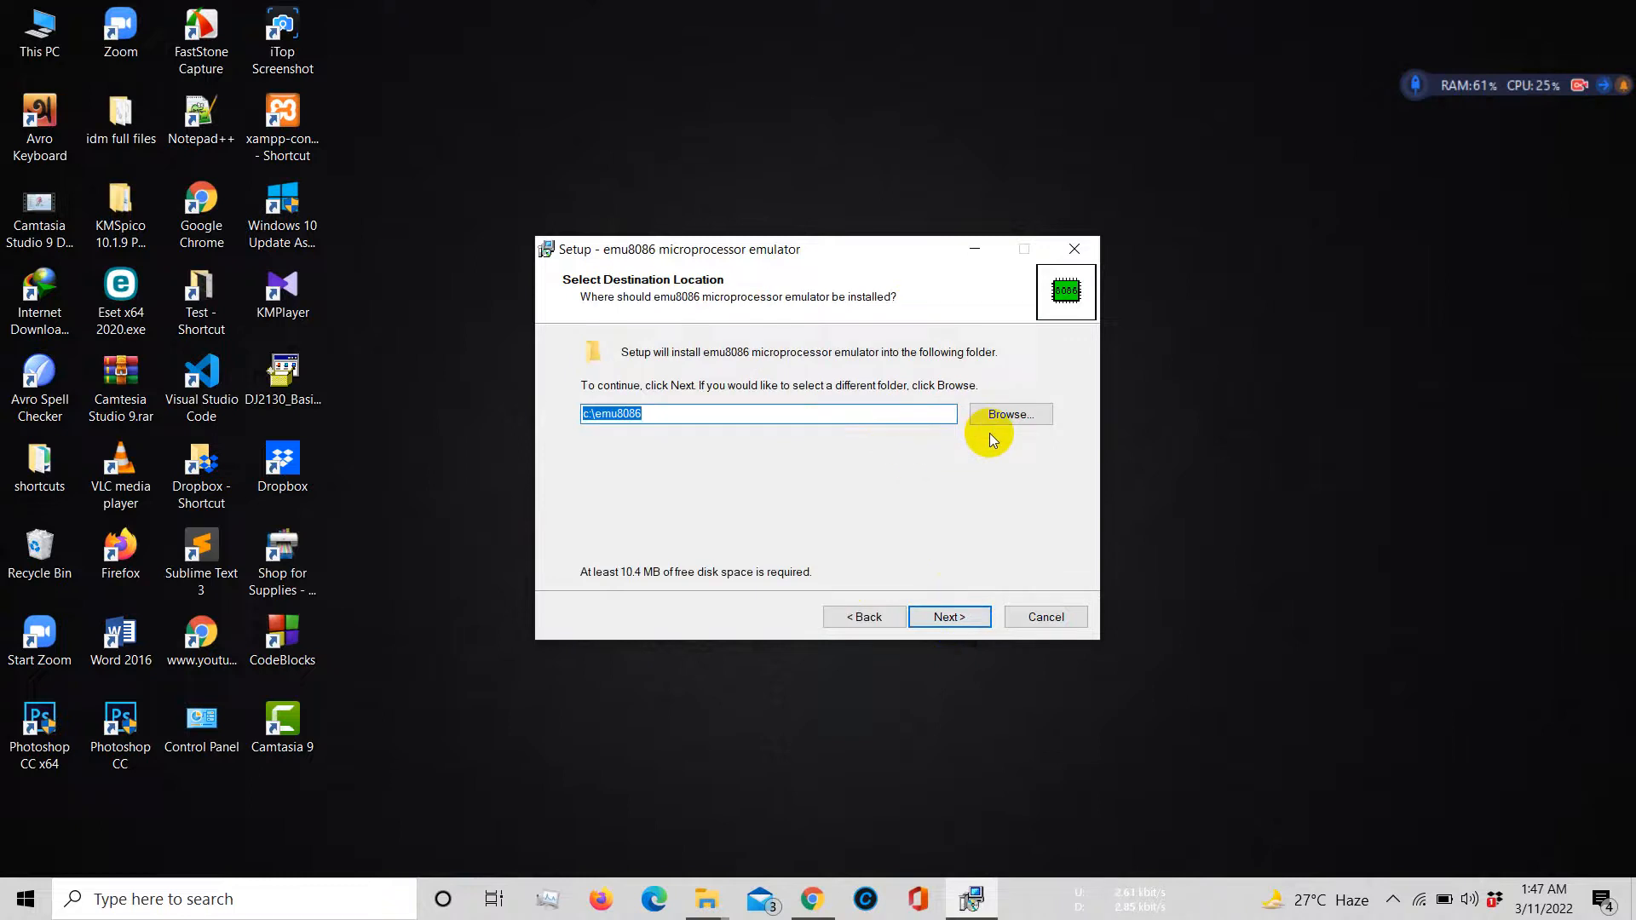
{"action": "mouse_move", "coordinate": [1007, 422]}
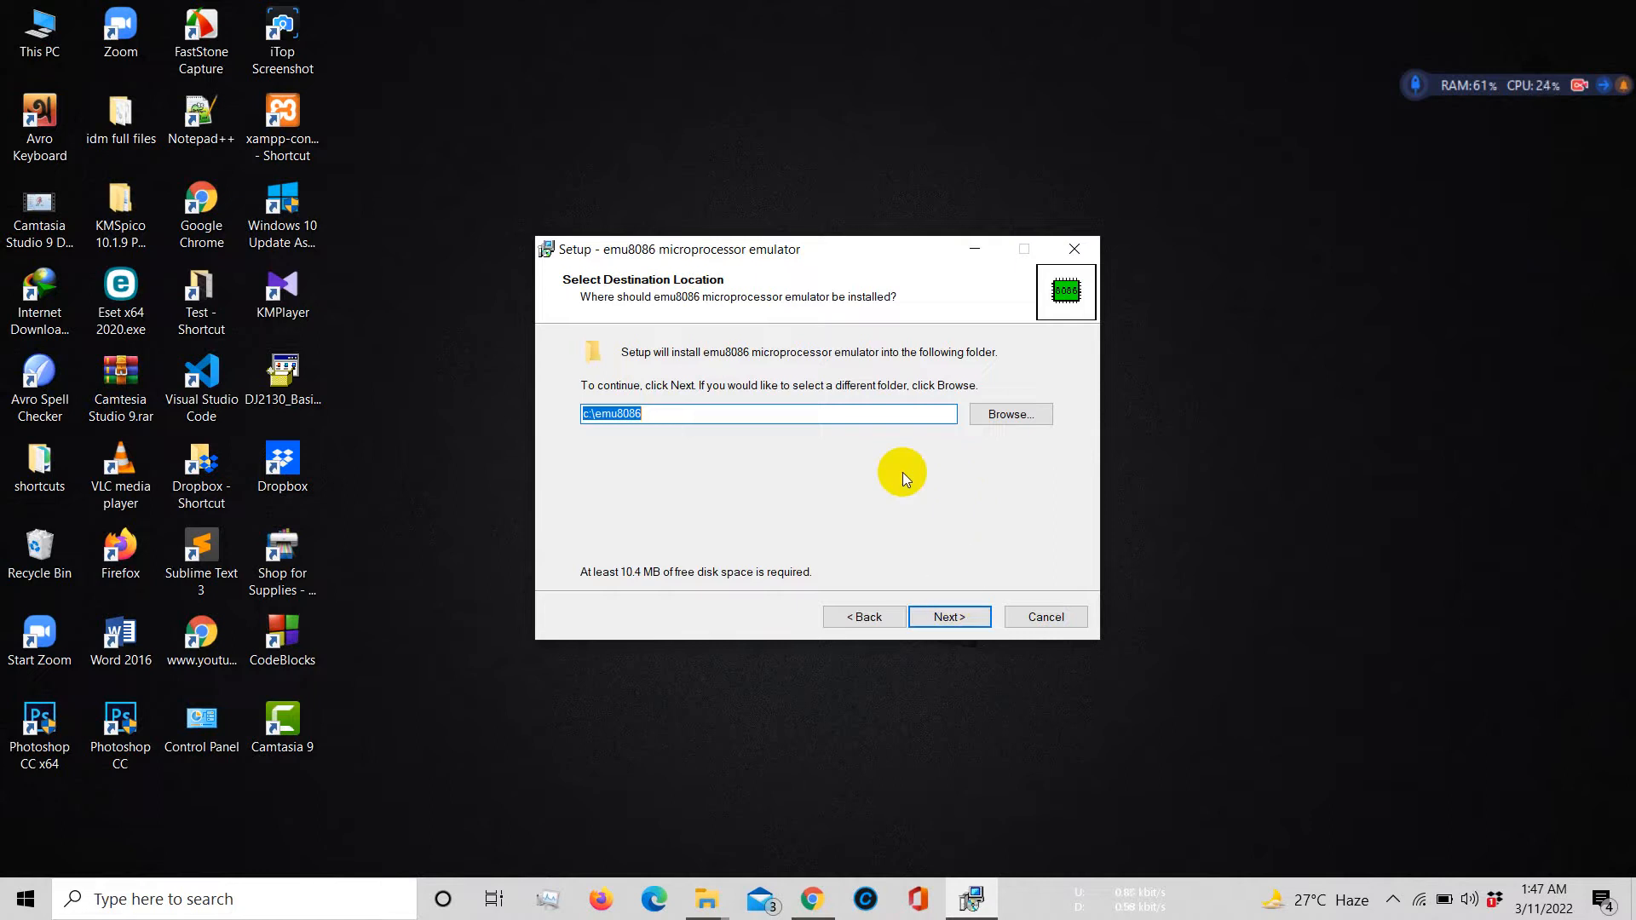
{"action": "mouse_move", "coordinate": [957, 527]}
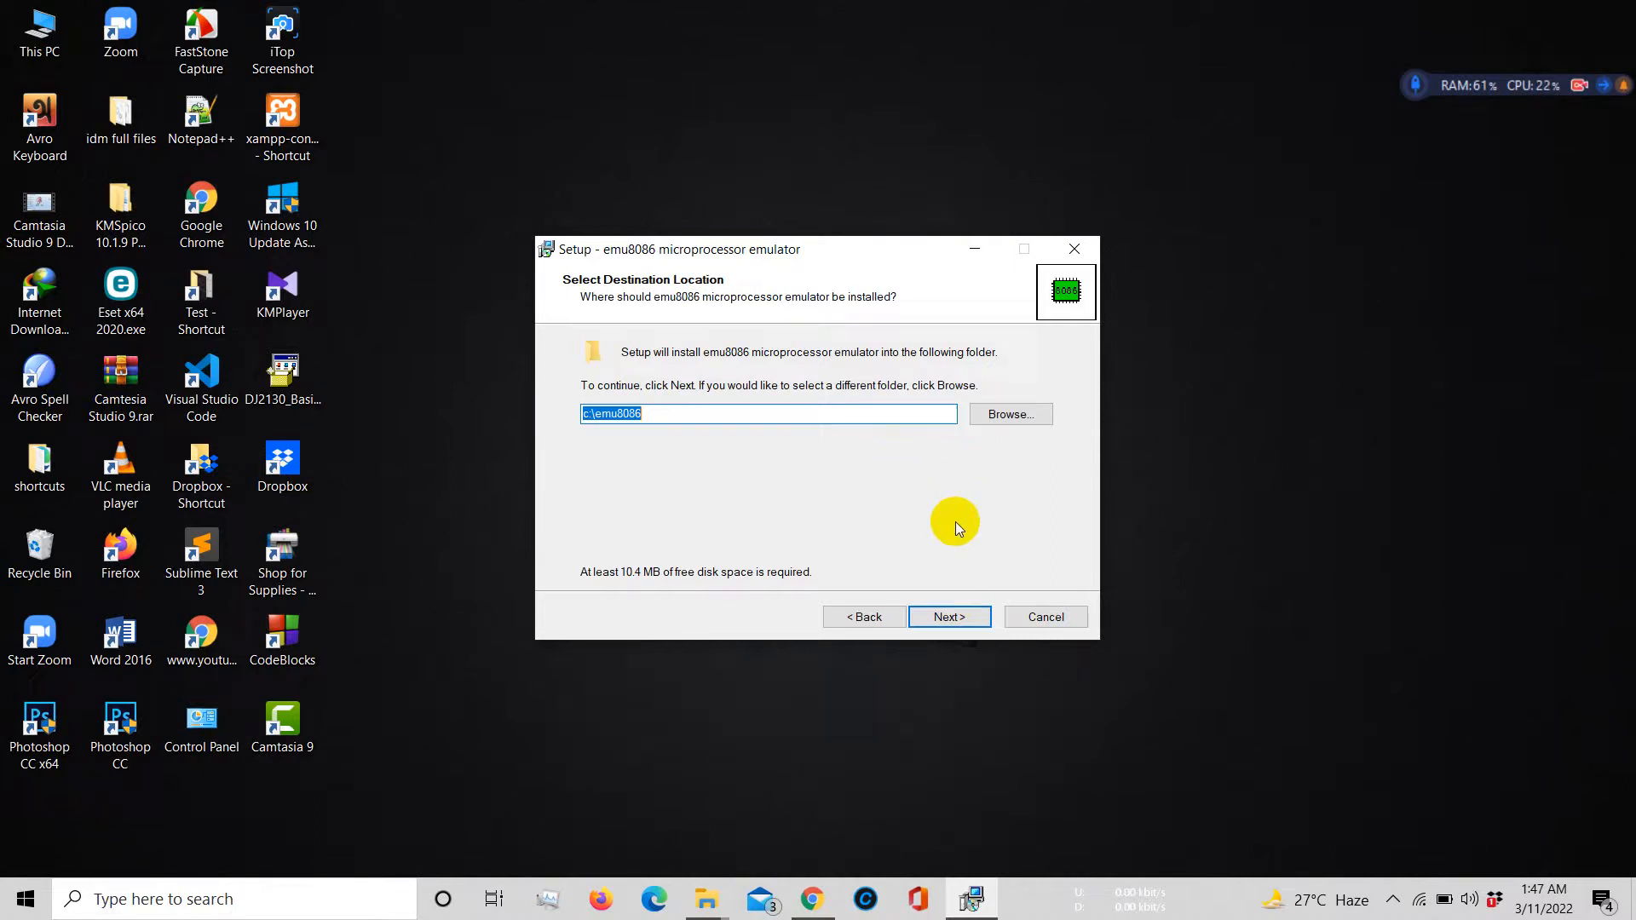
Install into the existing c:\emu8086 folder with an emu8086 Start Menu folder
{"action": "left_click", "coordinate": [948, 617]}
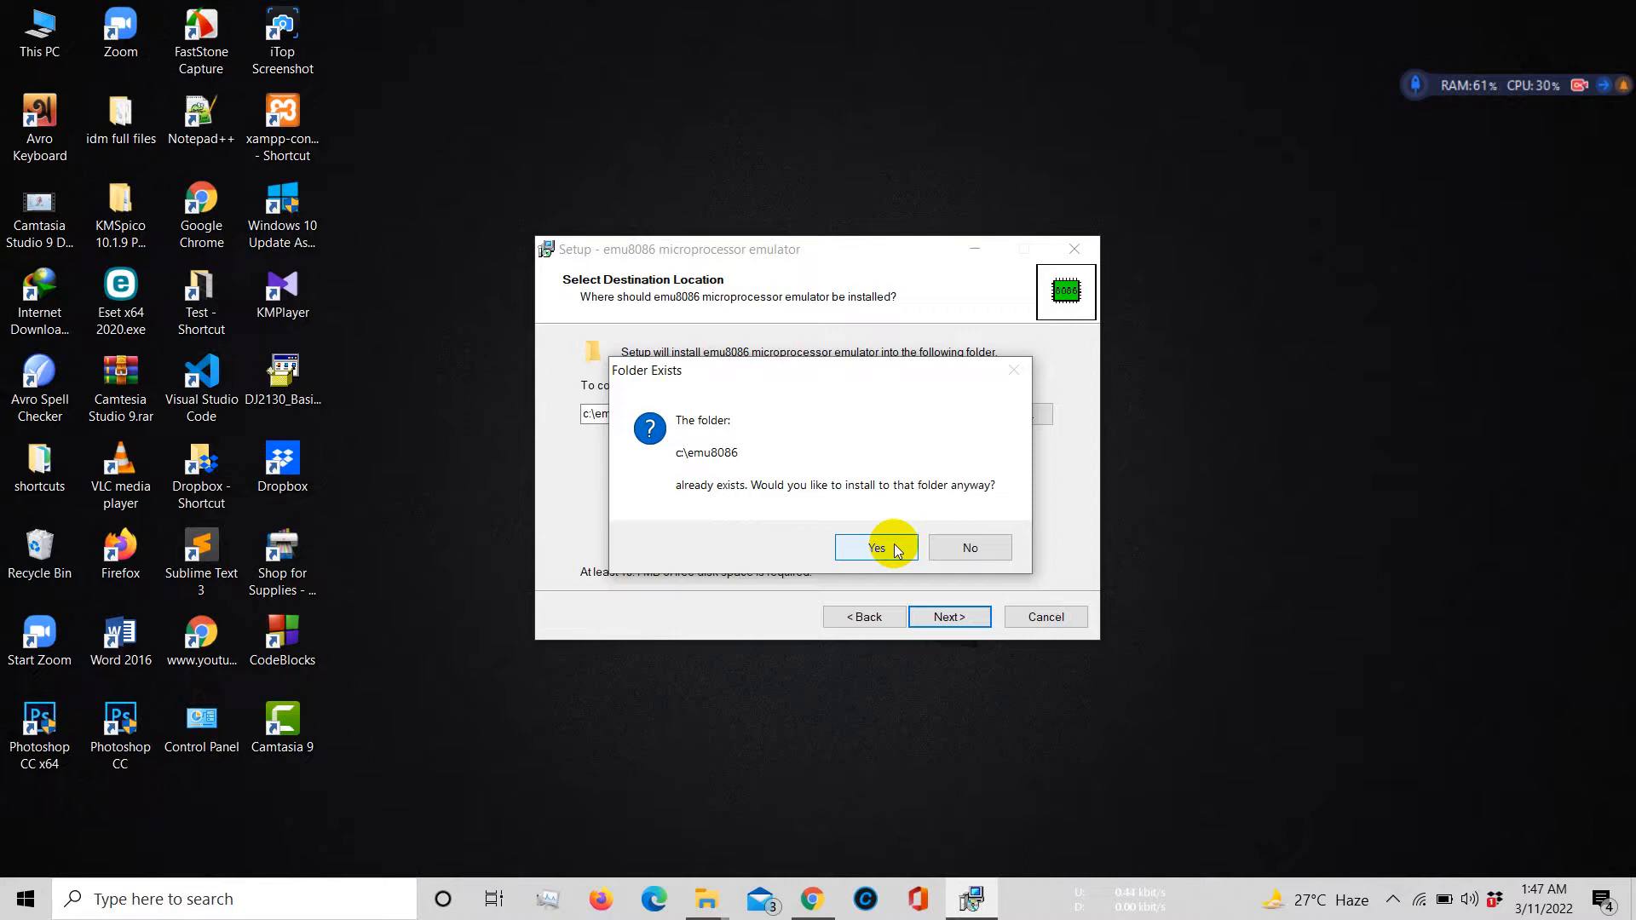
{"action": "left_click", "coordinate": [875, 547]}
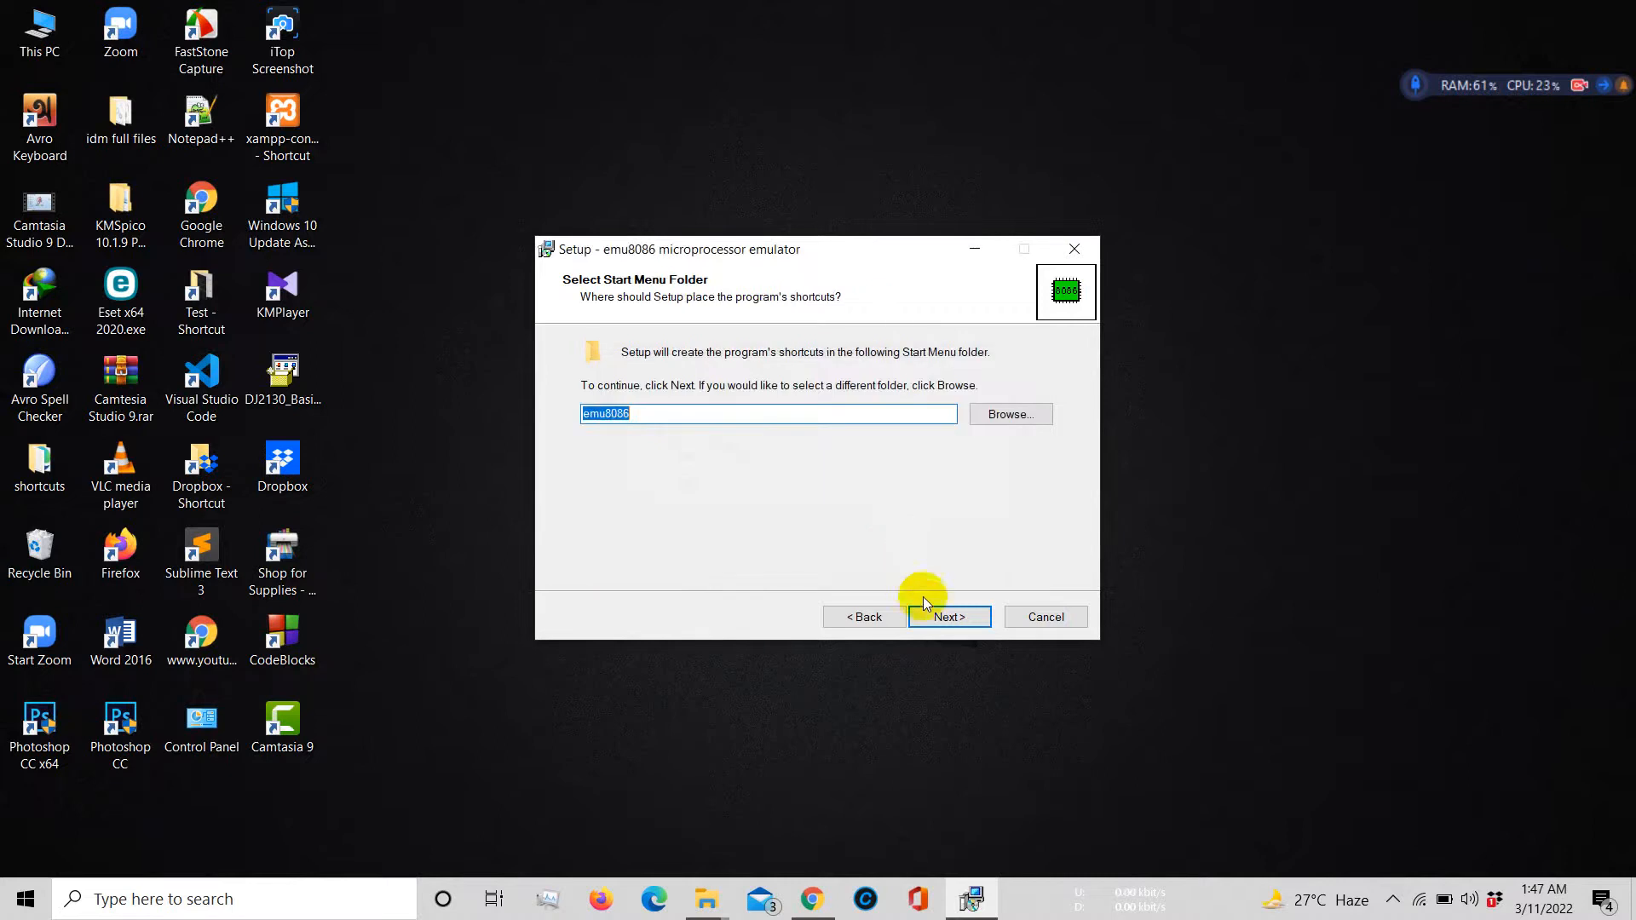
{"action": "left_click", "coordinate": [947, 617]}
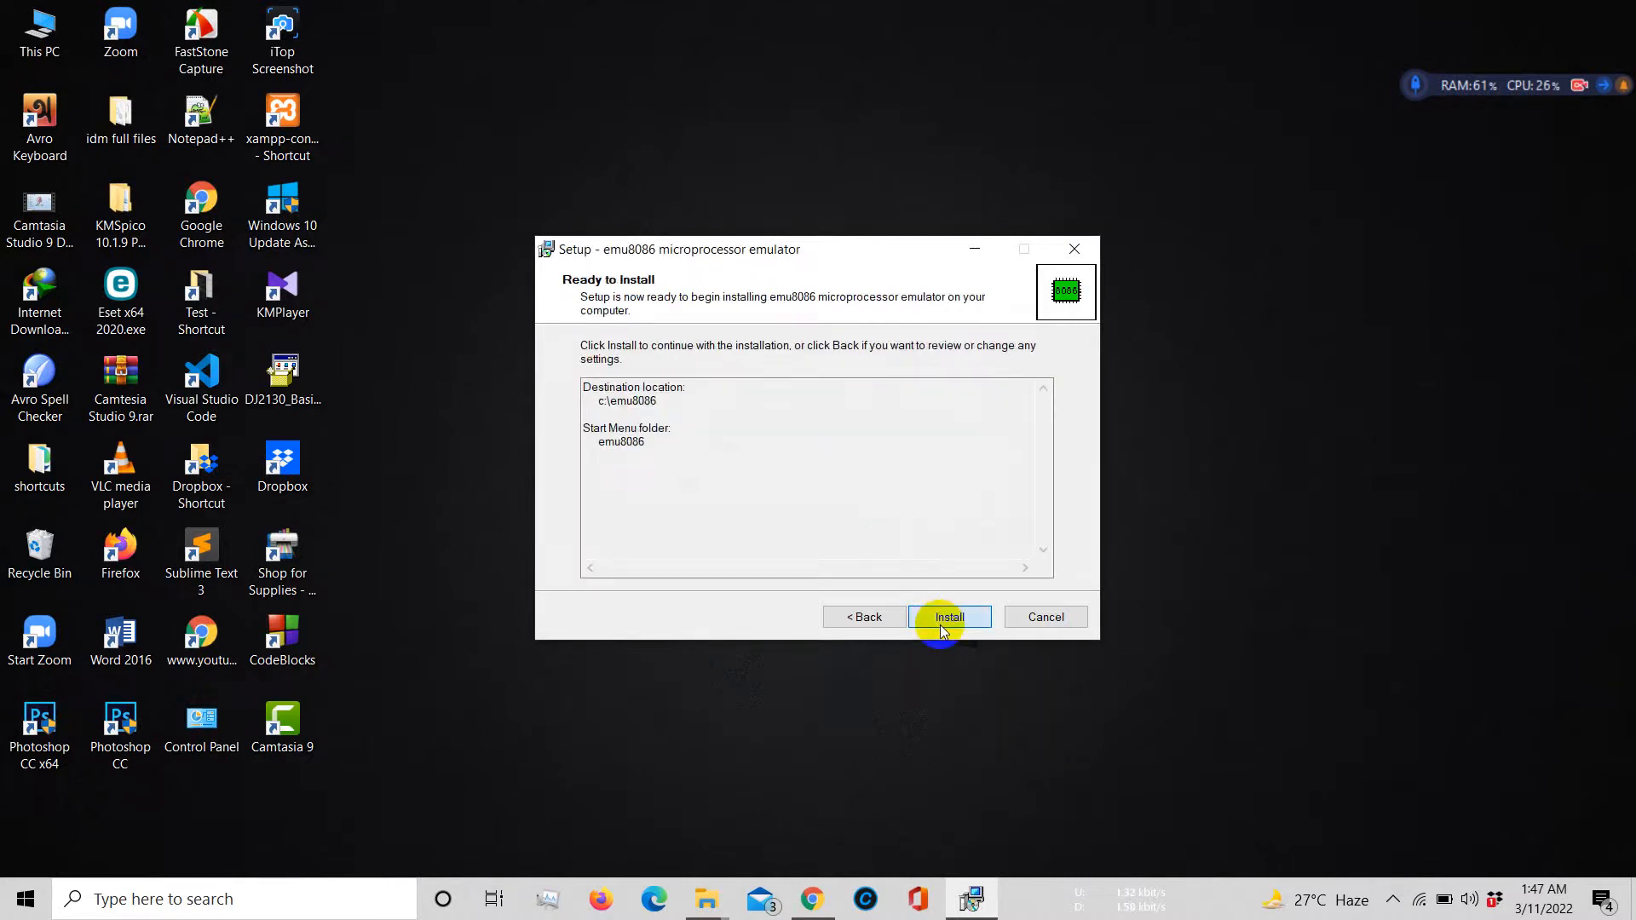
{"action": "left_click", "coordinate": [948, 617]}
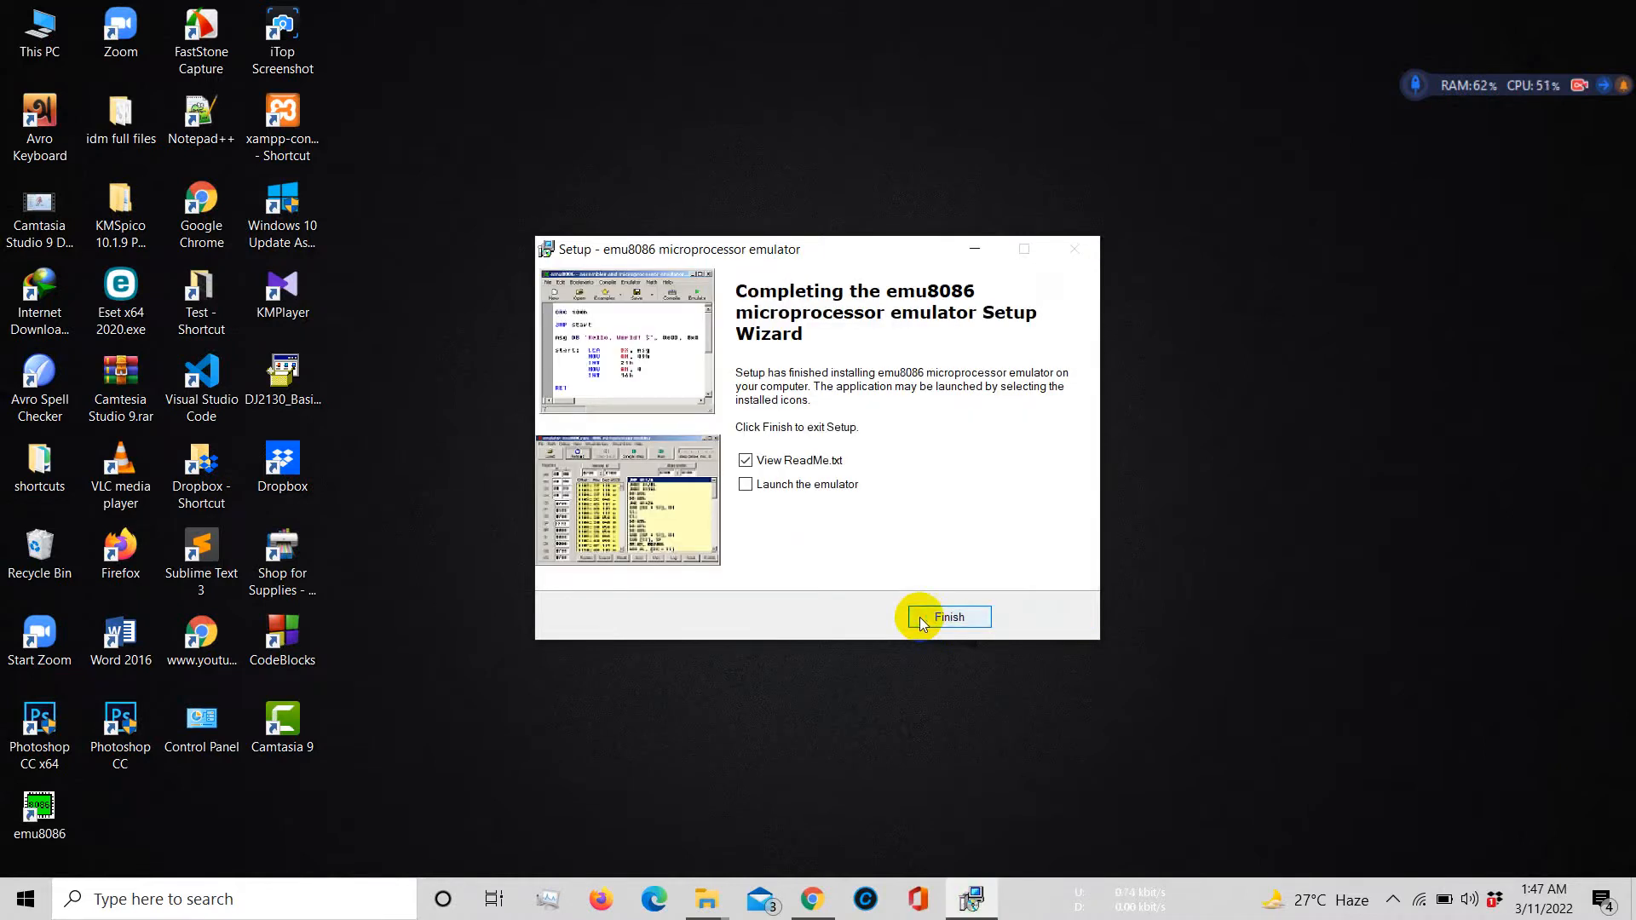
Finish setup and skim the emu8086 ReadMe.txt that opens in Notepad
{"action": "left_click", "coordinate": [948, 617]}
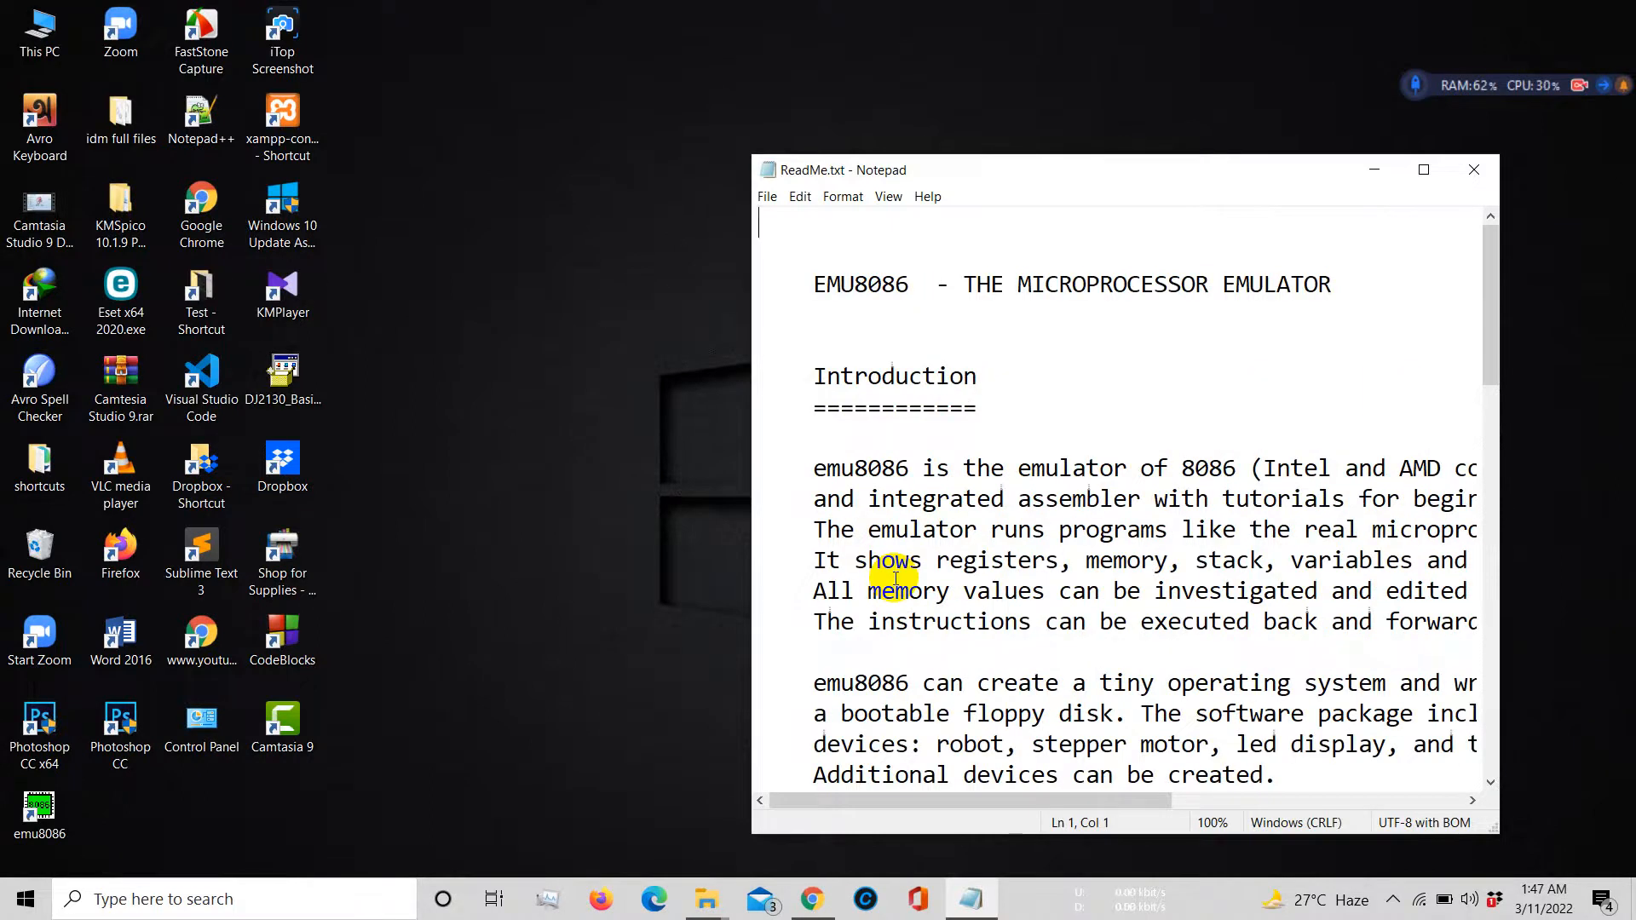
{"action": "scroll", "scroll_direction": "down", "scroll_amount": 3}
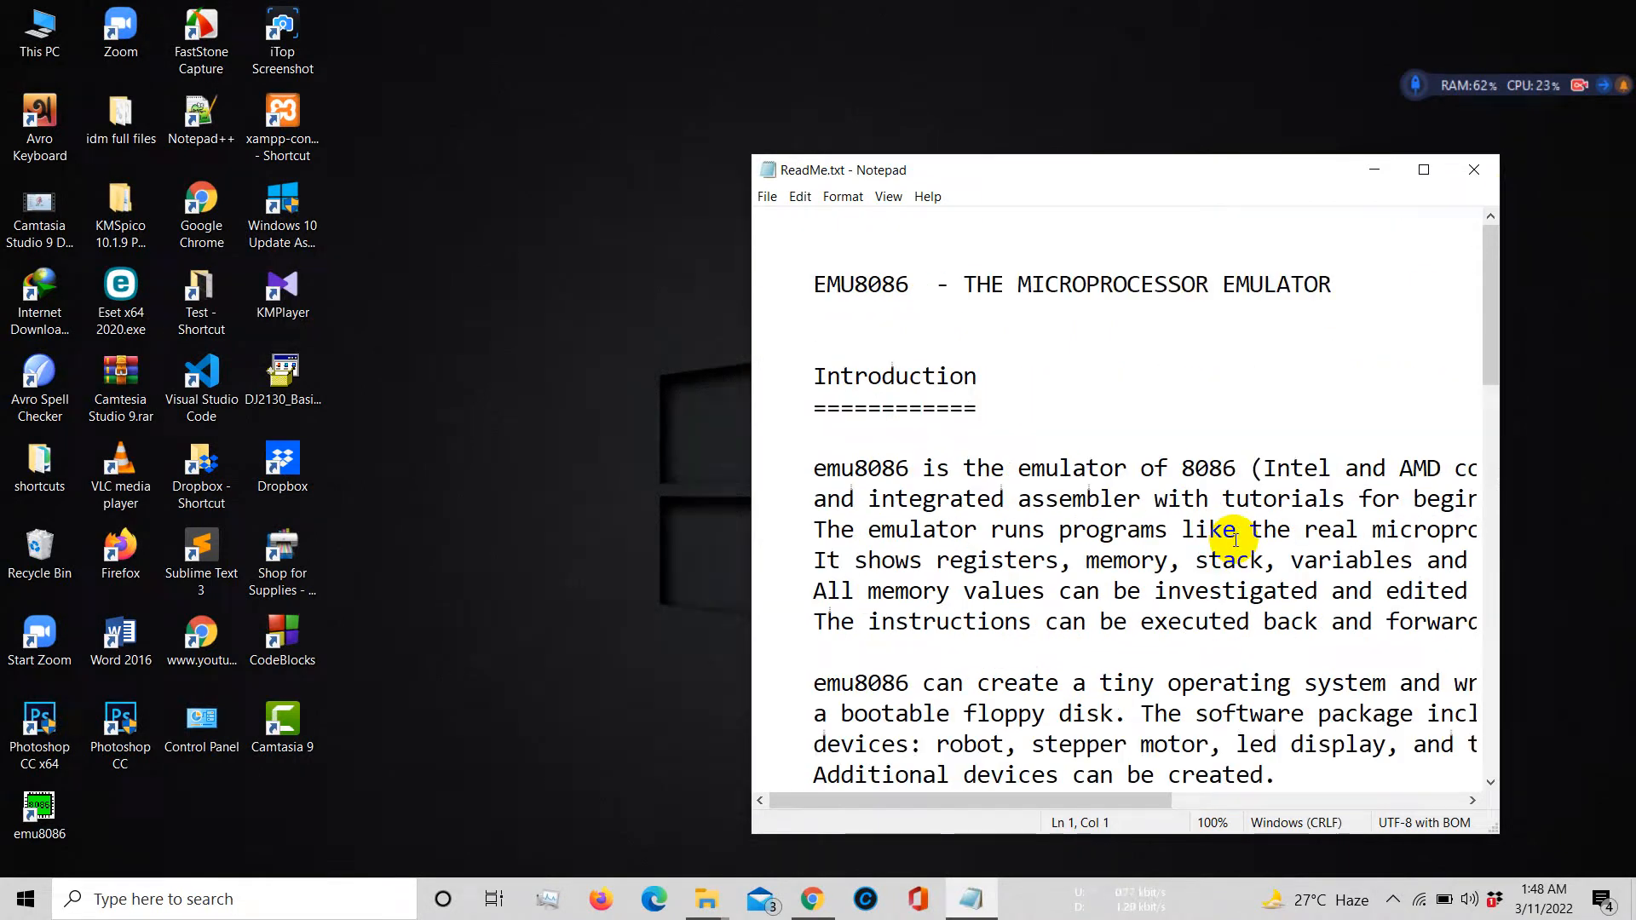
{"action": "mouse_move", "coordinate": [1347, 359]}
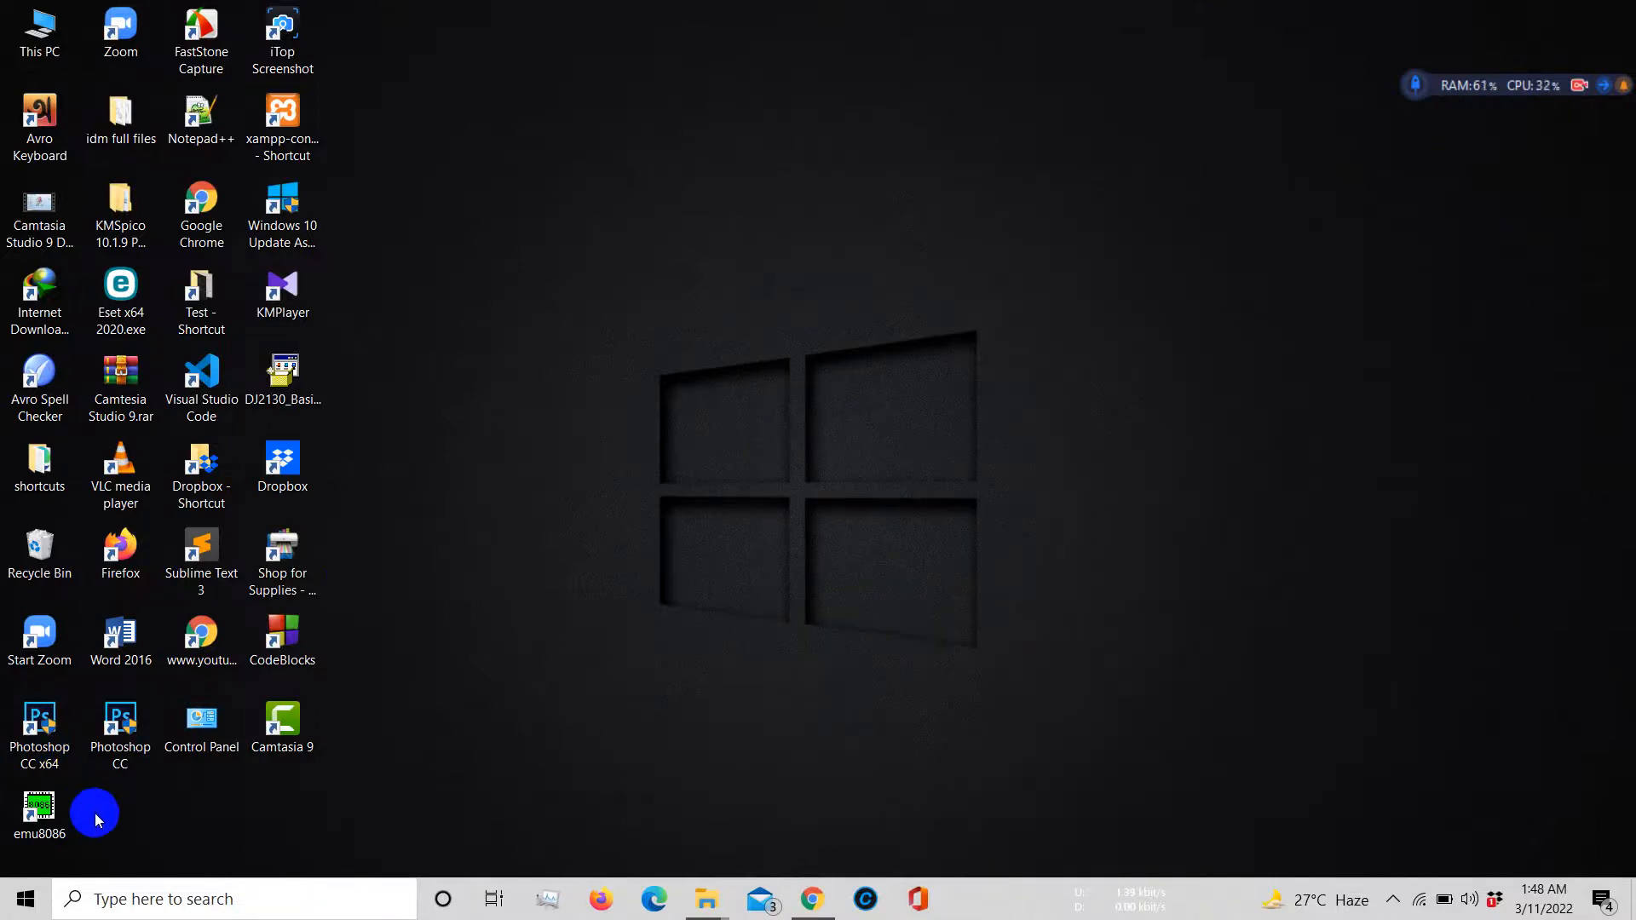
Launch emu8086 from its new desktop shortcut
{"action": "left_click", "coordinate": [38, 814]}
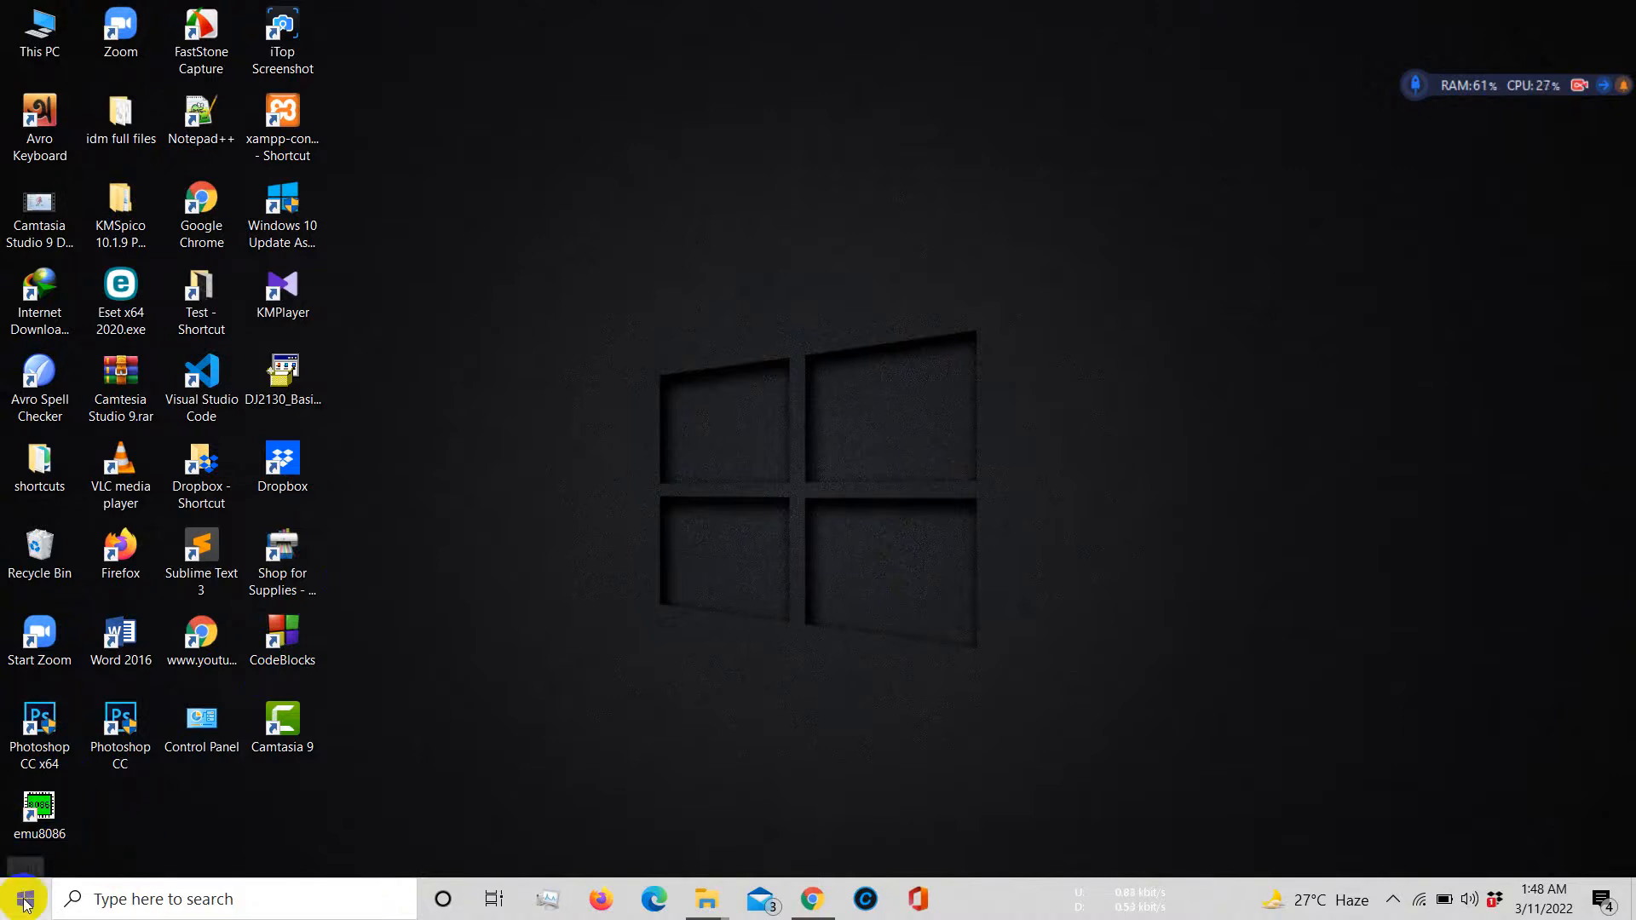
{"action": "left_click", "coordinate": [23, 899]}
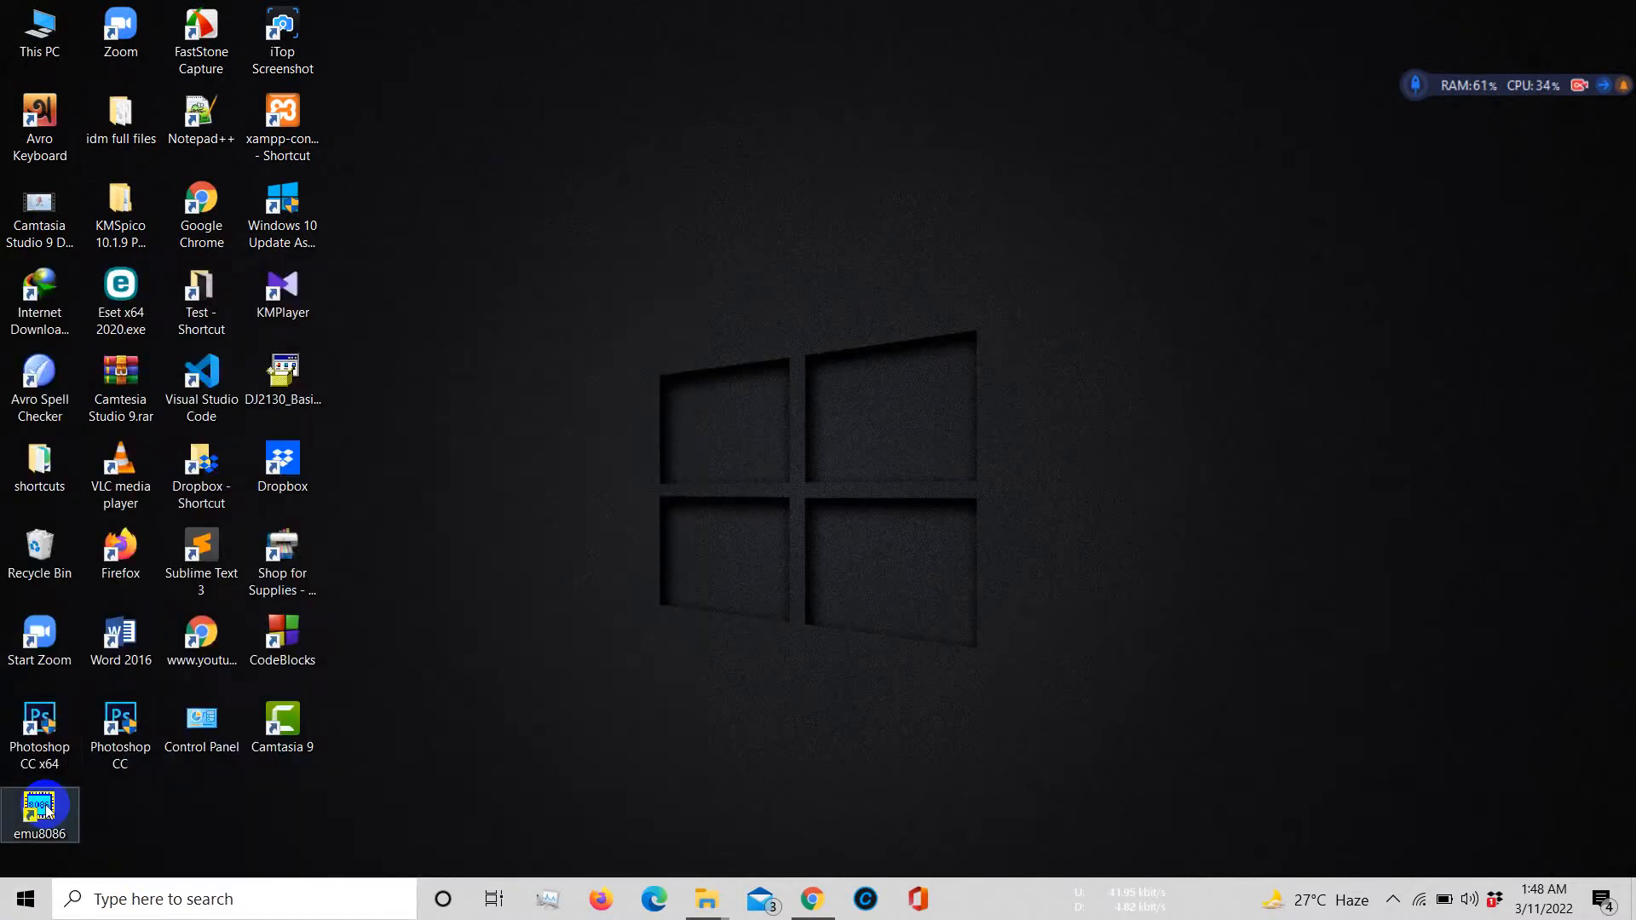
{"action": "mouse_move", "coordinate": [40, 809]}
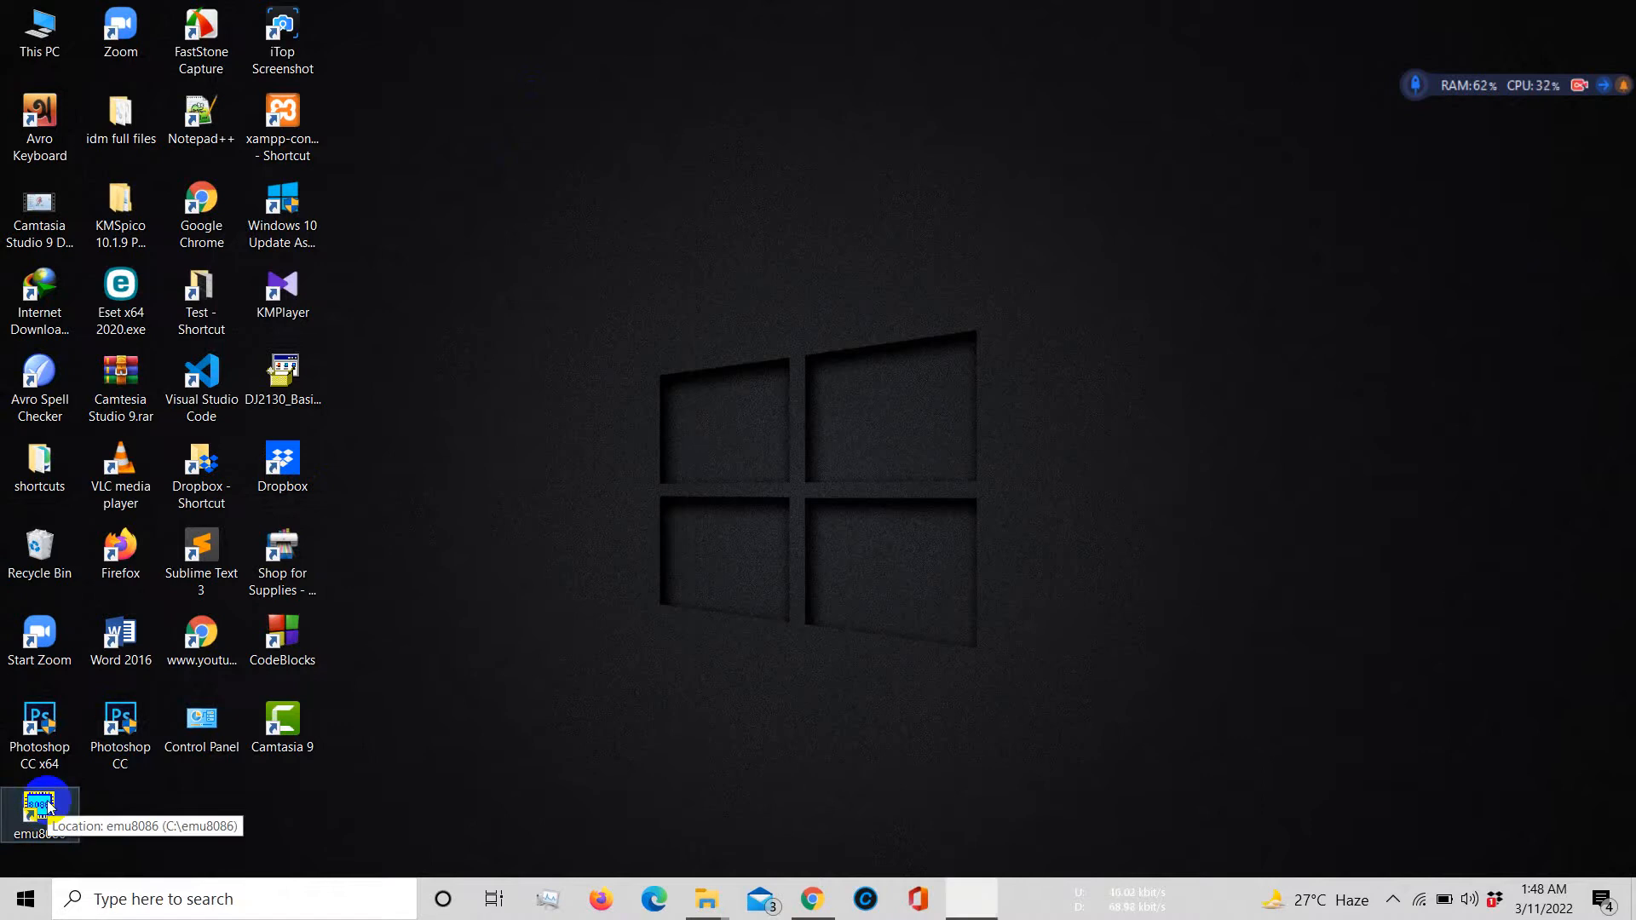
{"action": "double_click", "coordinate": [38, 809]}
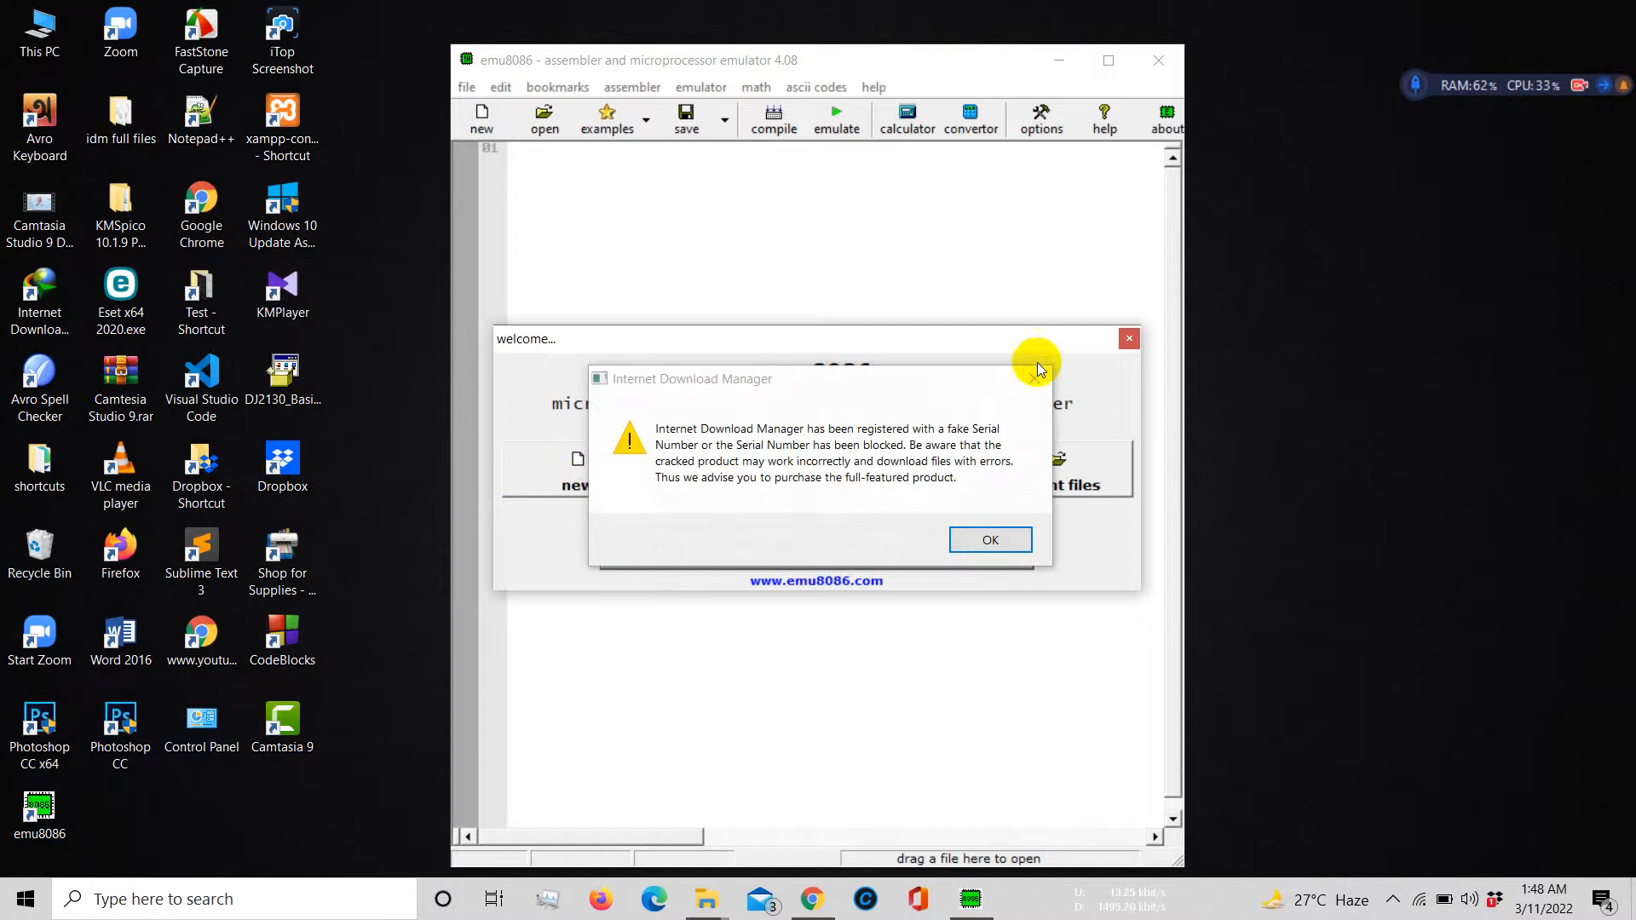
Dismiss the IDM warning and create a new source file from the COM template
{"action": "left_click", "coordinate": [989, 539]}
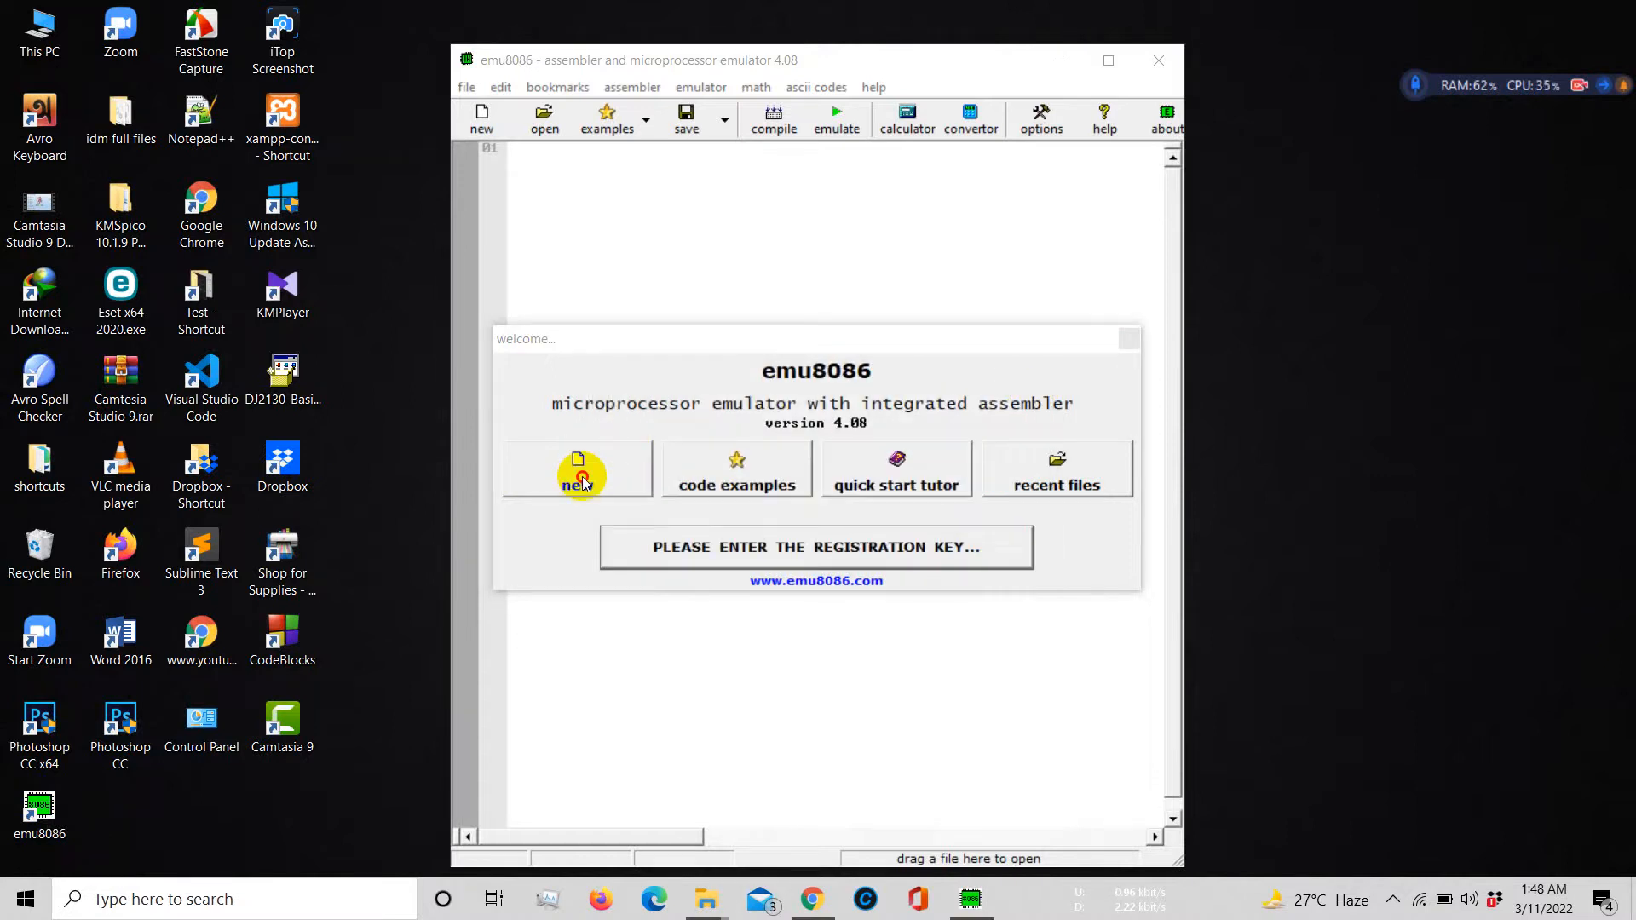
{"action": "left_click", "coordinate": [576, 478]}
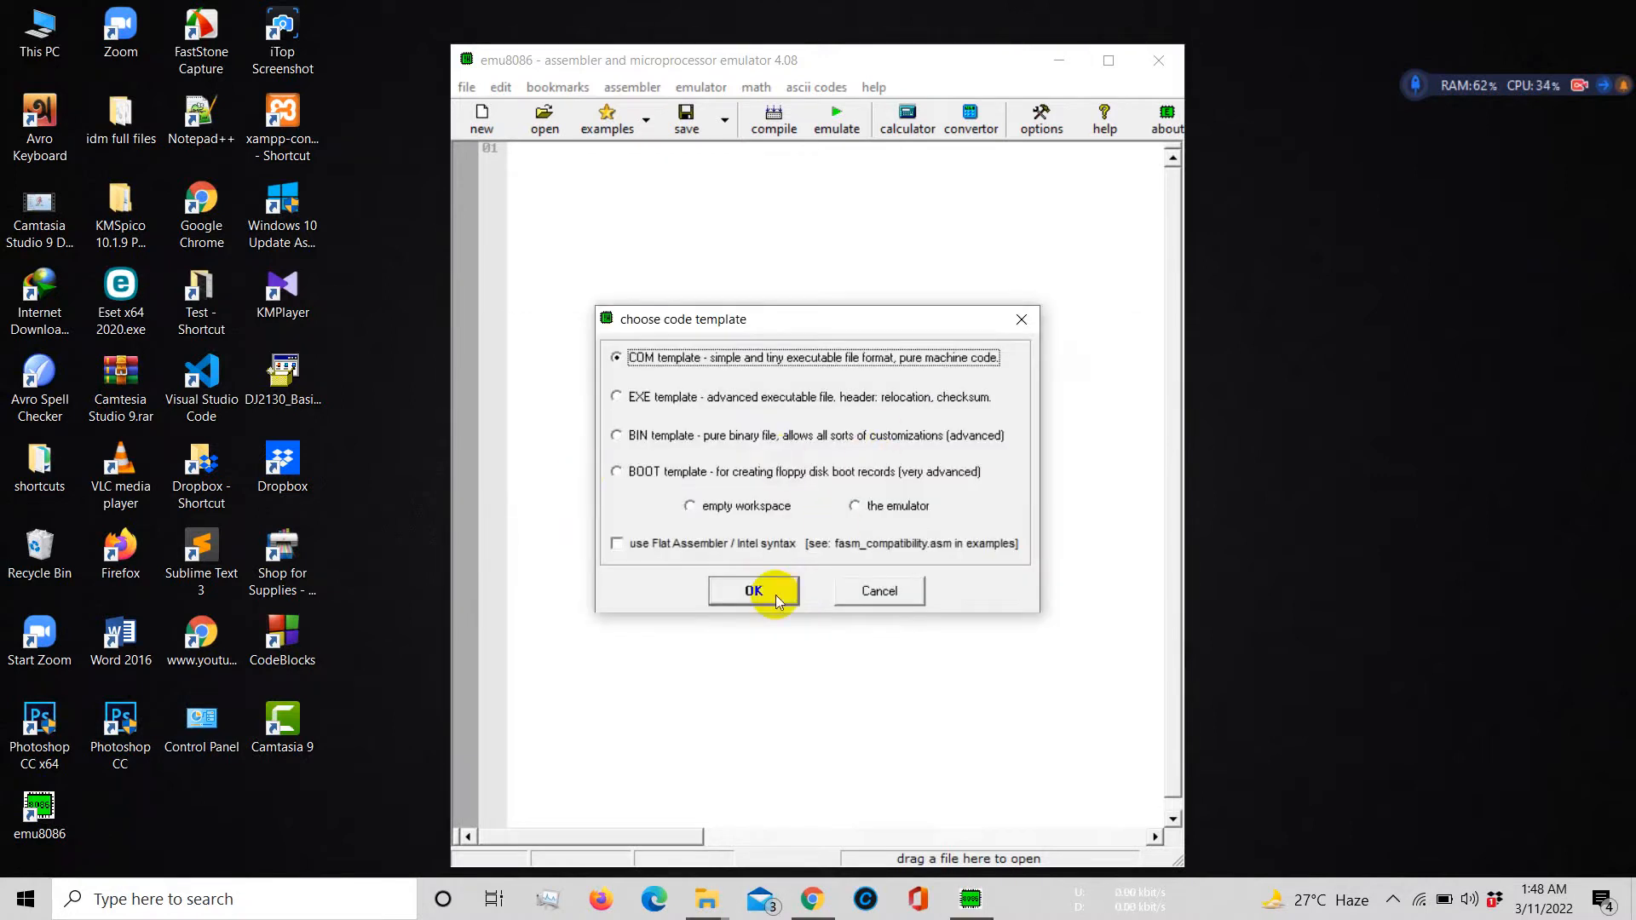
{"action": "left_click", "coordinate": [753, 590]}
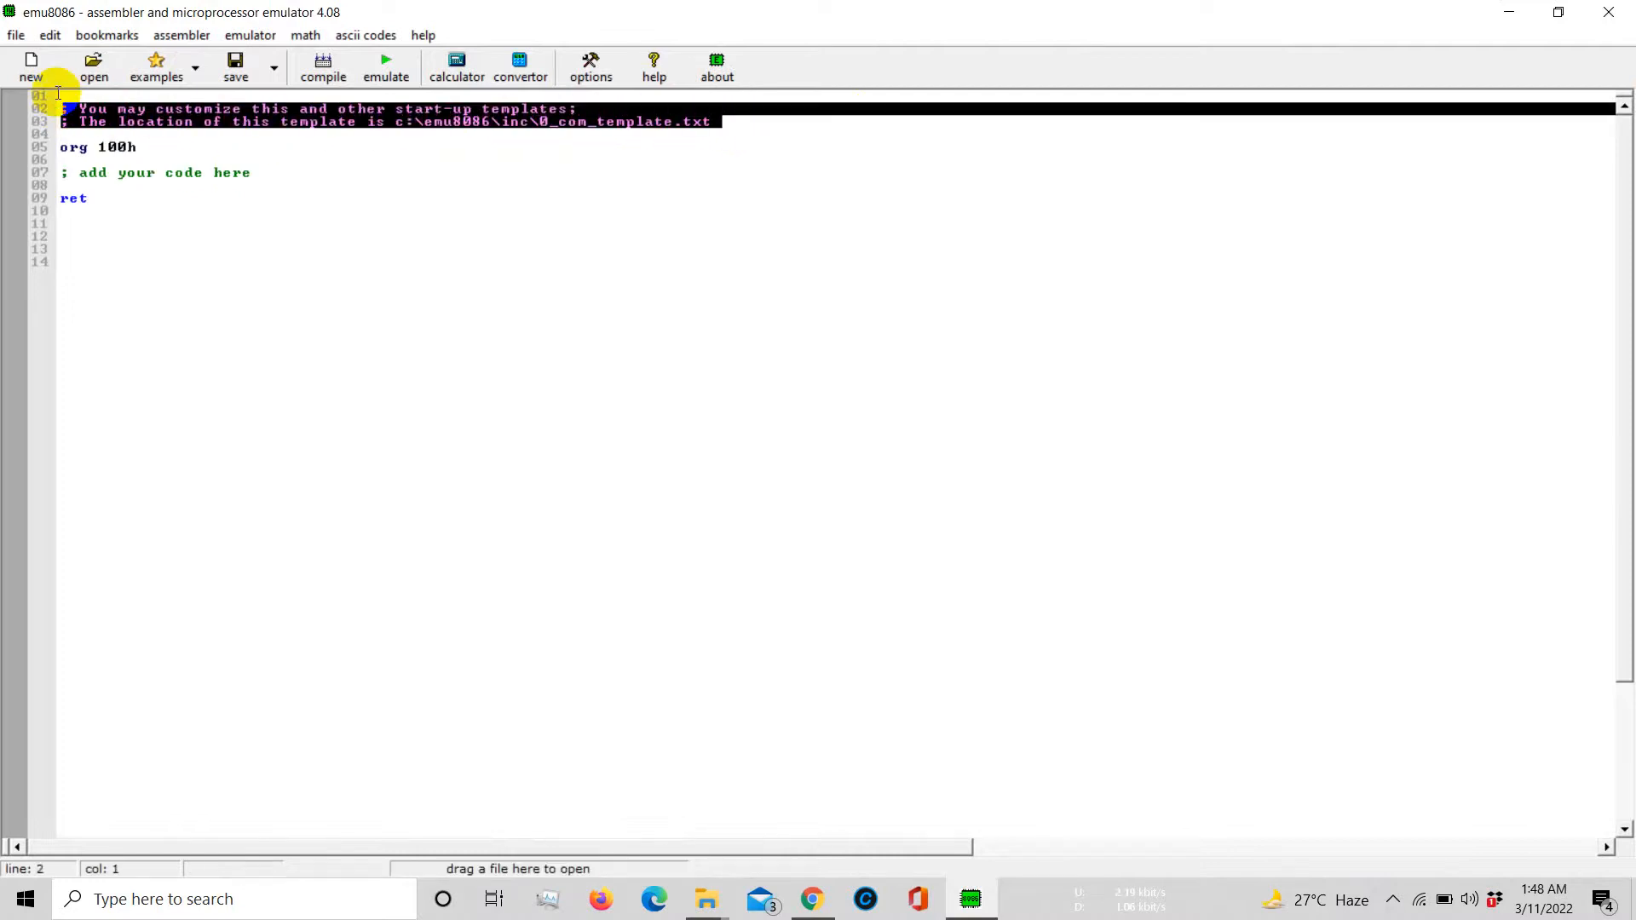
Remove the template comments and write 'mov dx, offset msg' above ret
{"action": "key", "text": "Delete"}
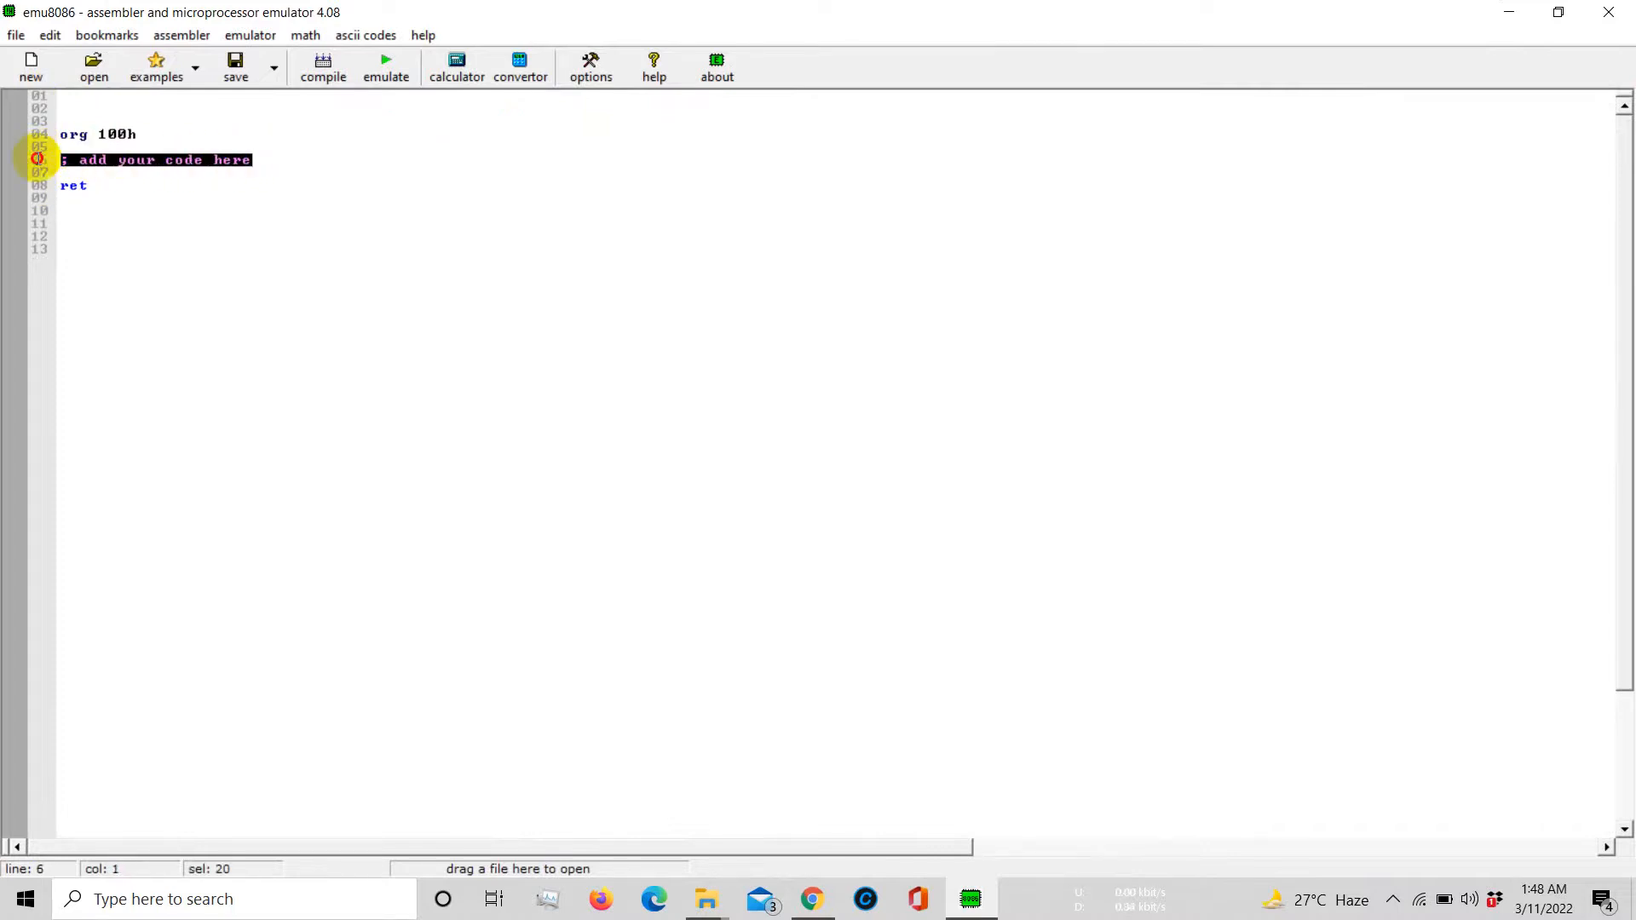
{"action": "mouse_move", "coordinate": [191, 248]}
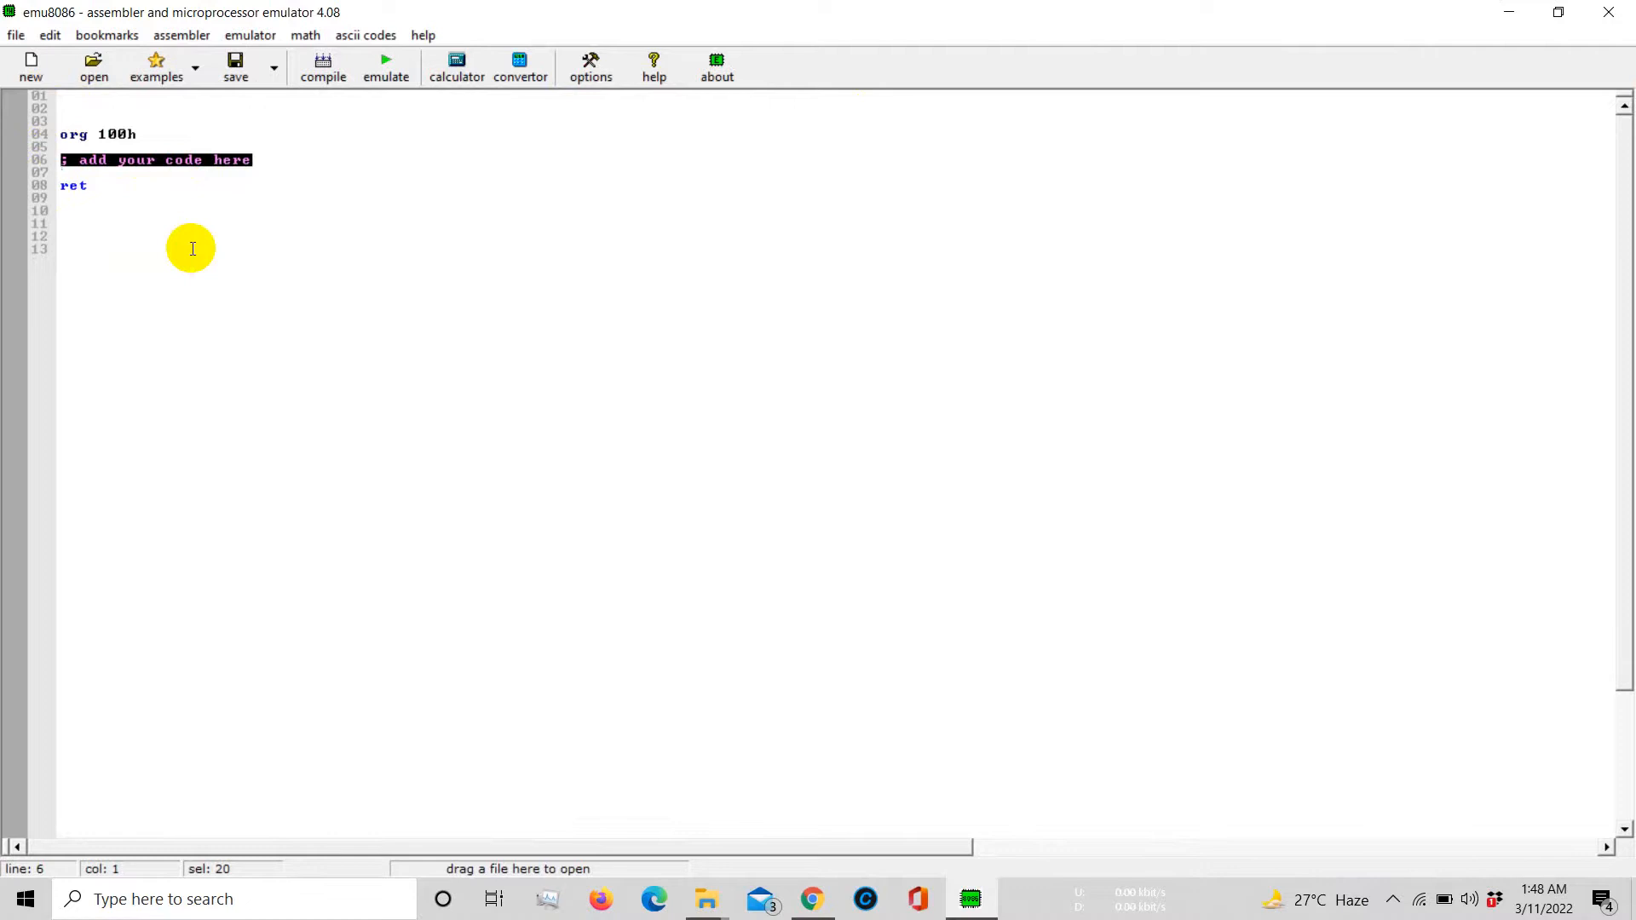
{"action": "key", "text": "Delete"}
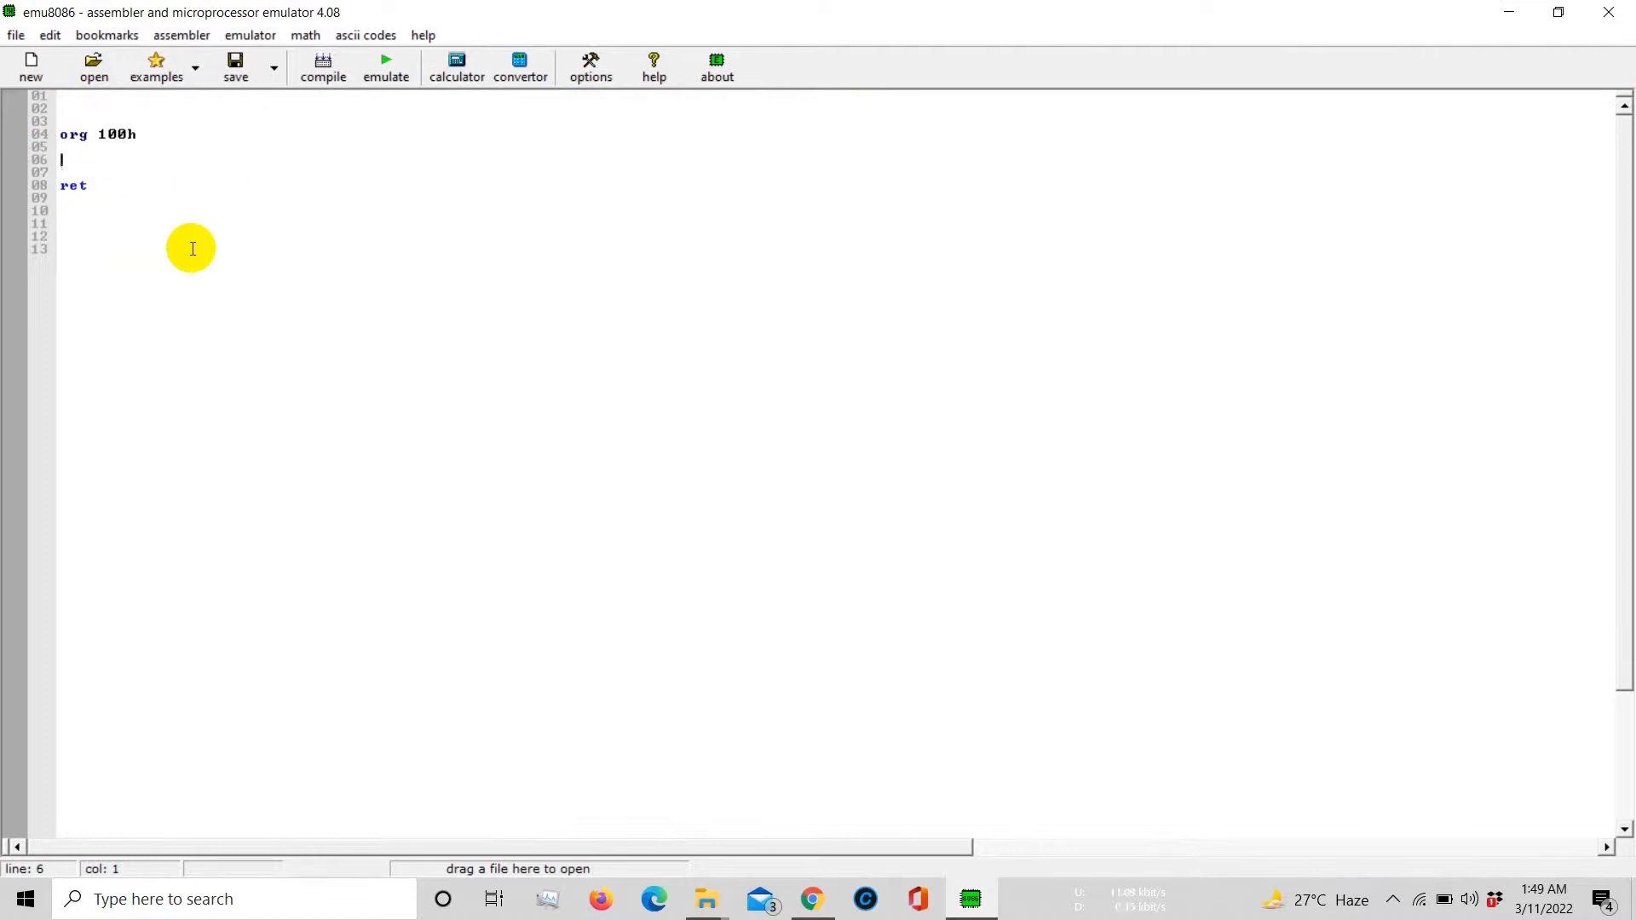
{"action": "type", "text": "mov"}
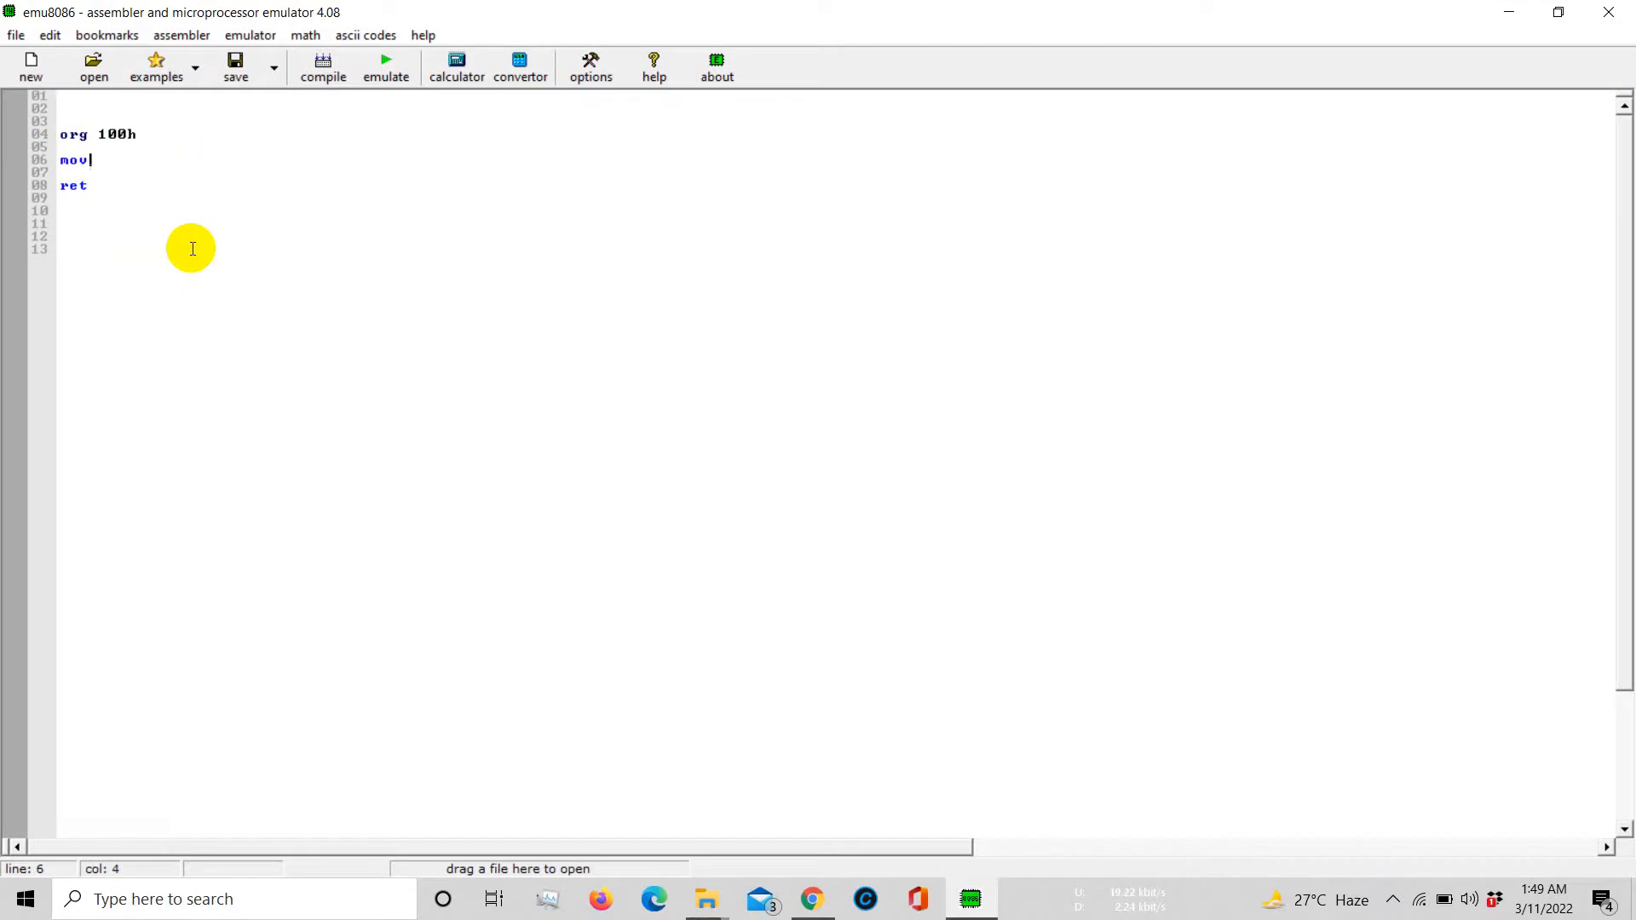
{"action": "type", "text": "dx,"}
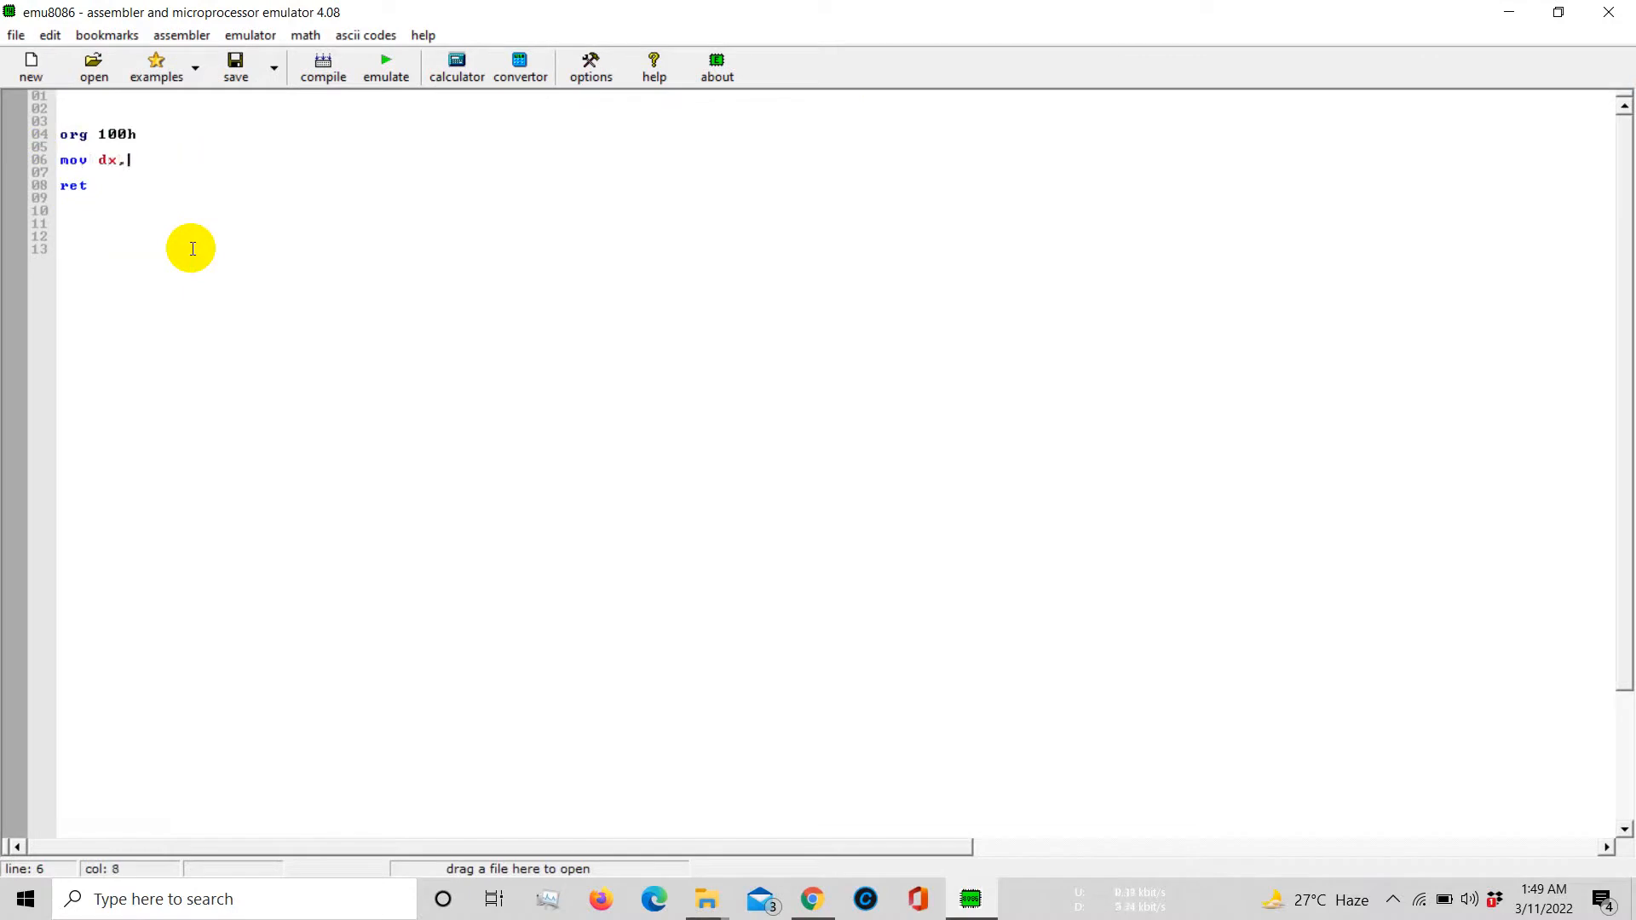
{"action": "type", "text": "o"}
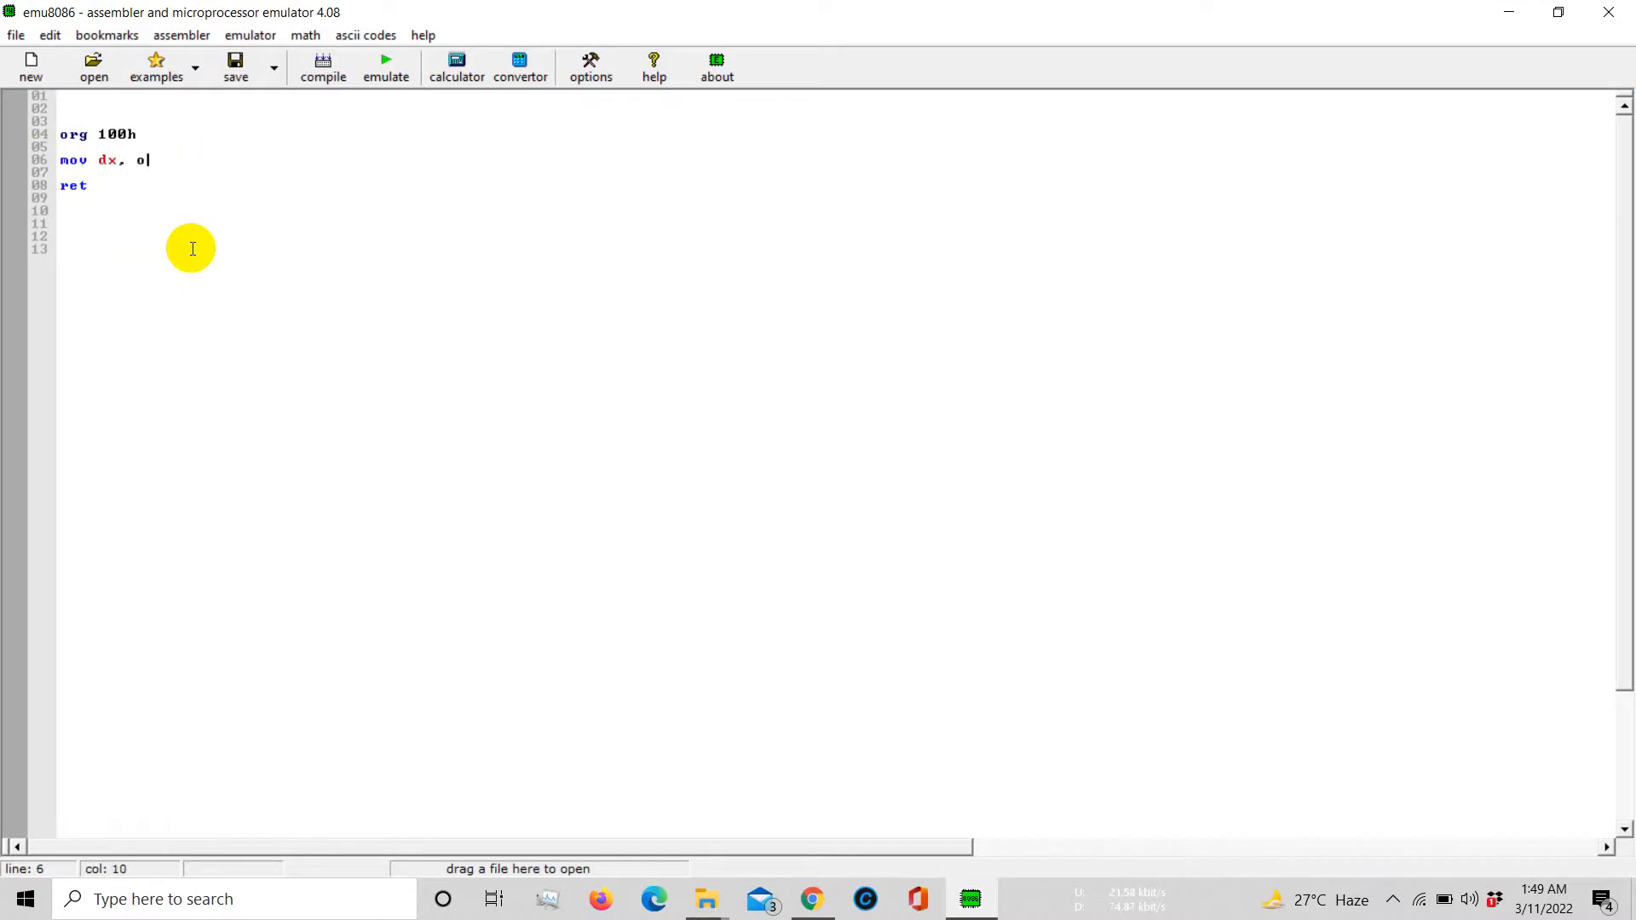
{"action": "type", "text": "ffset"}
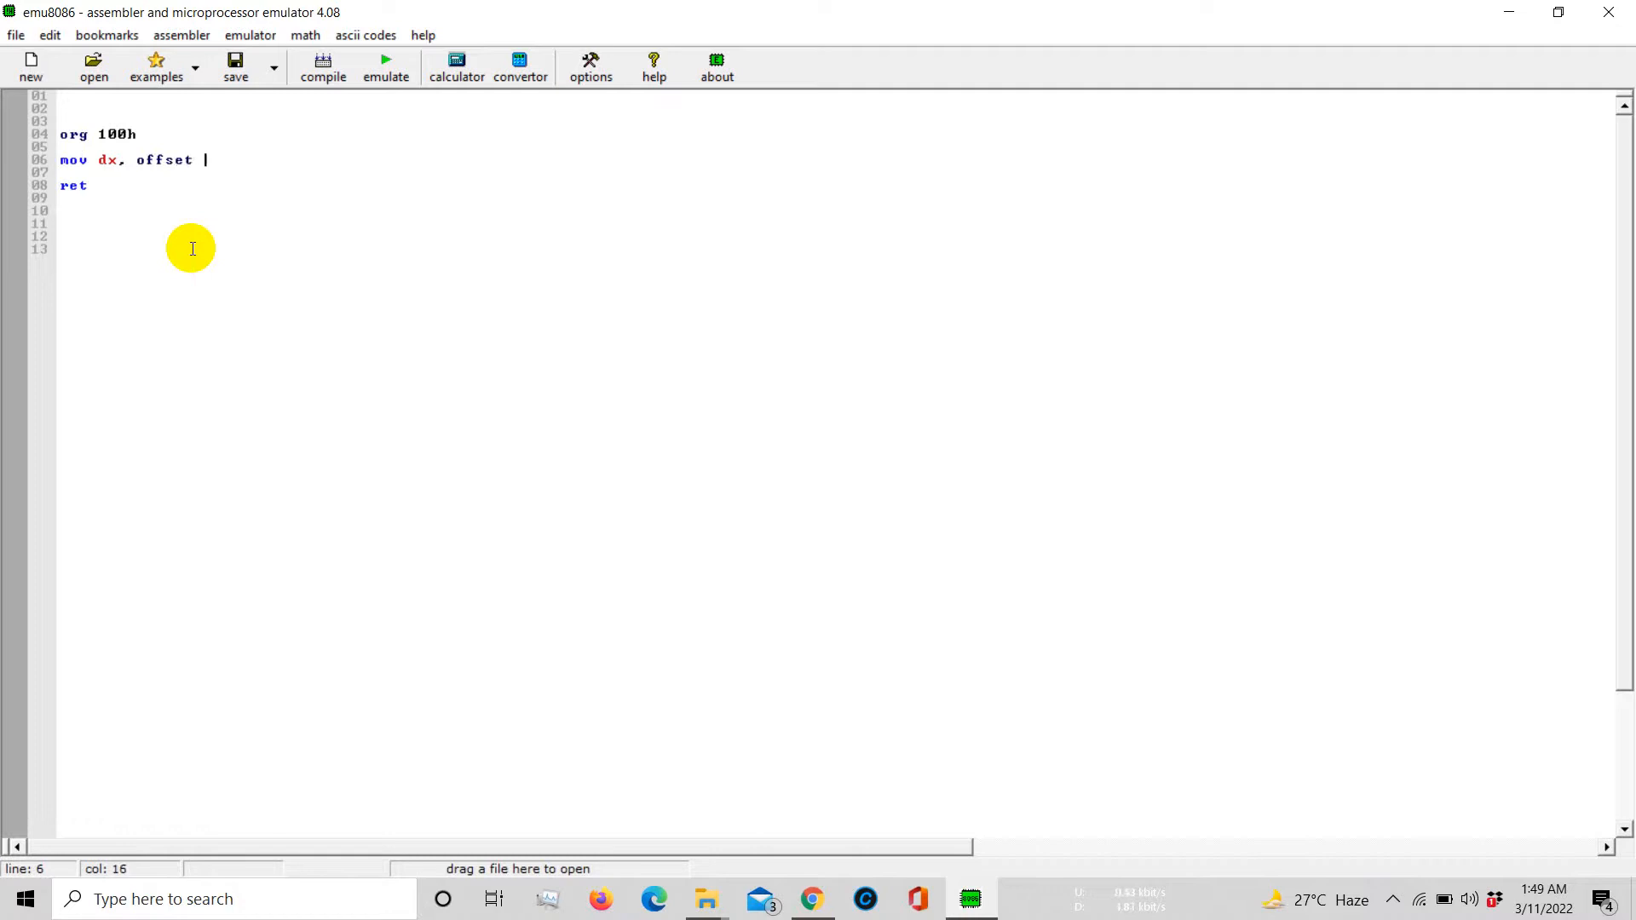
{"action": "type", "text": "msg"}
{"action": "left_click", "coordinate": [284, 172]}
{"action": "type", "text": "mov"}
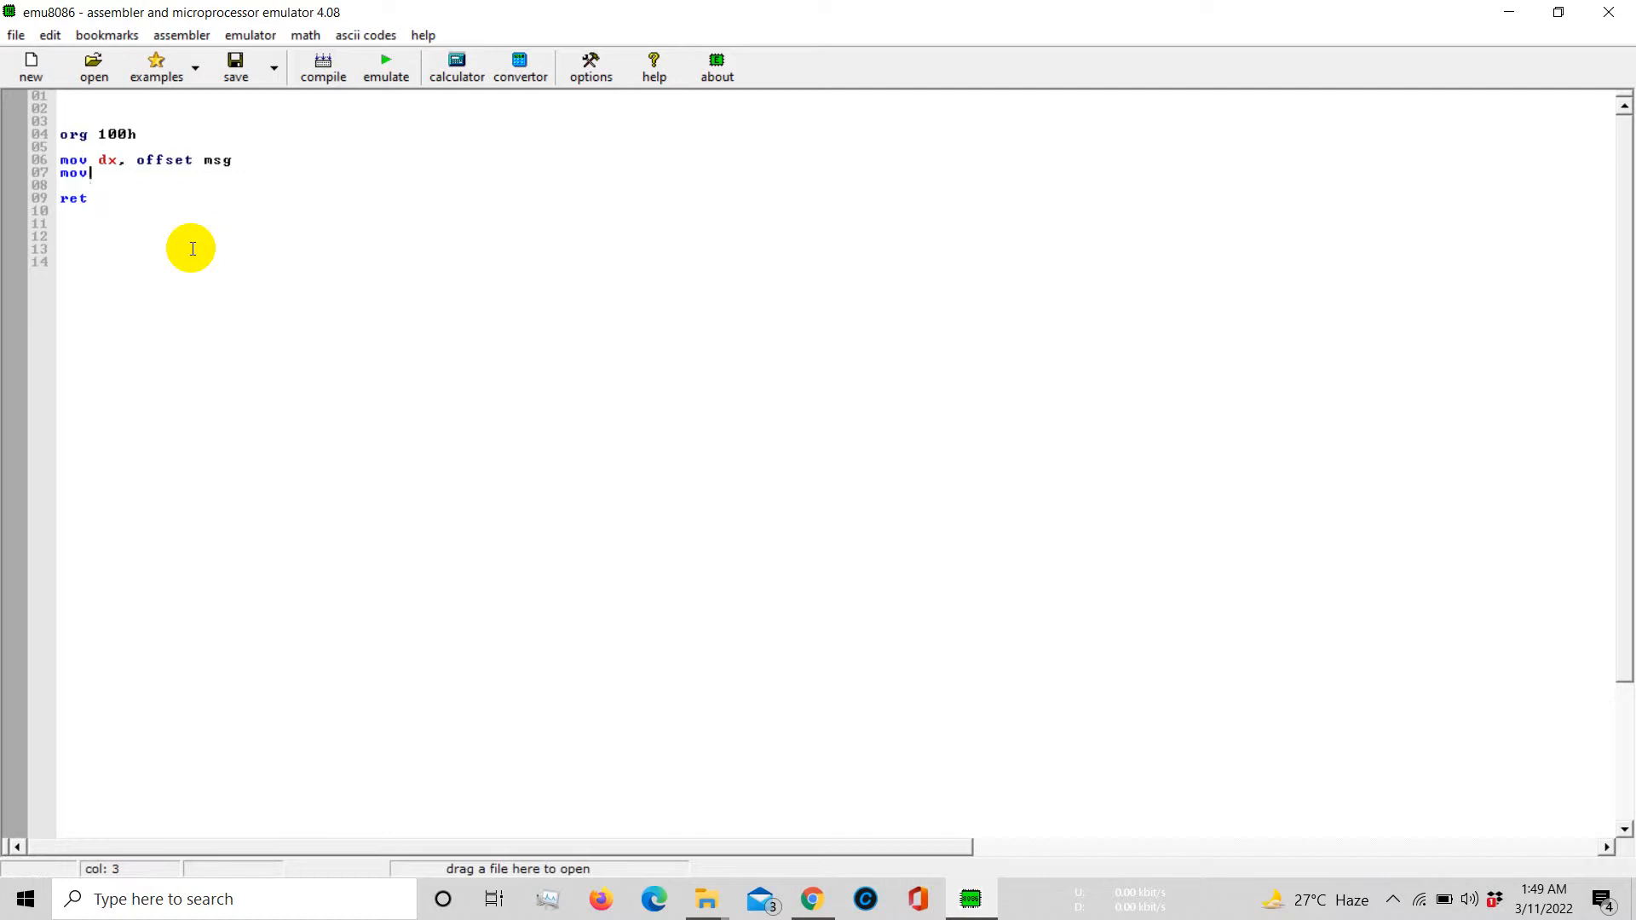
Add 'mov ah,9' and 'int 21h' to print the string via DOS interrupt
{"action": "type", "text": "ah"}
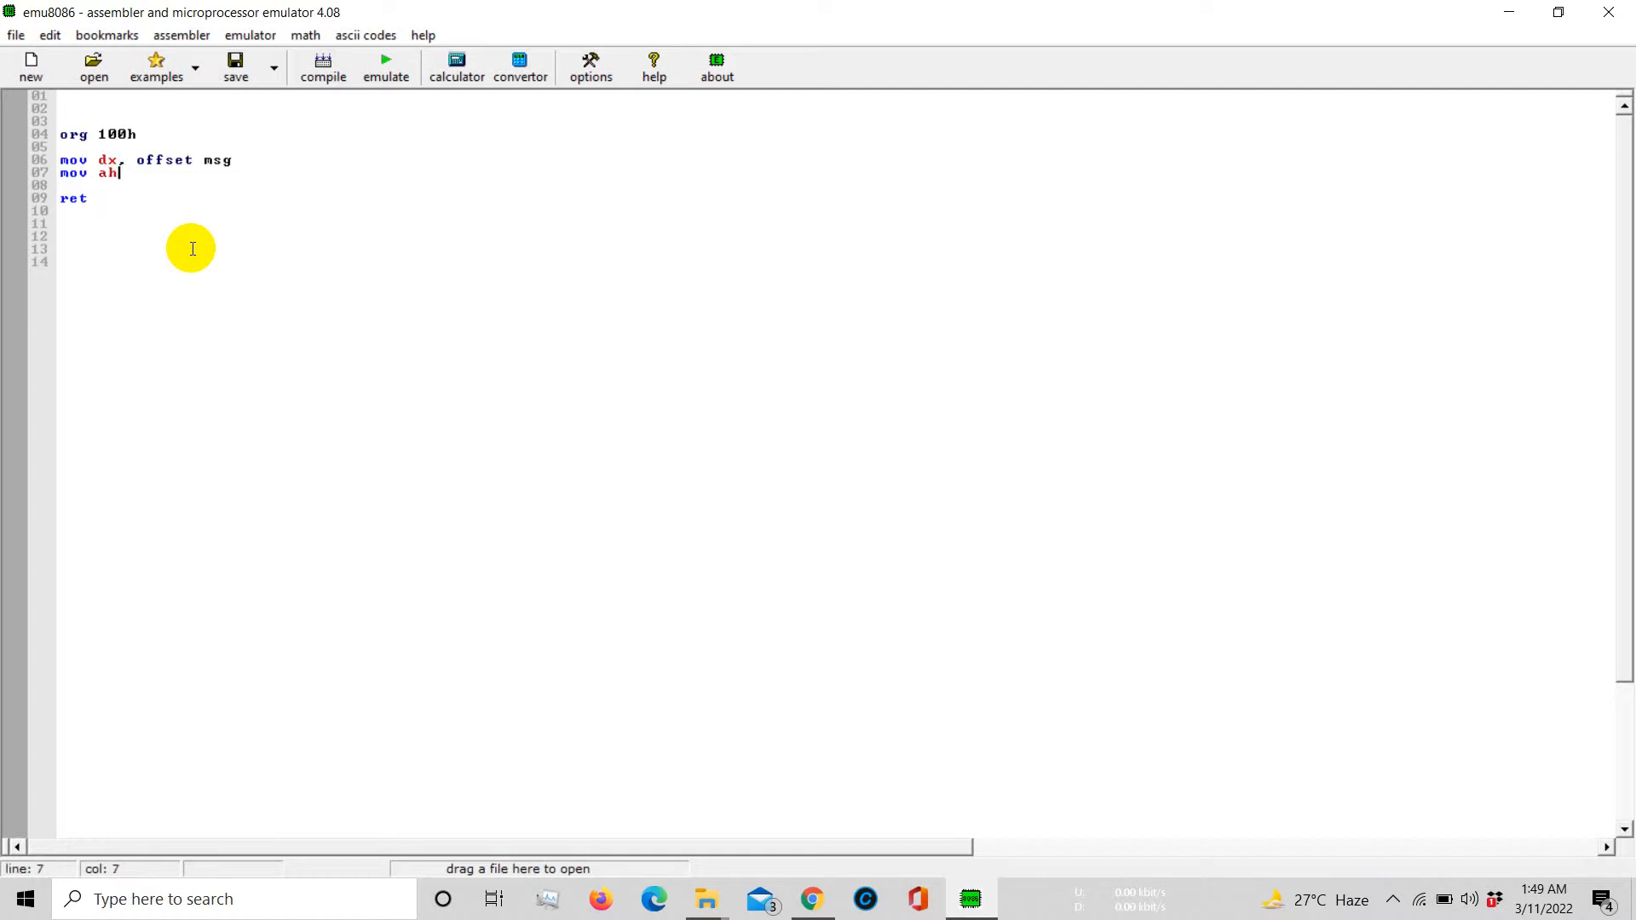
{"action": "type", "text": ",9"}
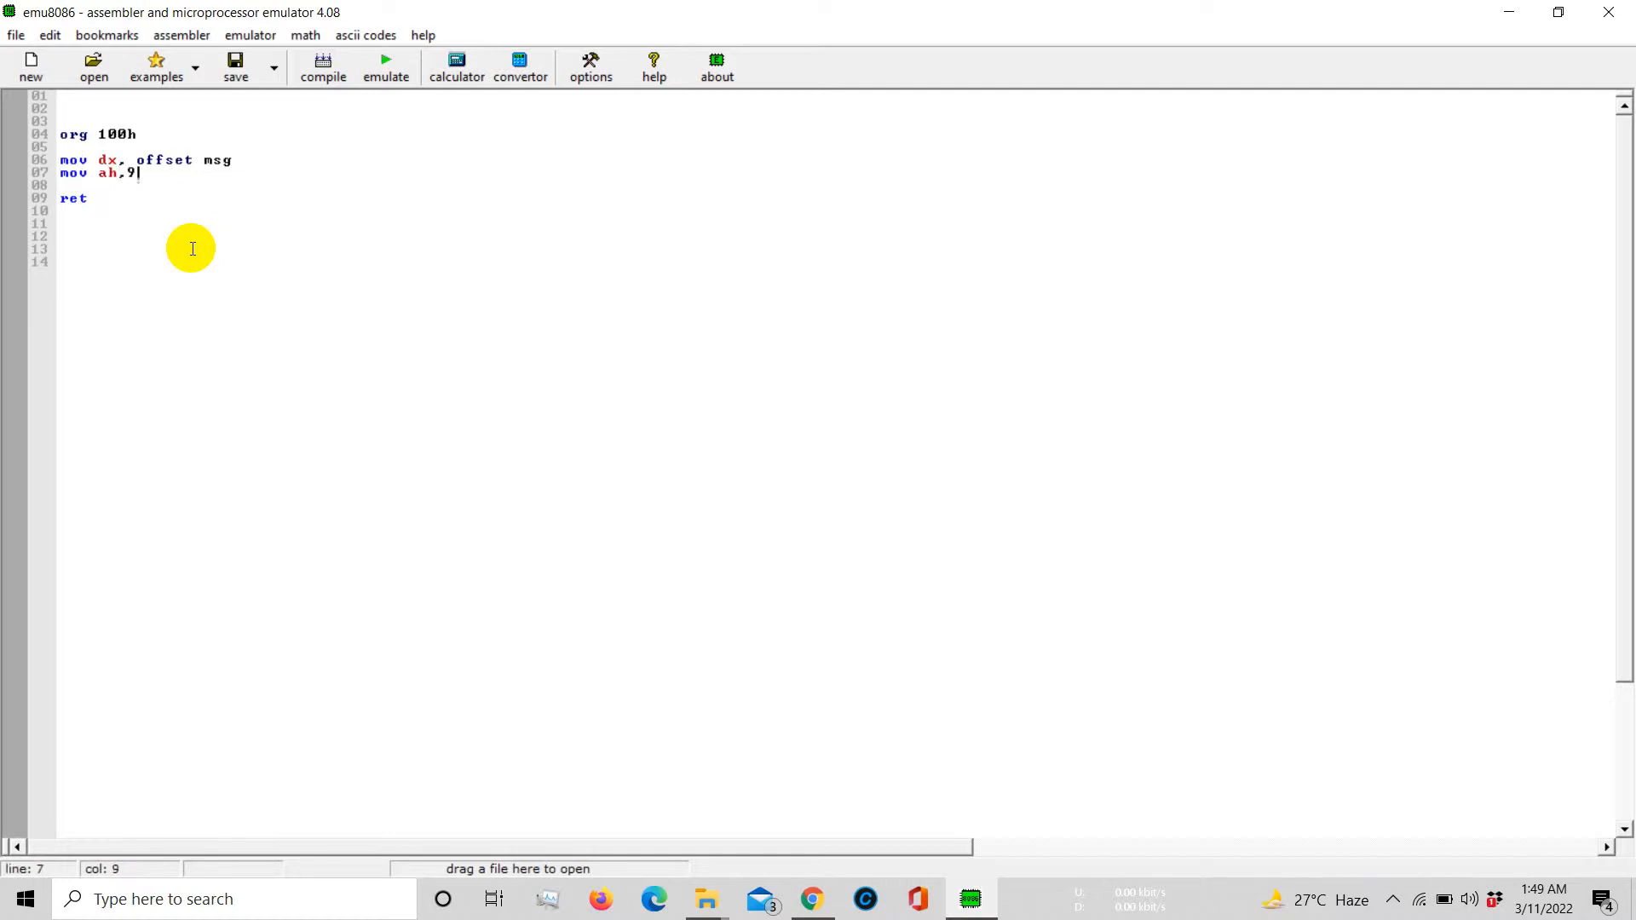
{"action": "type", "text": "in"}
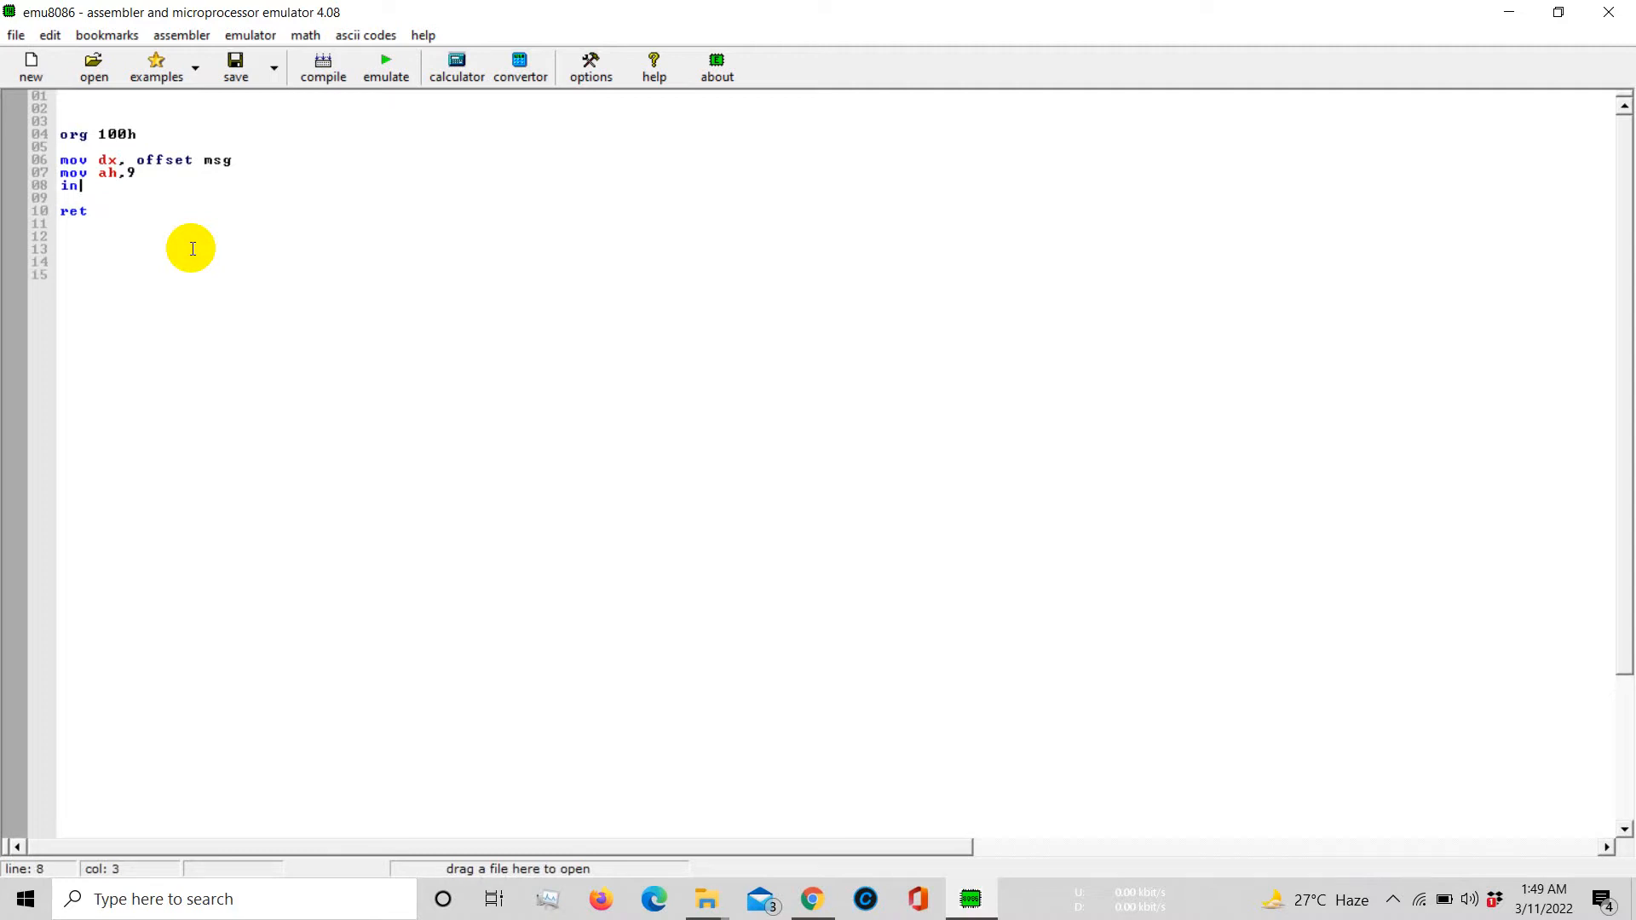
{"action": "type", "text": "t"}
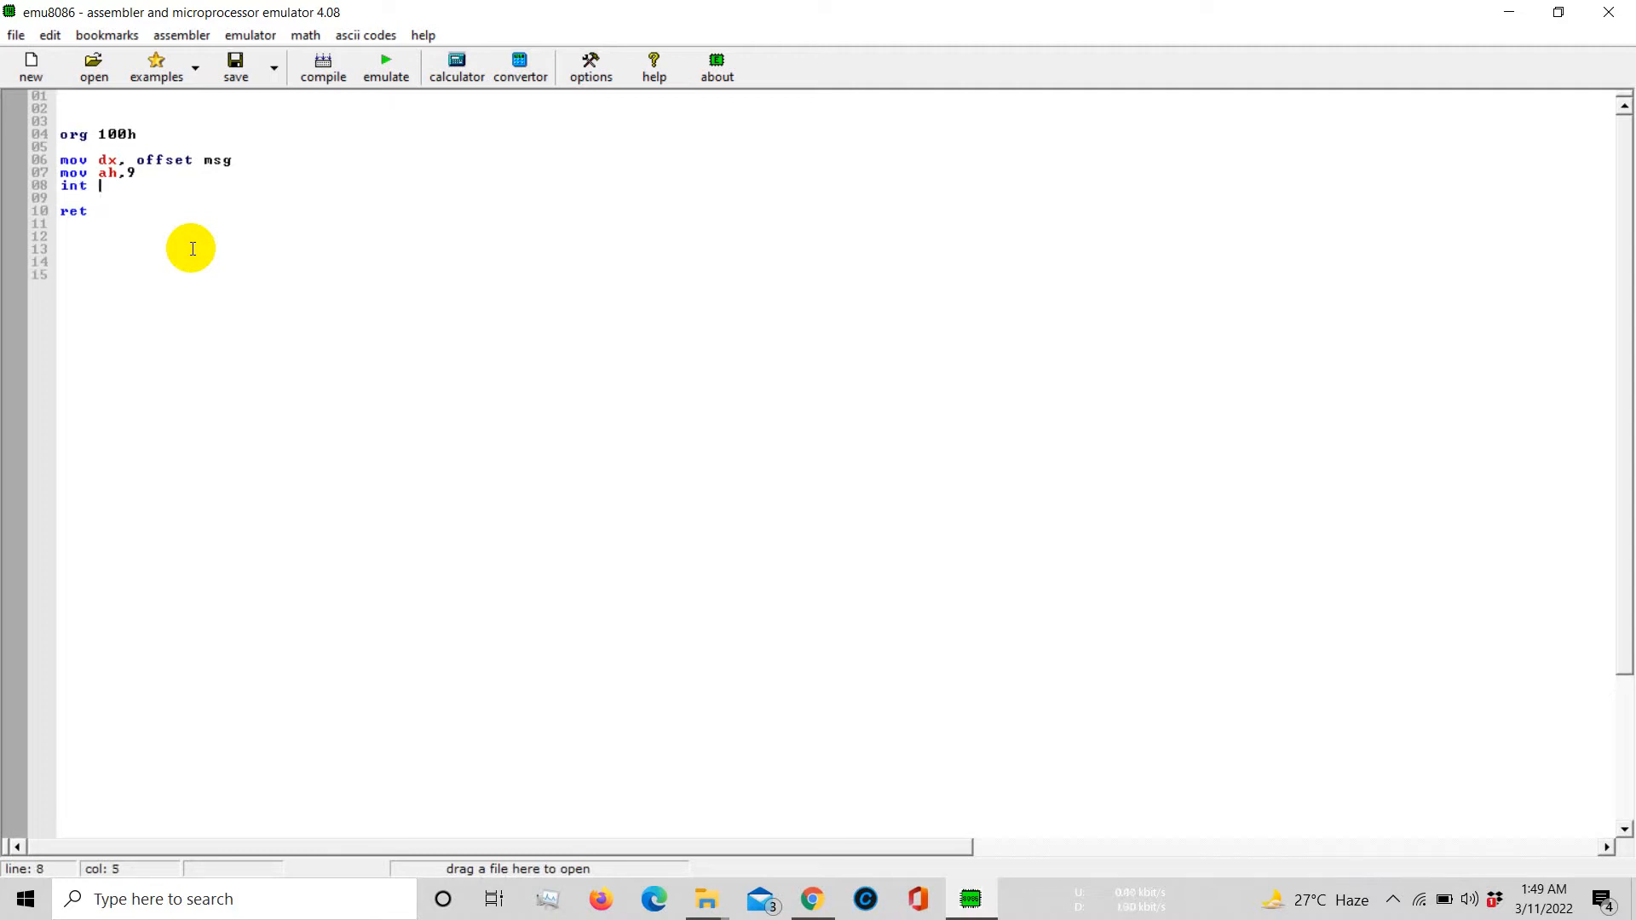
{"action": "type", "text": "21h"}
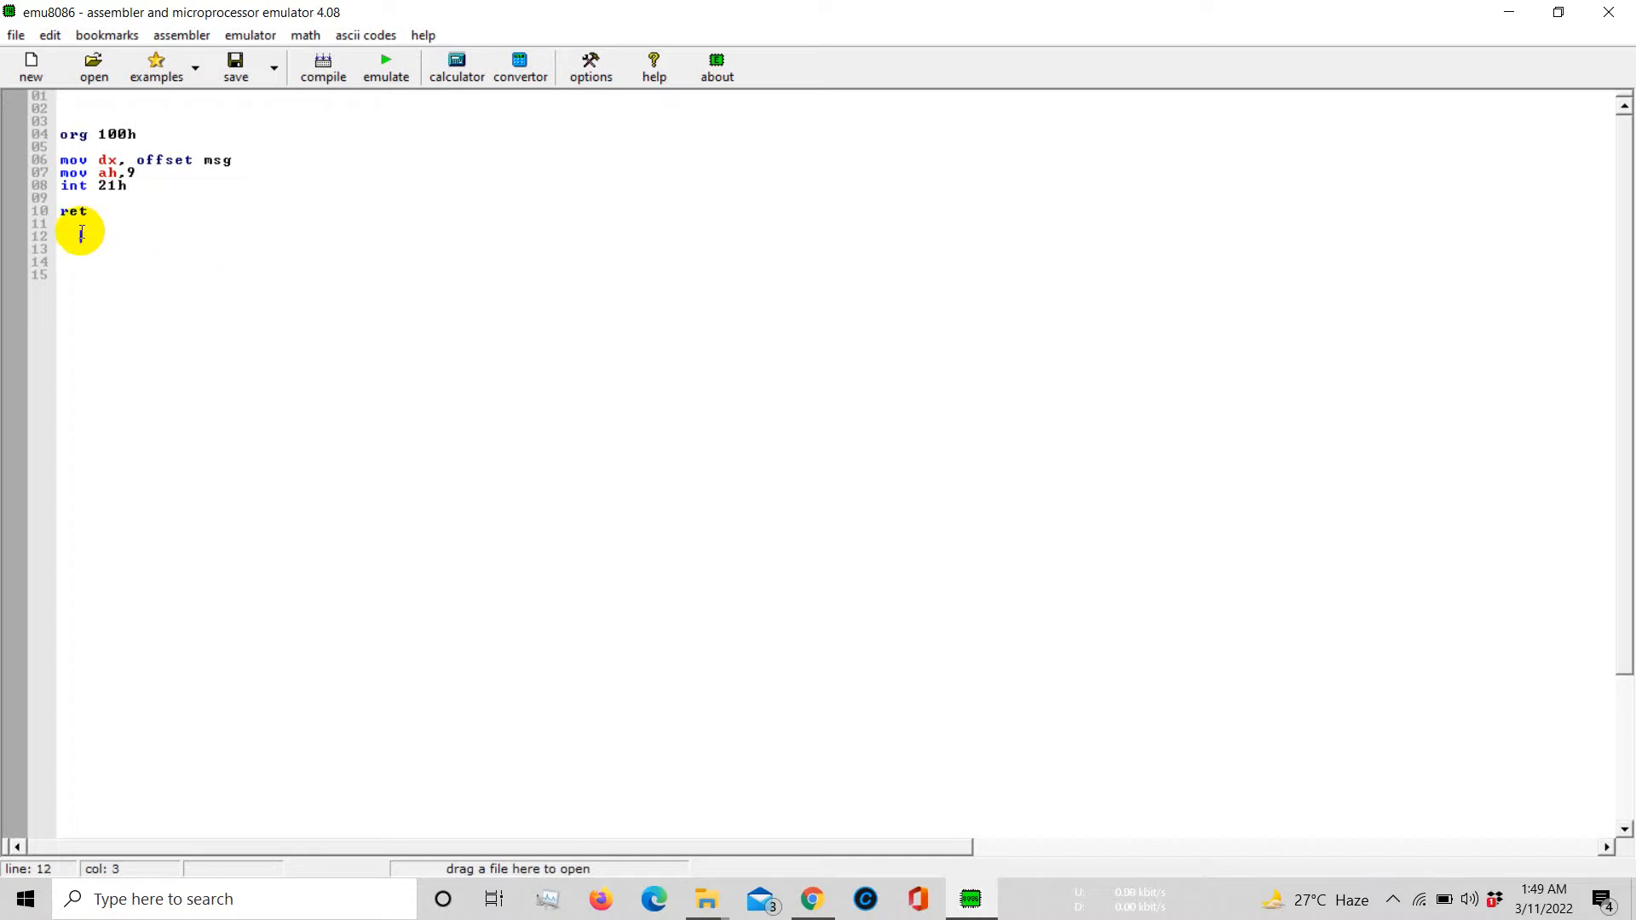
Write the data line msg DB "Hello World$" below ret
{"action": "type", "text": "a"}
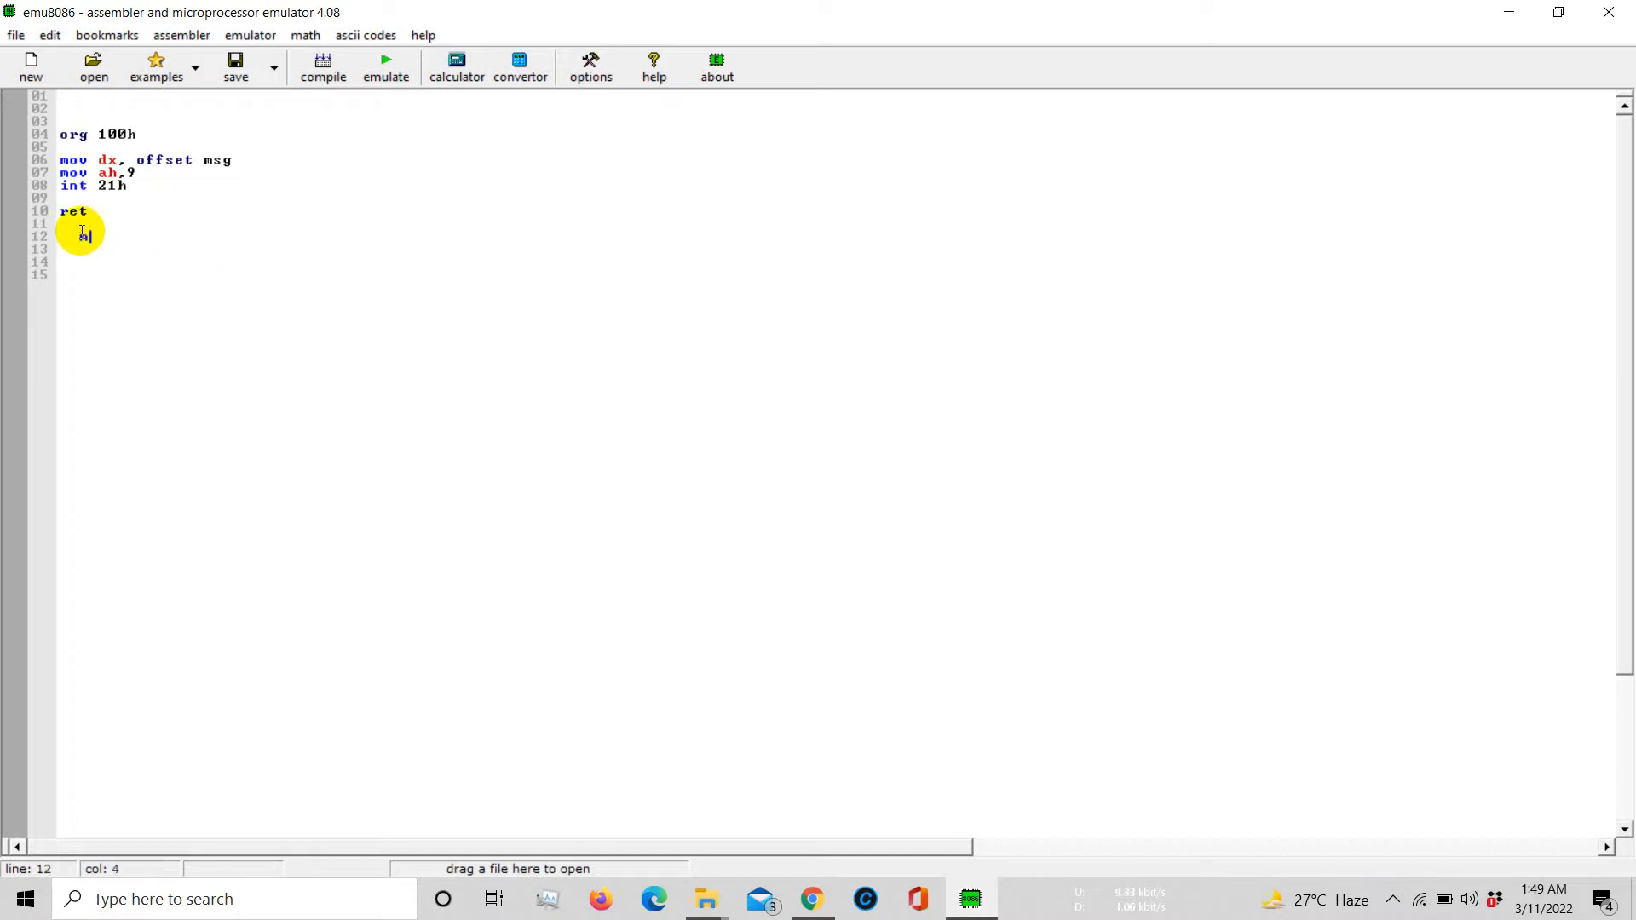
{"action": "type", "text": "sg DB"}
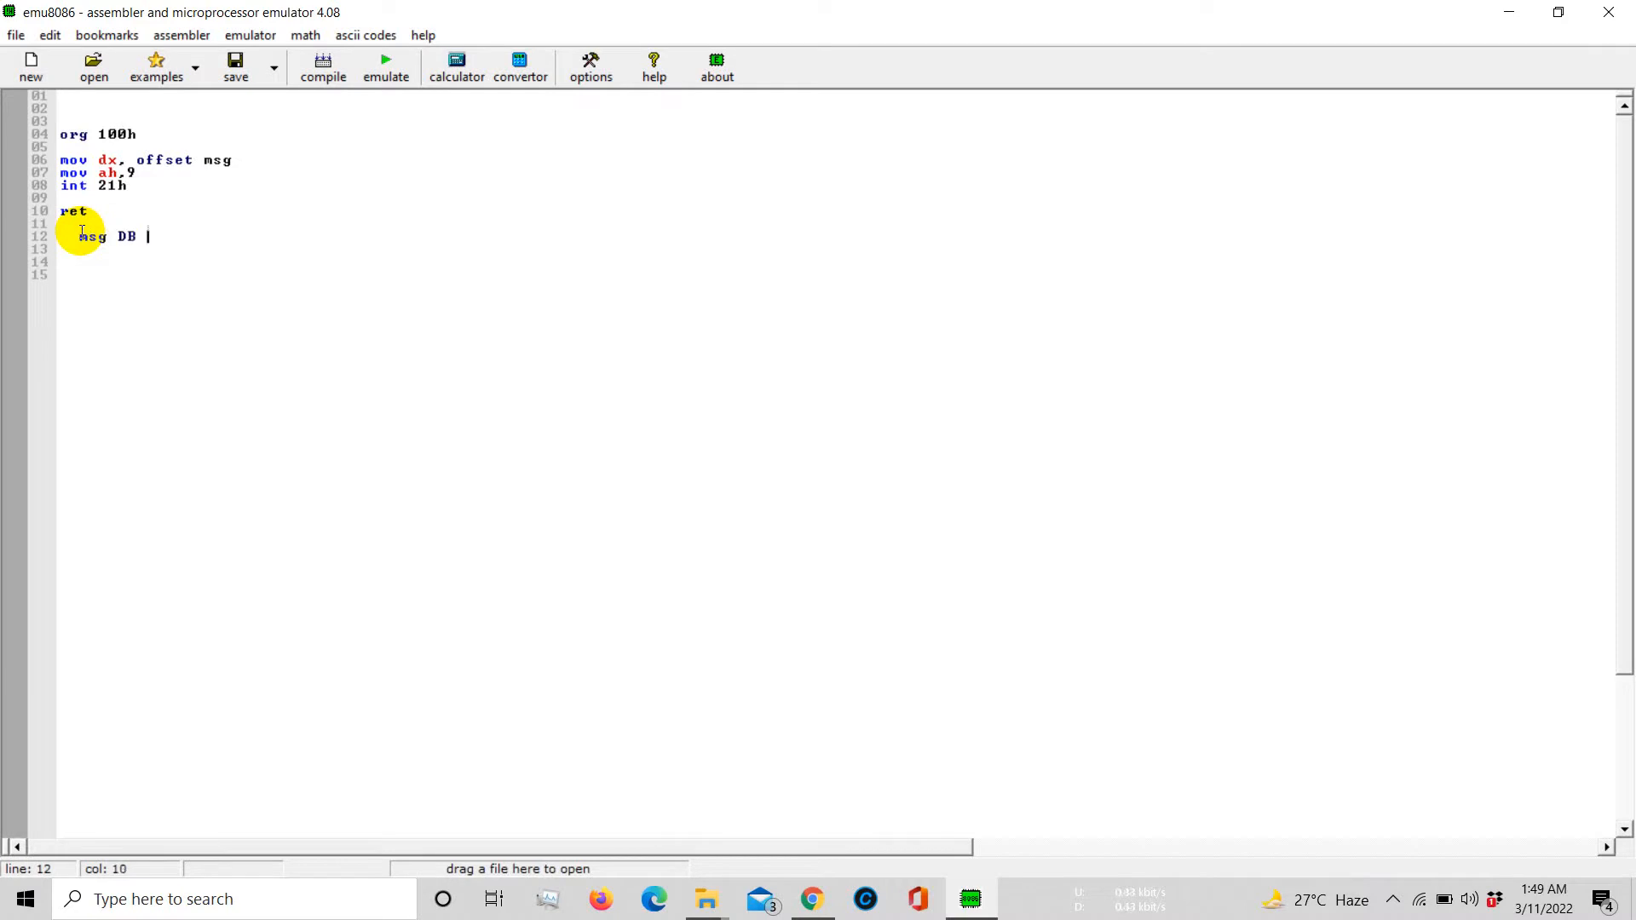
{"action": "type", "text": "\""}
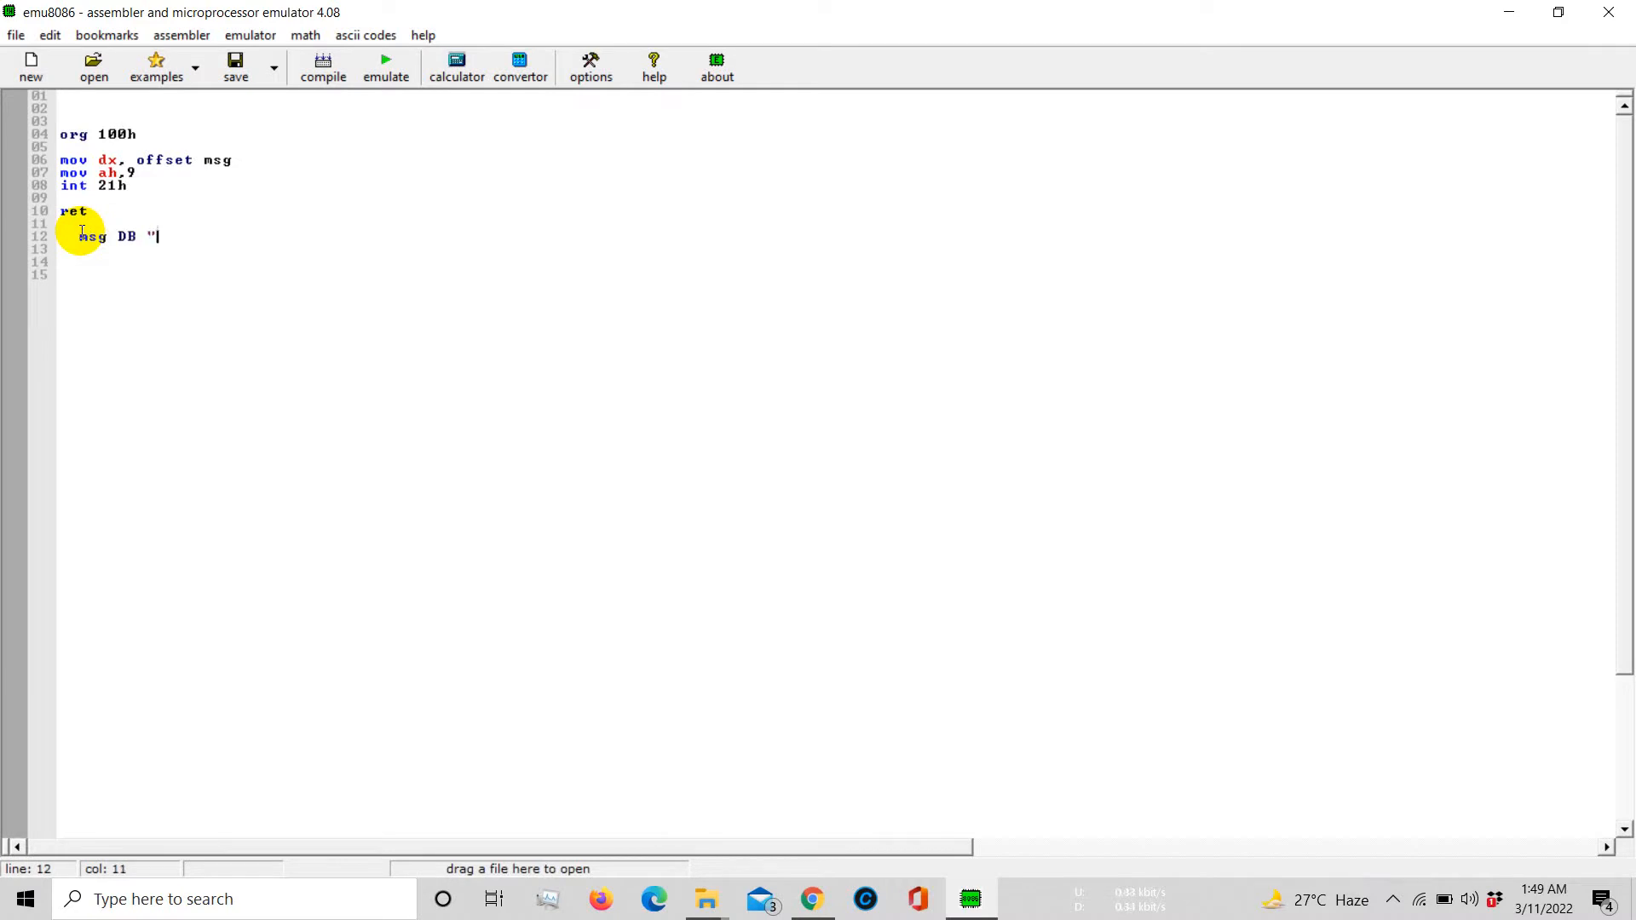
{"action": "type", "text": "$"}
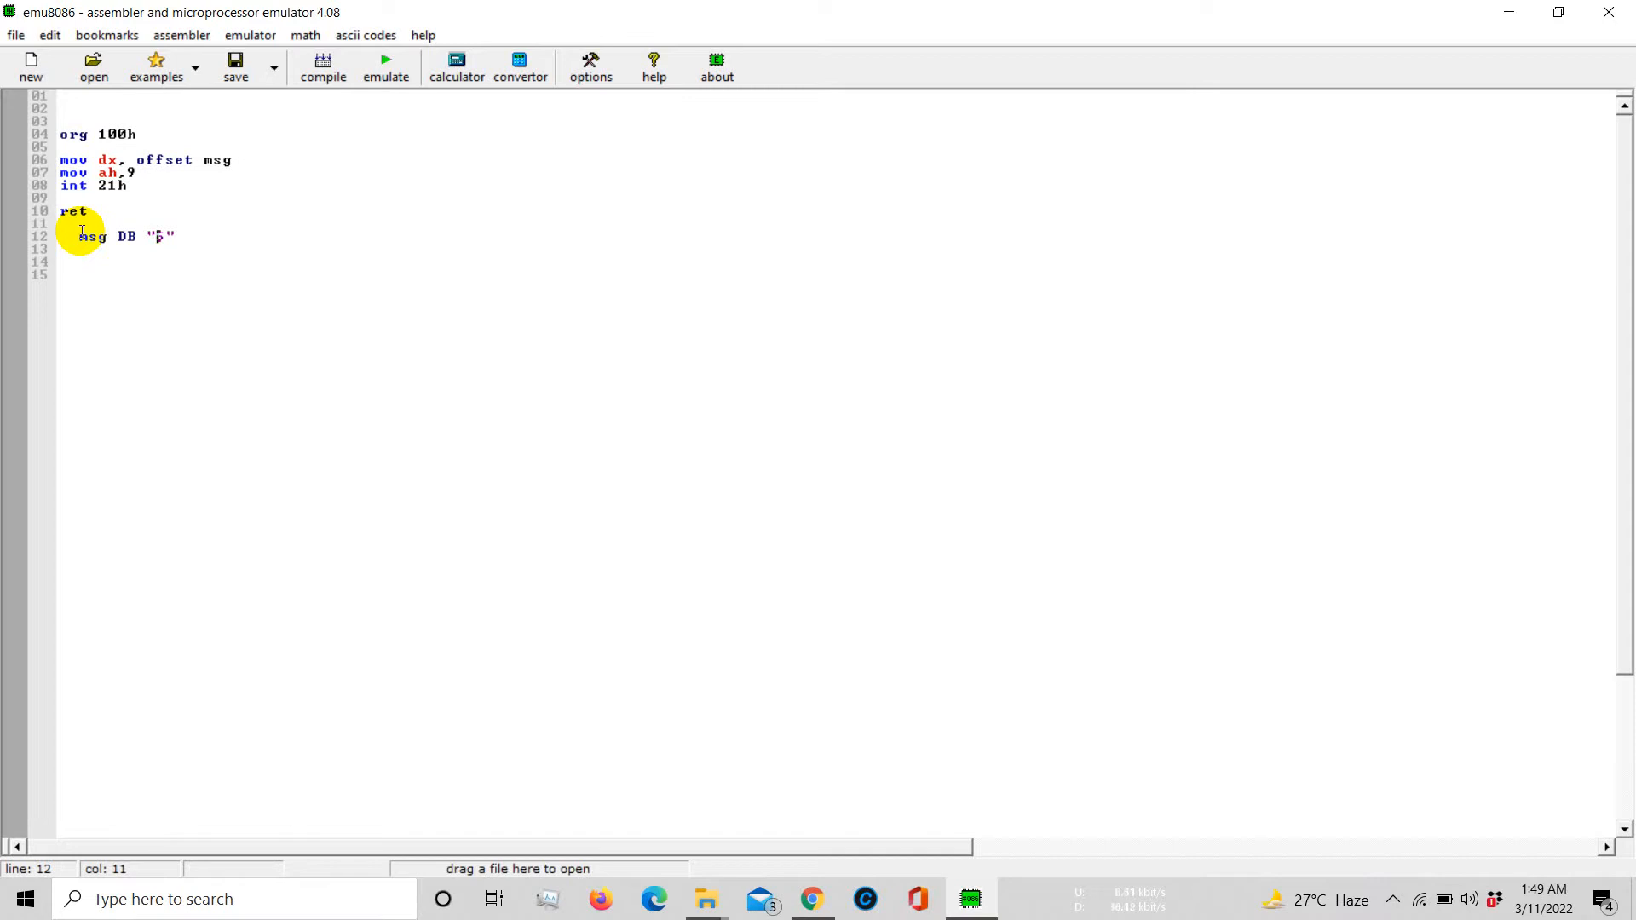
{"action": "type", "text": "Hello World"}
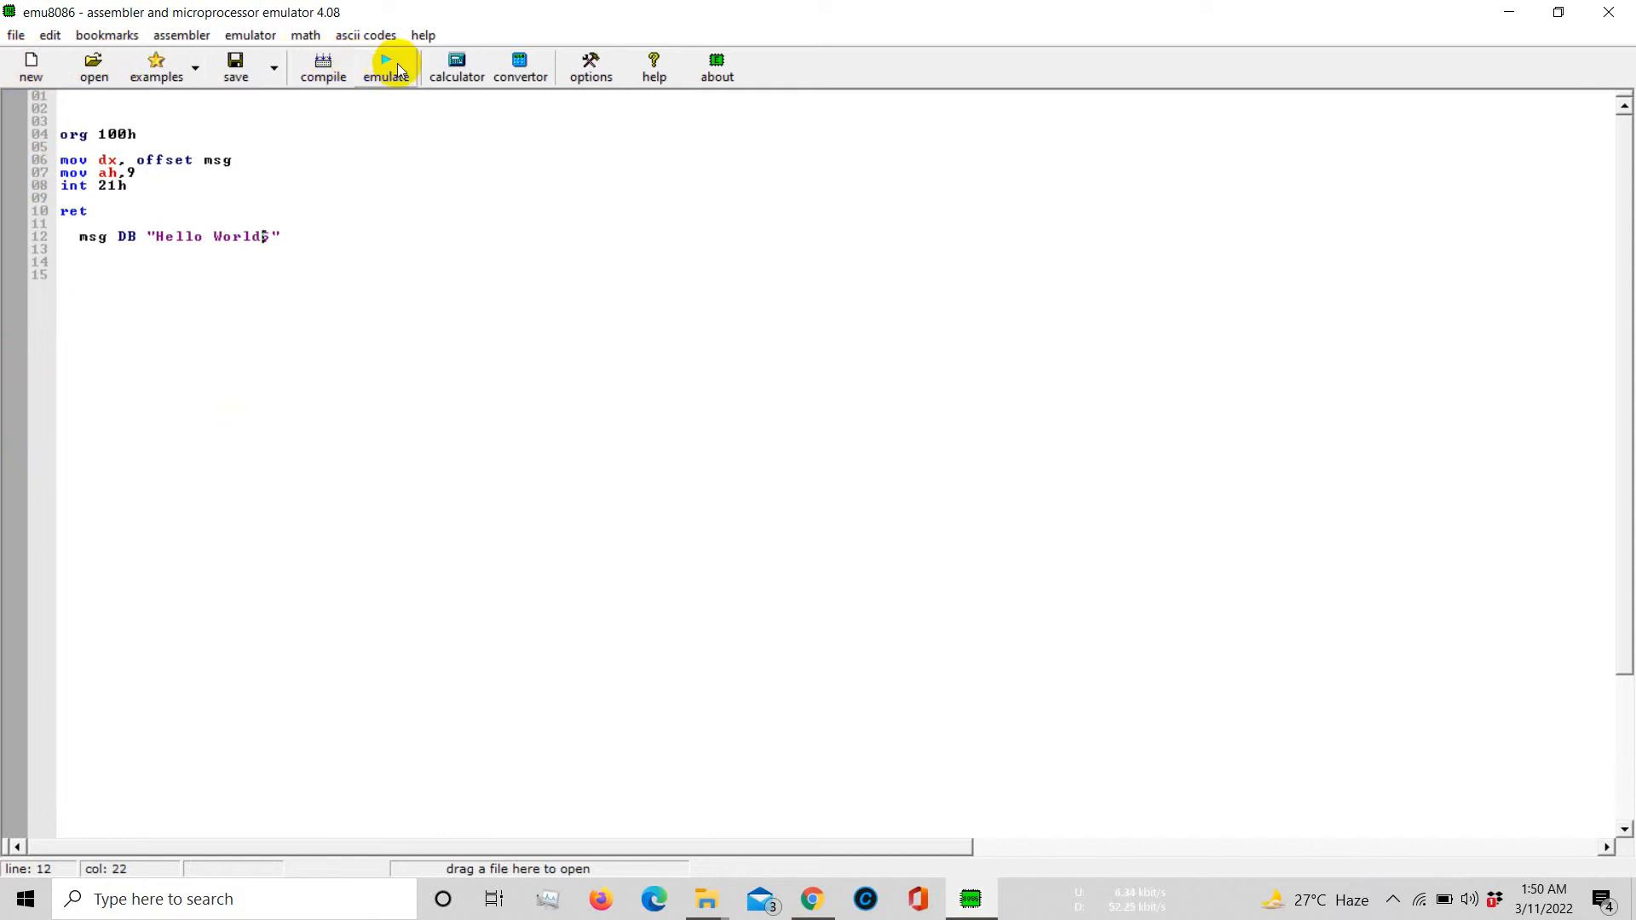
Assemble the Hello World program via emulate and load it into the emulator
{"action": "left_click", "coordinate": [385, 68]}
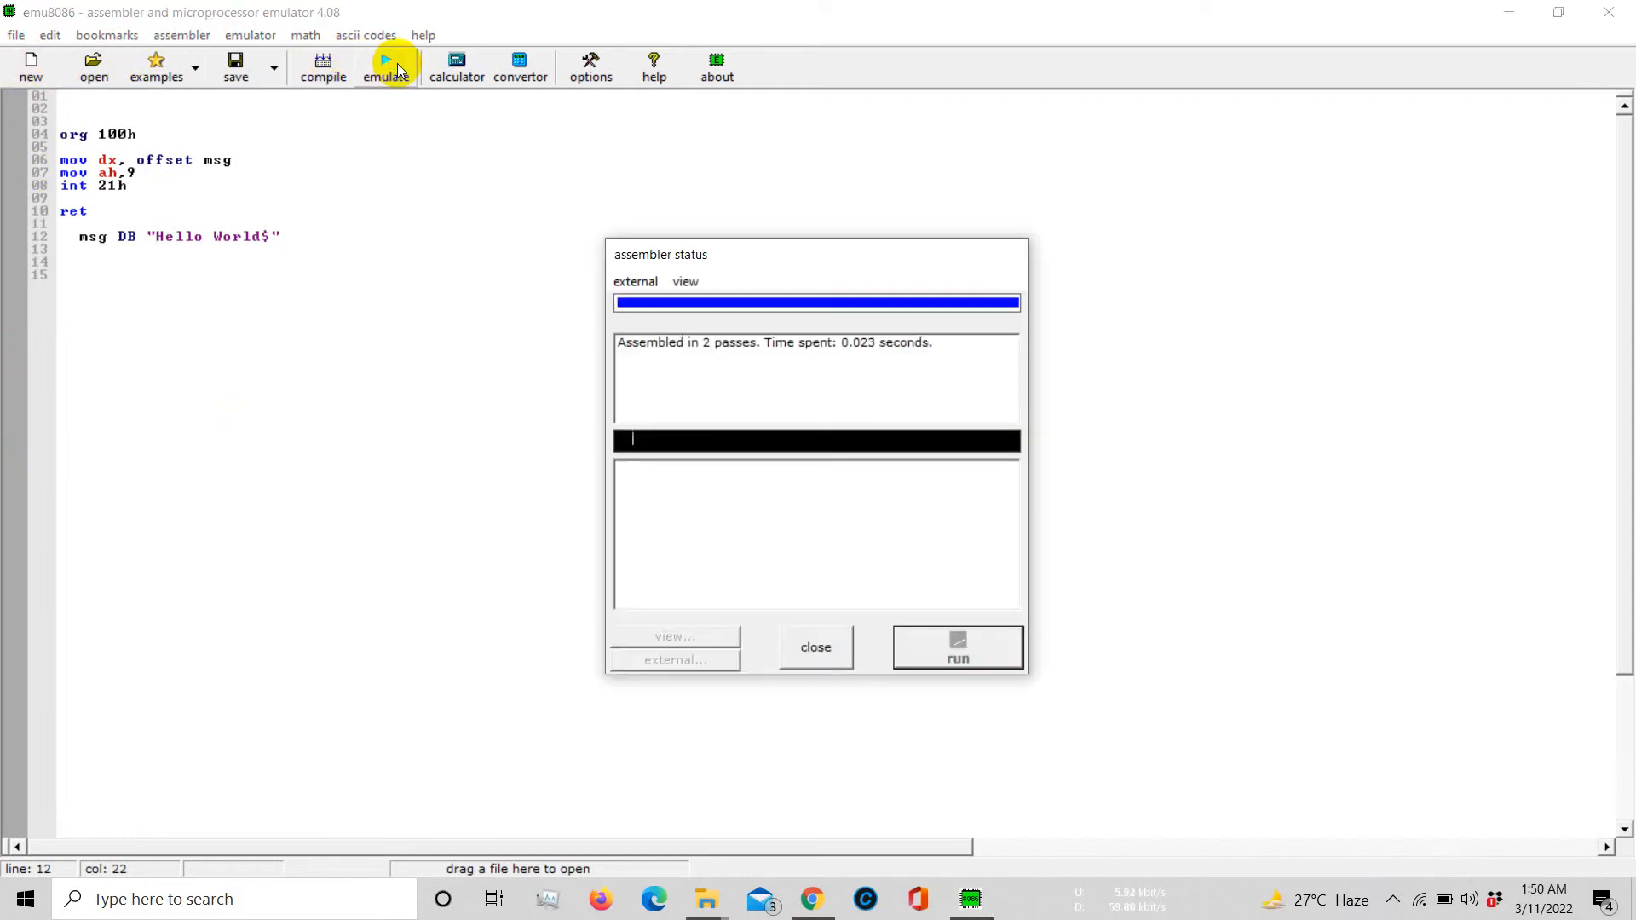
{"action": "left_click", "coordinate": [956, 647]}
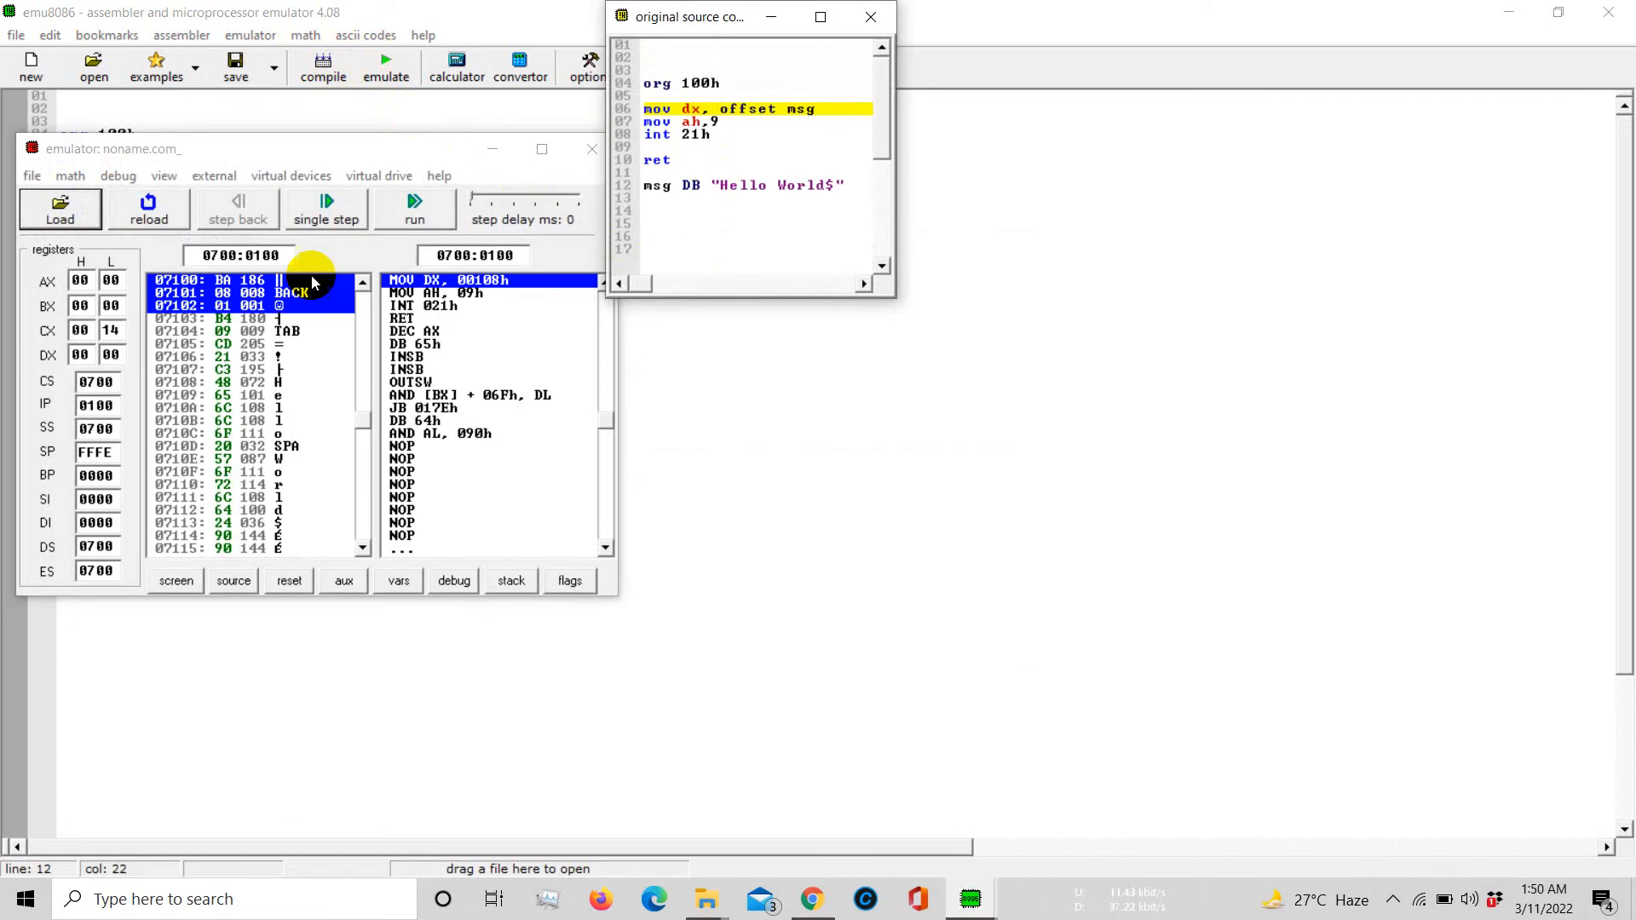
{"action": "mouse_move", "coordinate": [790, 174]}
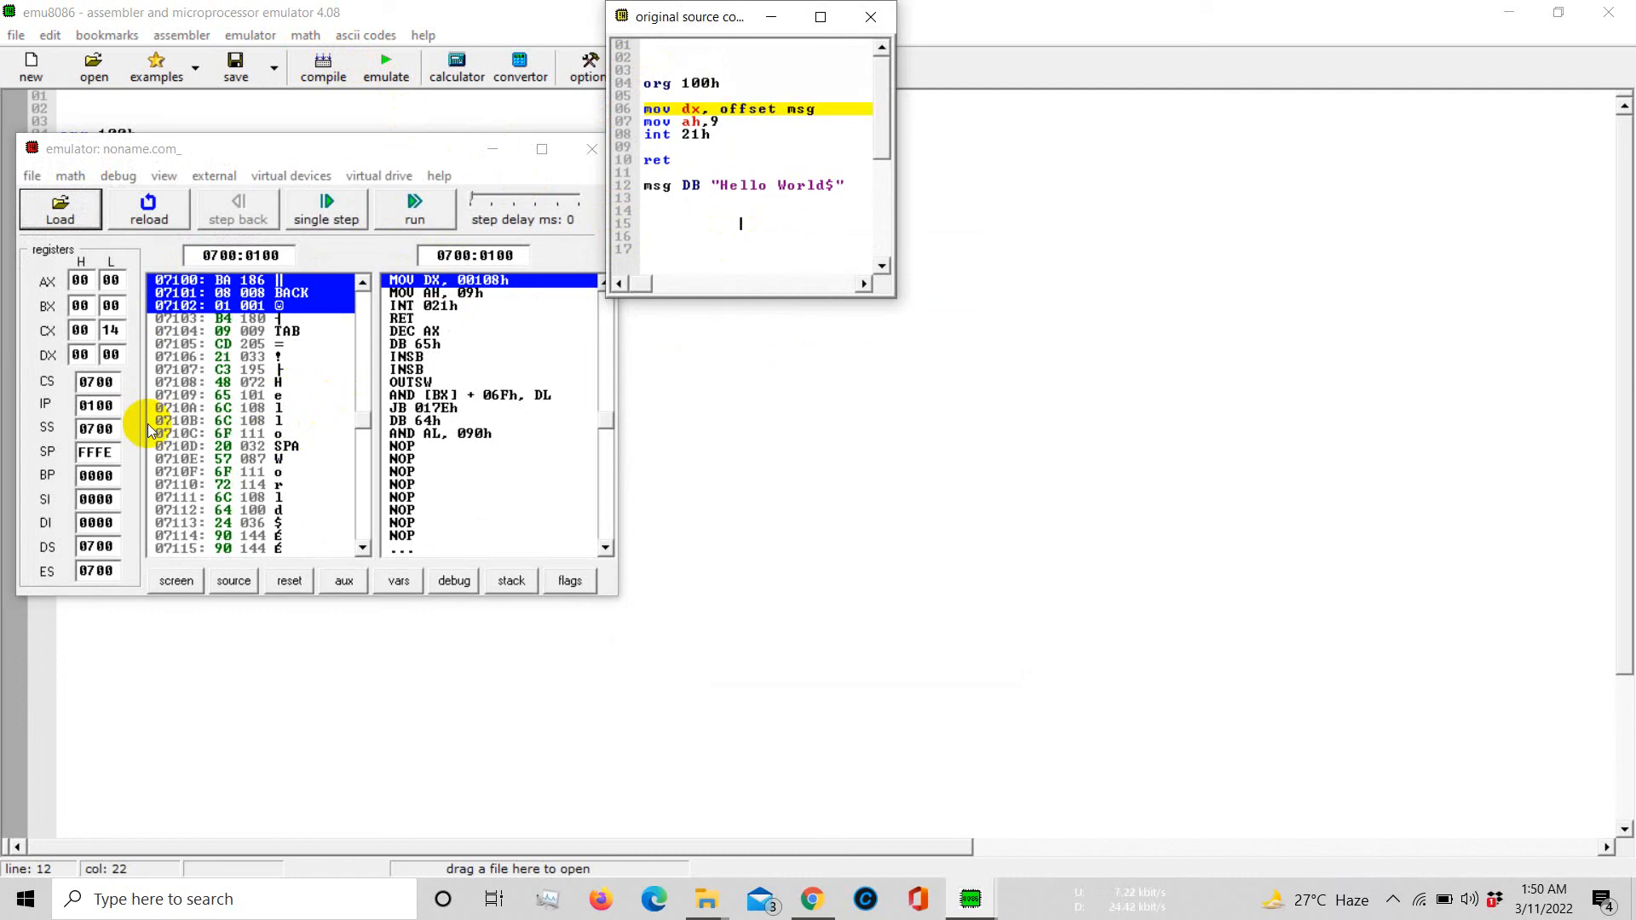
{"action": "mouse_move", "coordinate": [360, 219]}
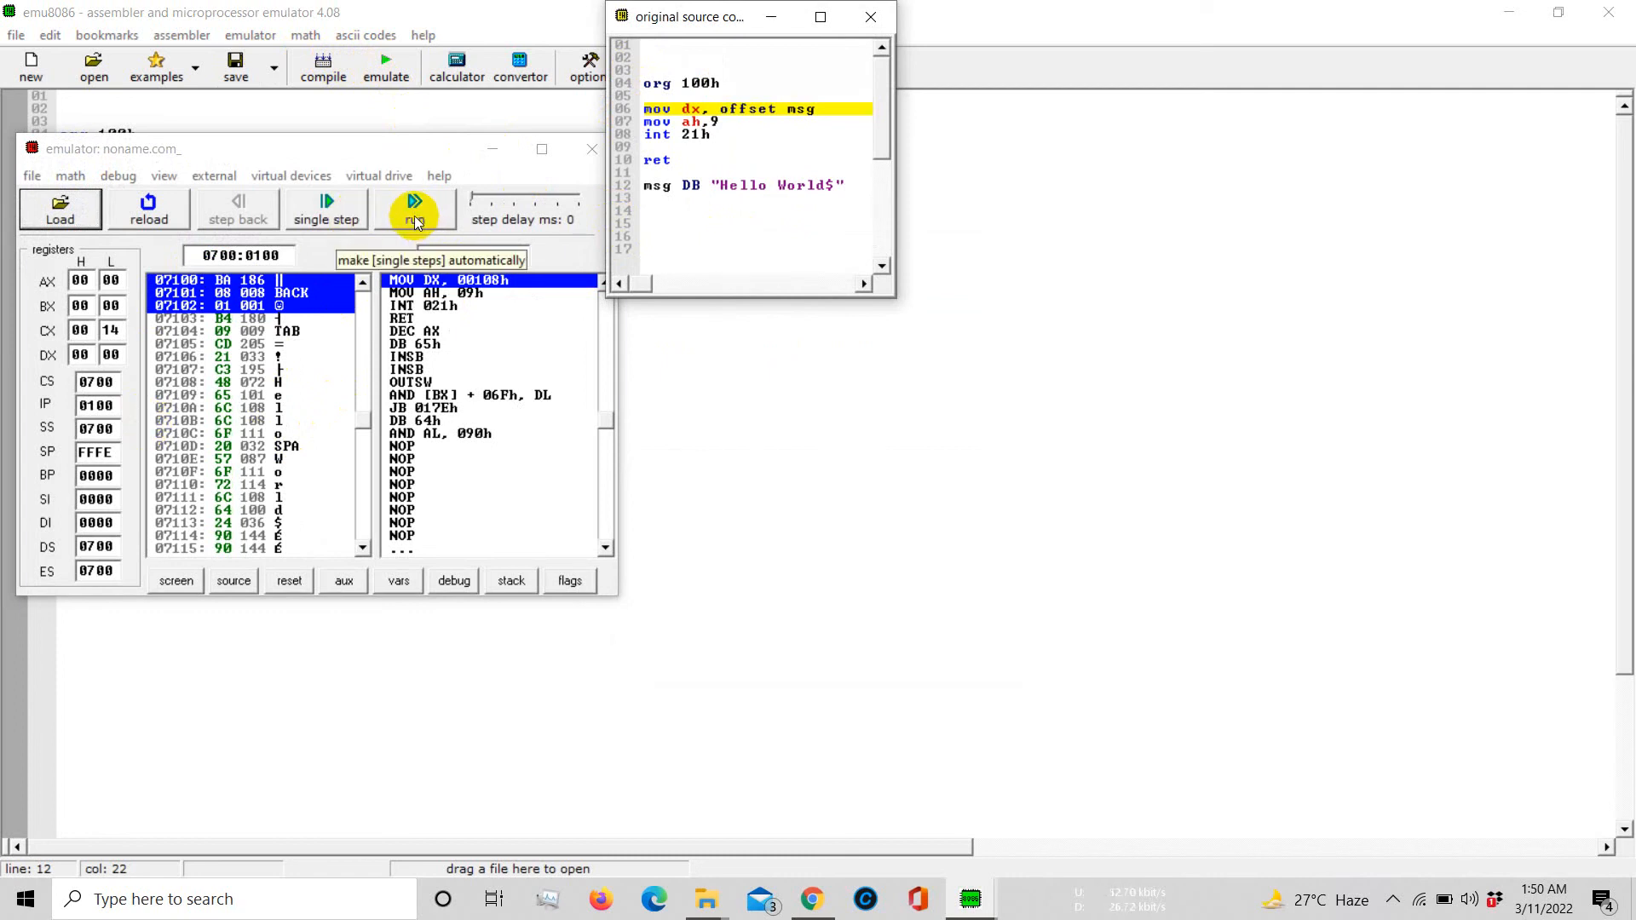
Run the loaded program so the emulator screen prints 'Hello World' and control returns to the OS
{"action": "left_click", "coordinate": [414, 209]}
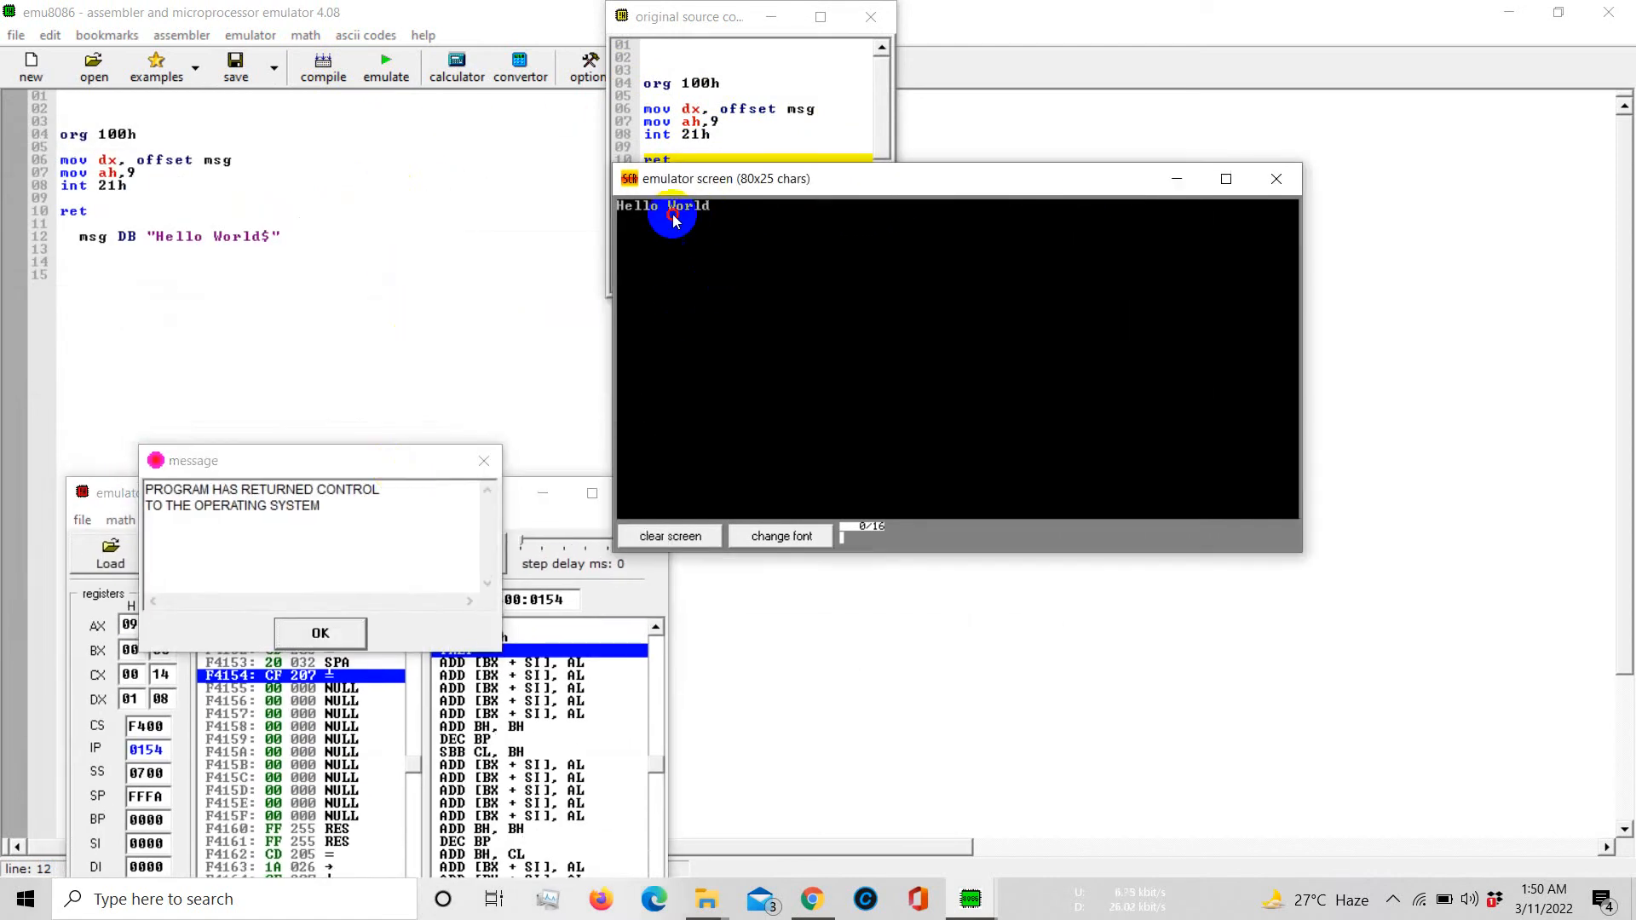
{"action": "mouse_move", "coordinate": [761, 334]}
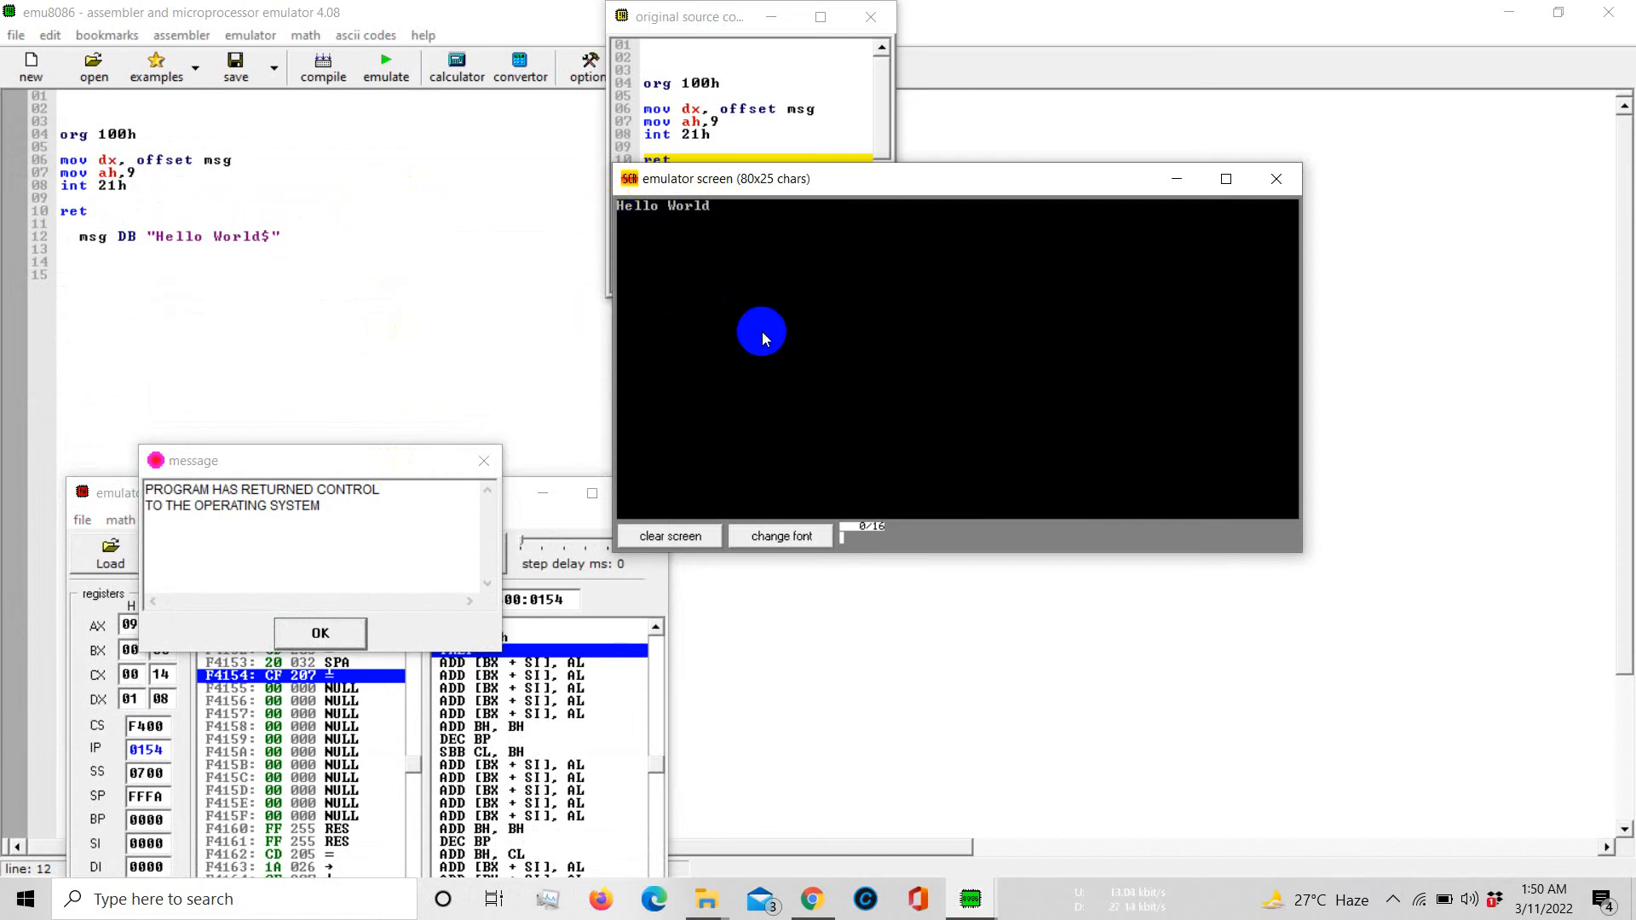
{"action": "mouse_move", "coordinate": [682, 446]}
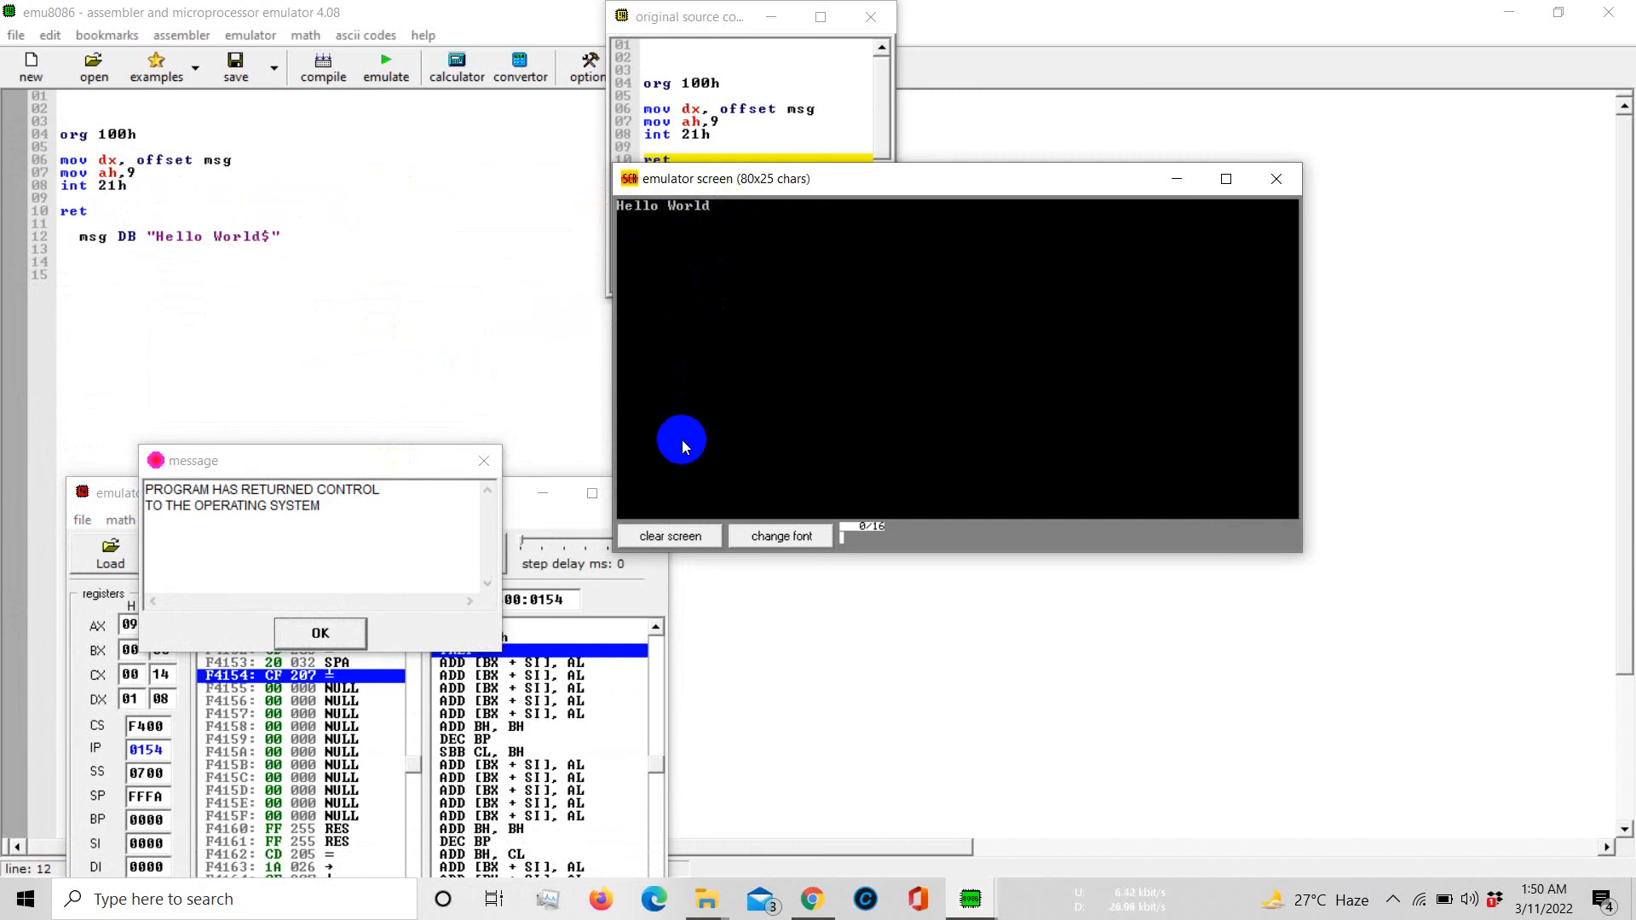
{"action": "mouse_move", "coordinate": [917, 661]}
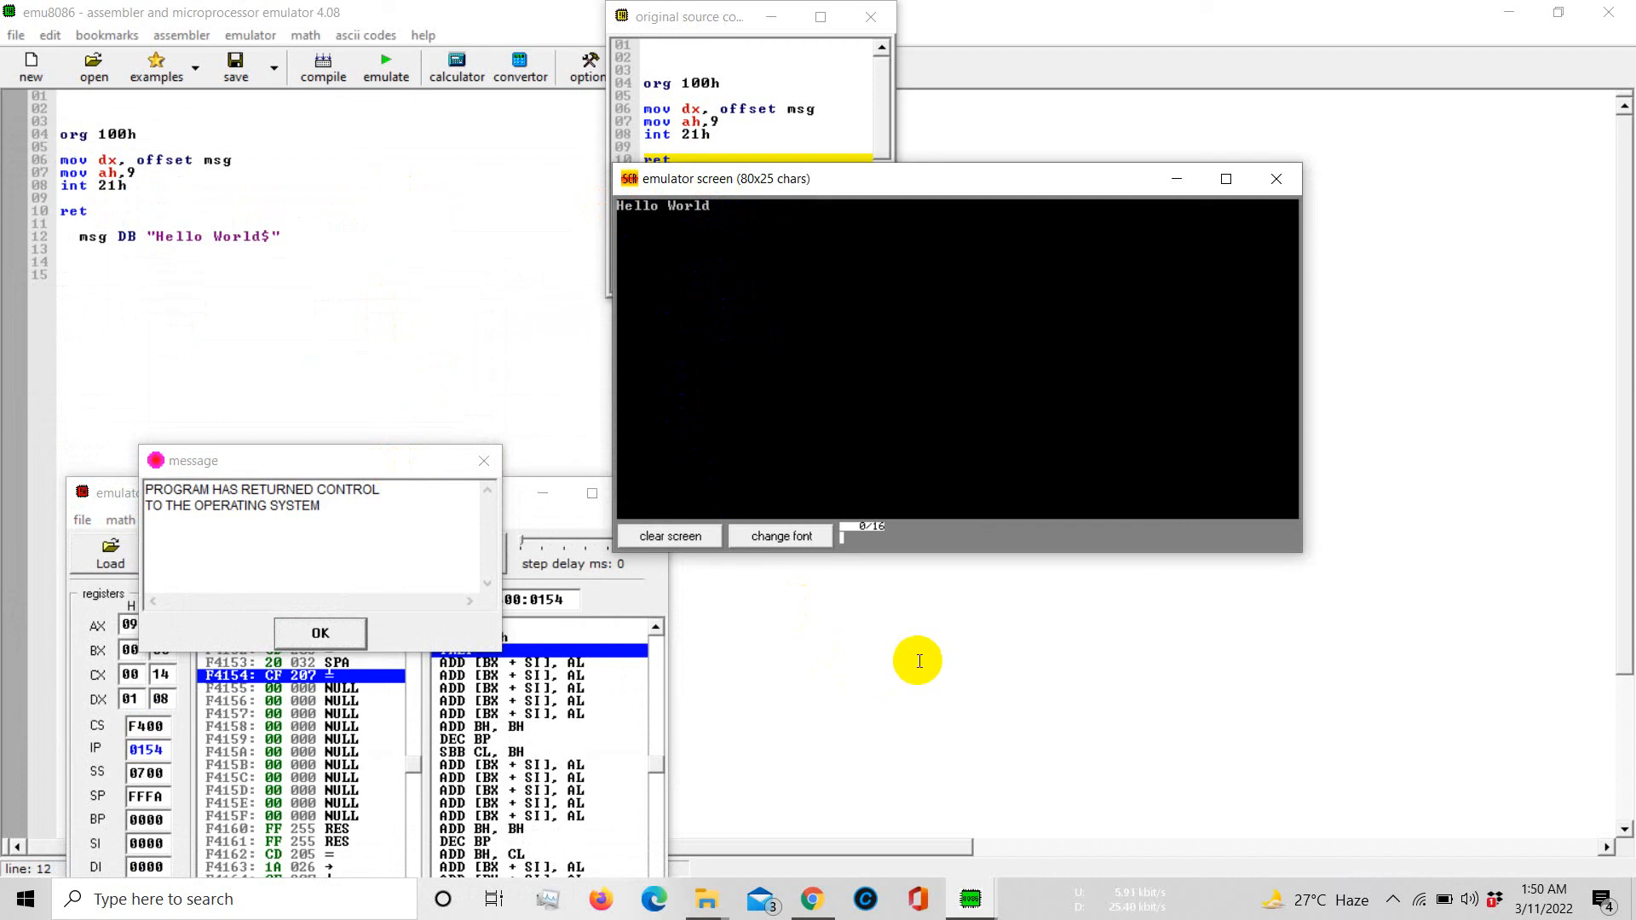
{"action": "left_click", "coordinate": [1395, 900]}
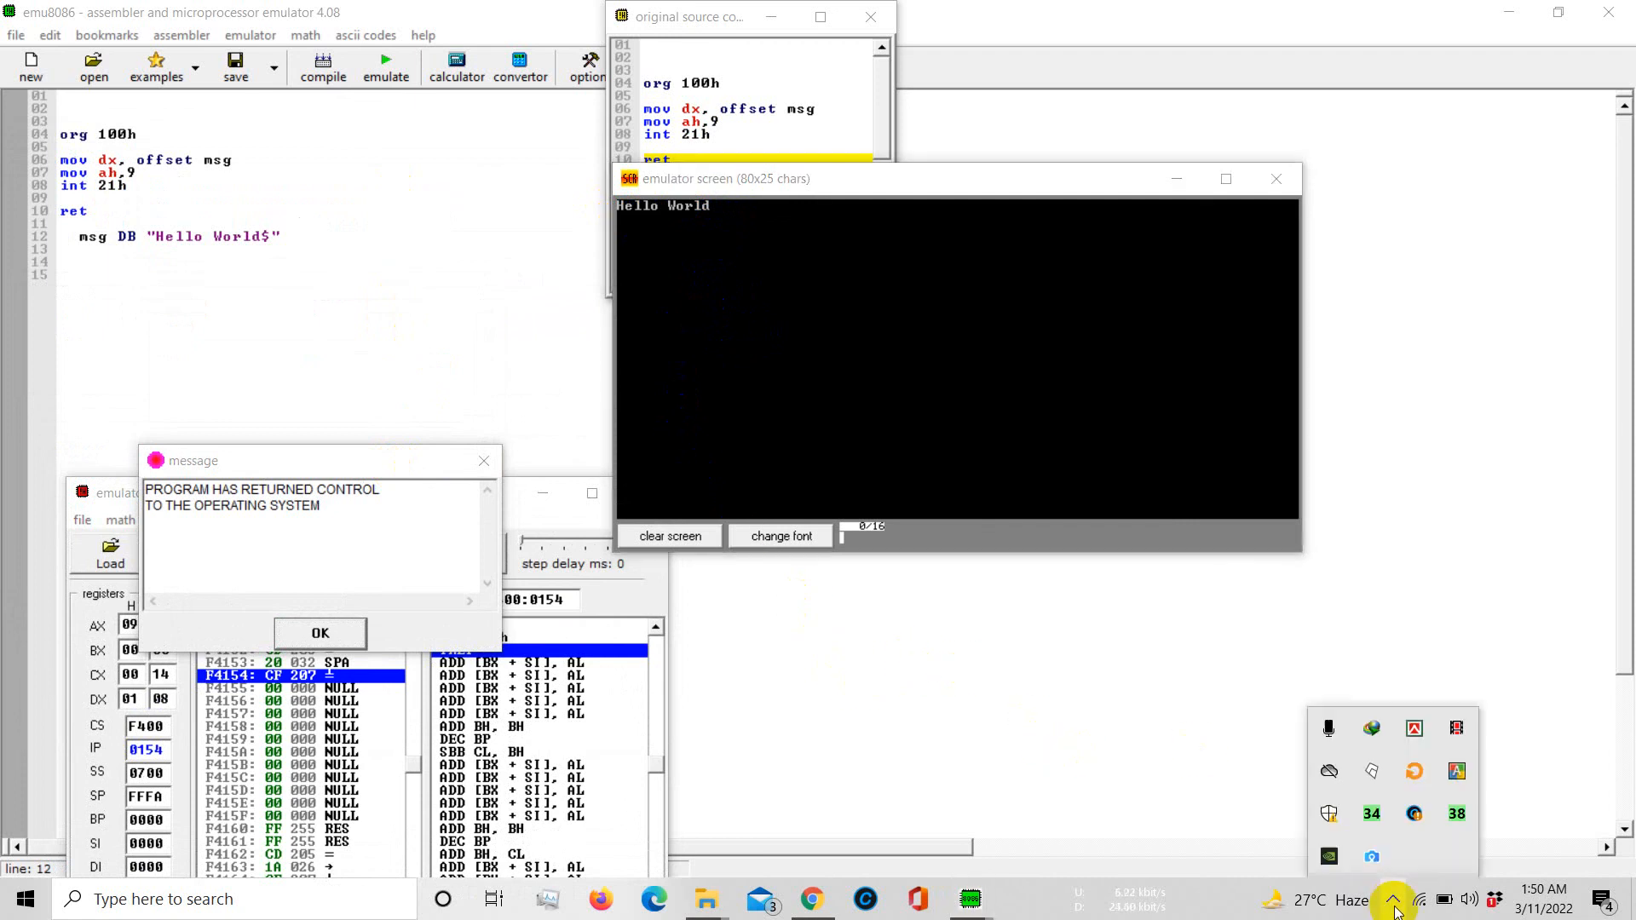